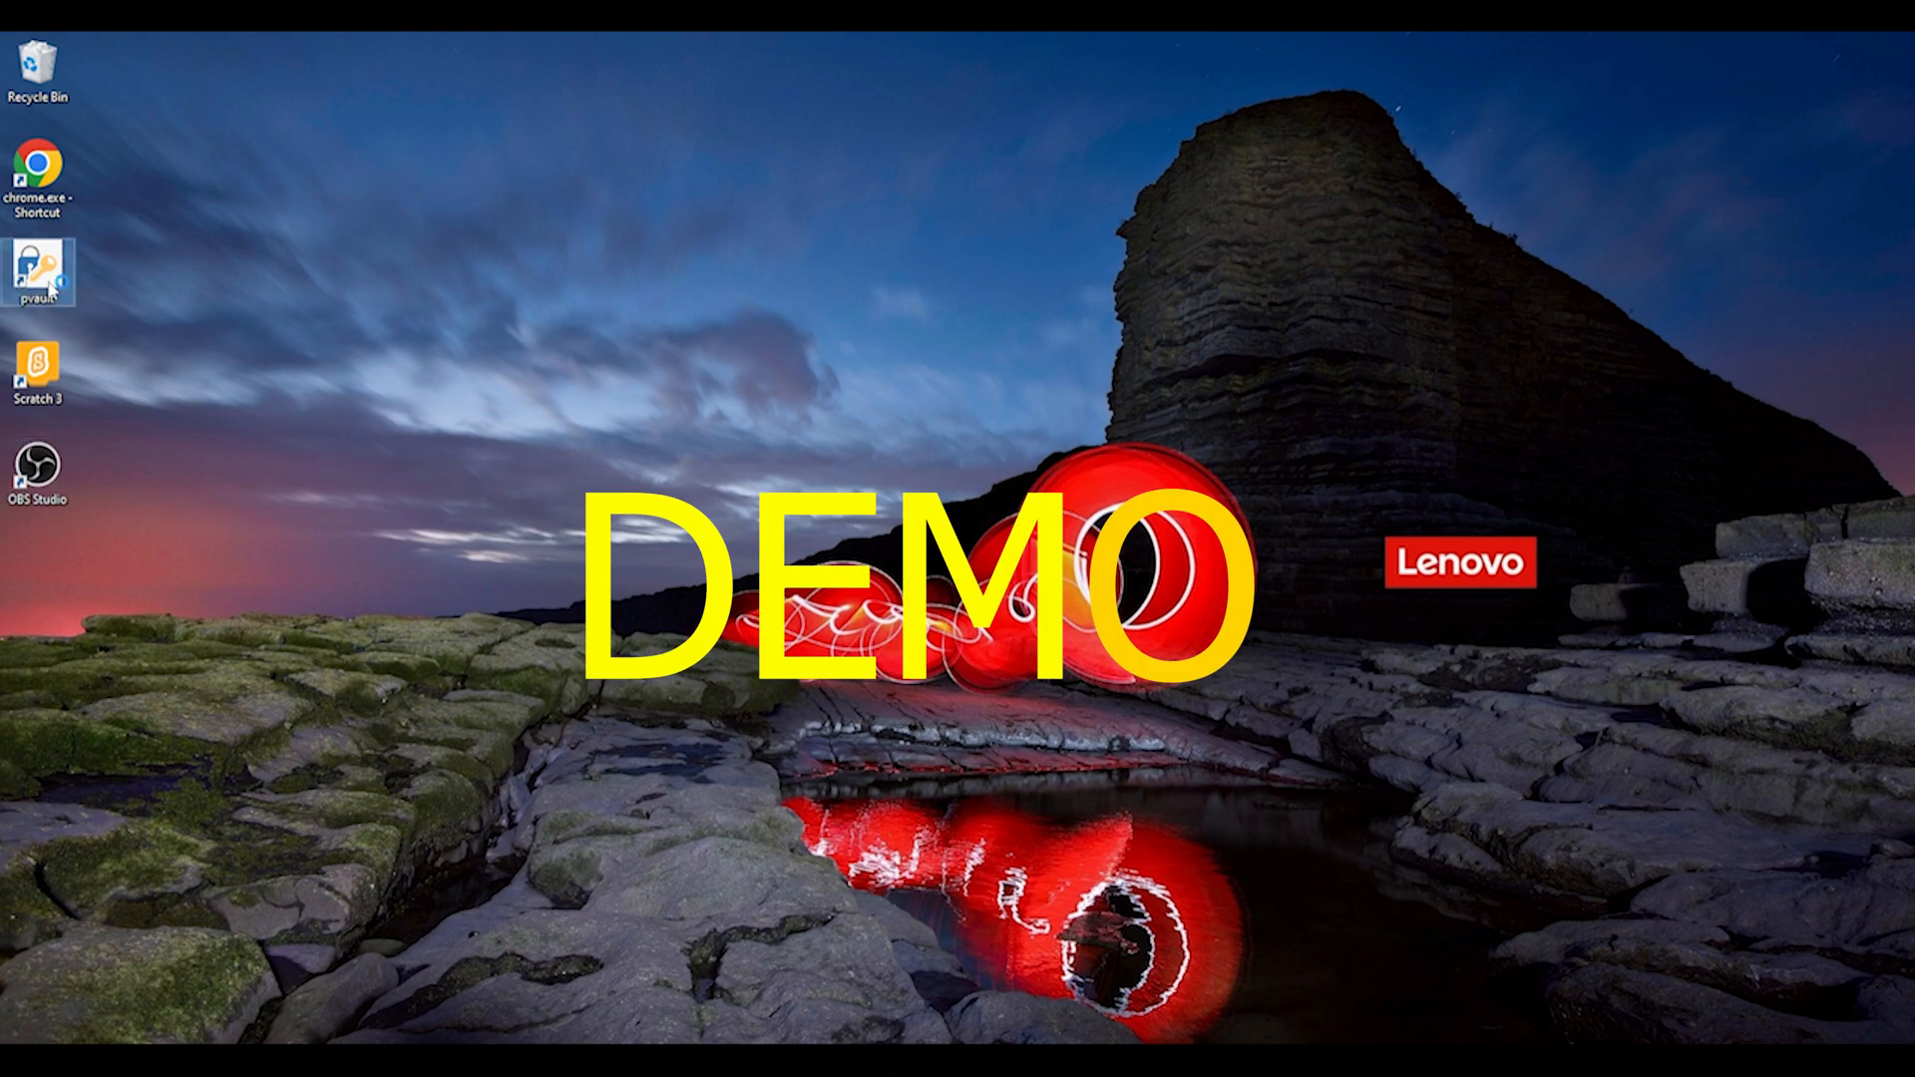
Launch pvault from its desktop shortcut to reach the master password prompt.
{"action": "double_click", "coordinate": [38, 269]}
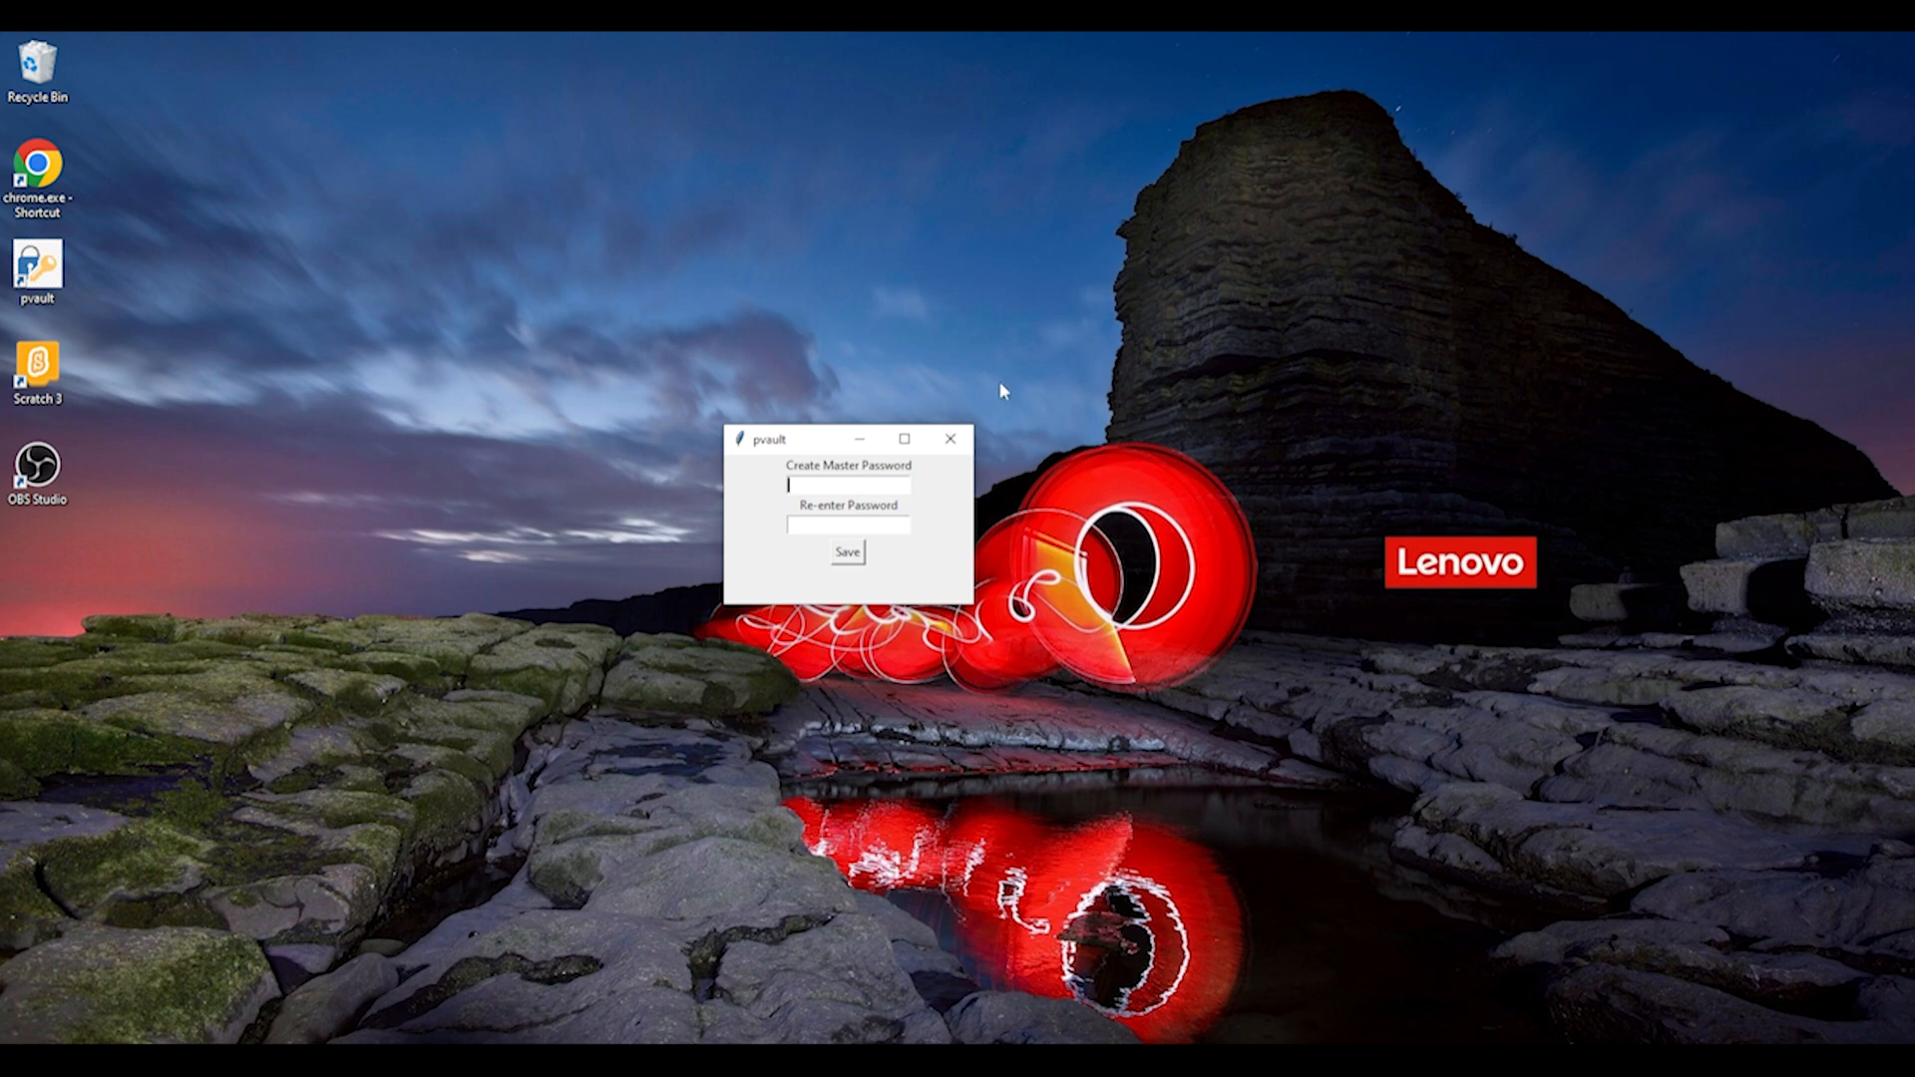
{"action": "mouse_move", "coordinate": [1020, 353]}
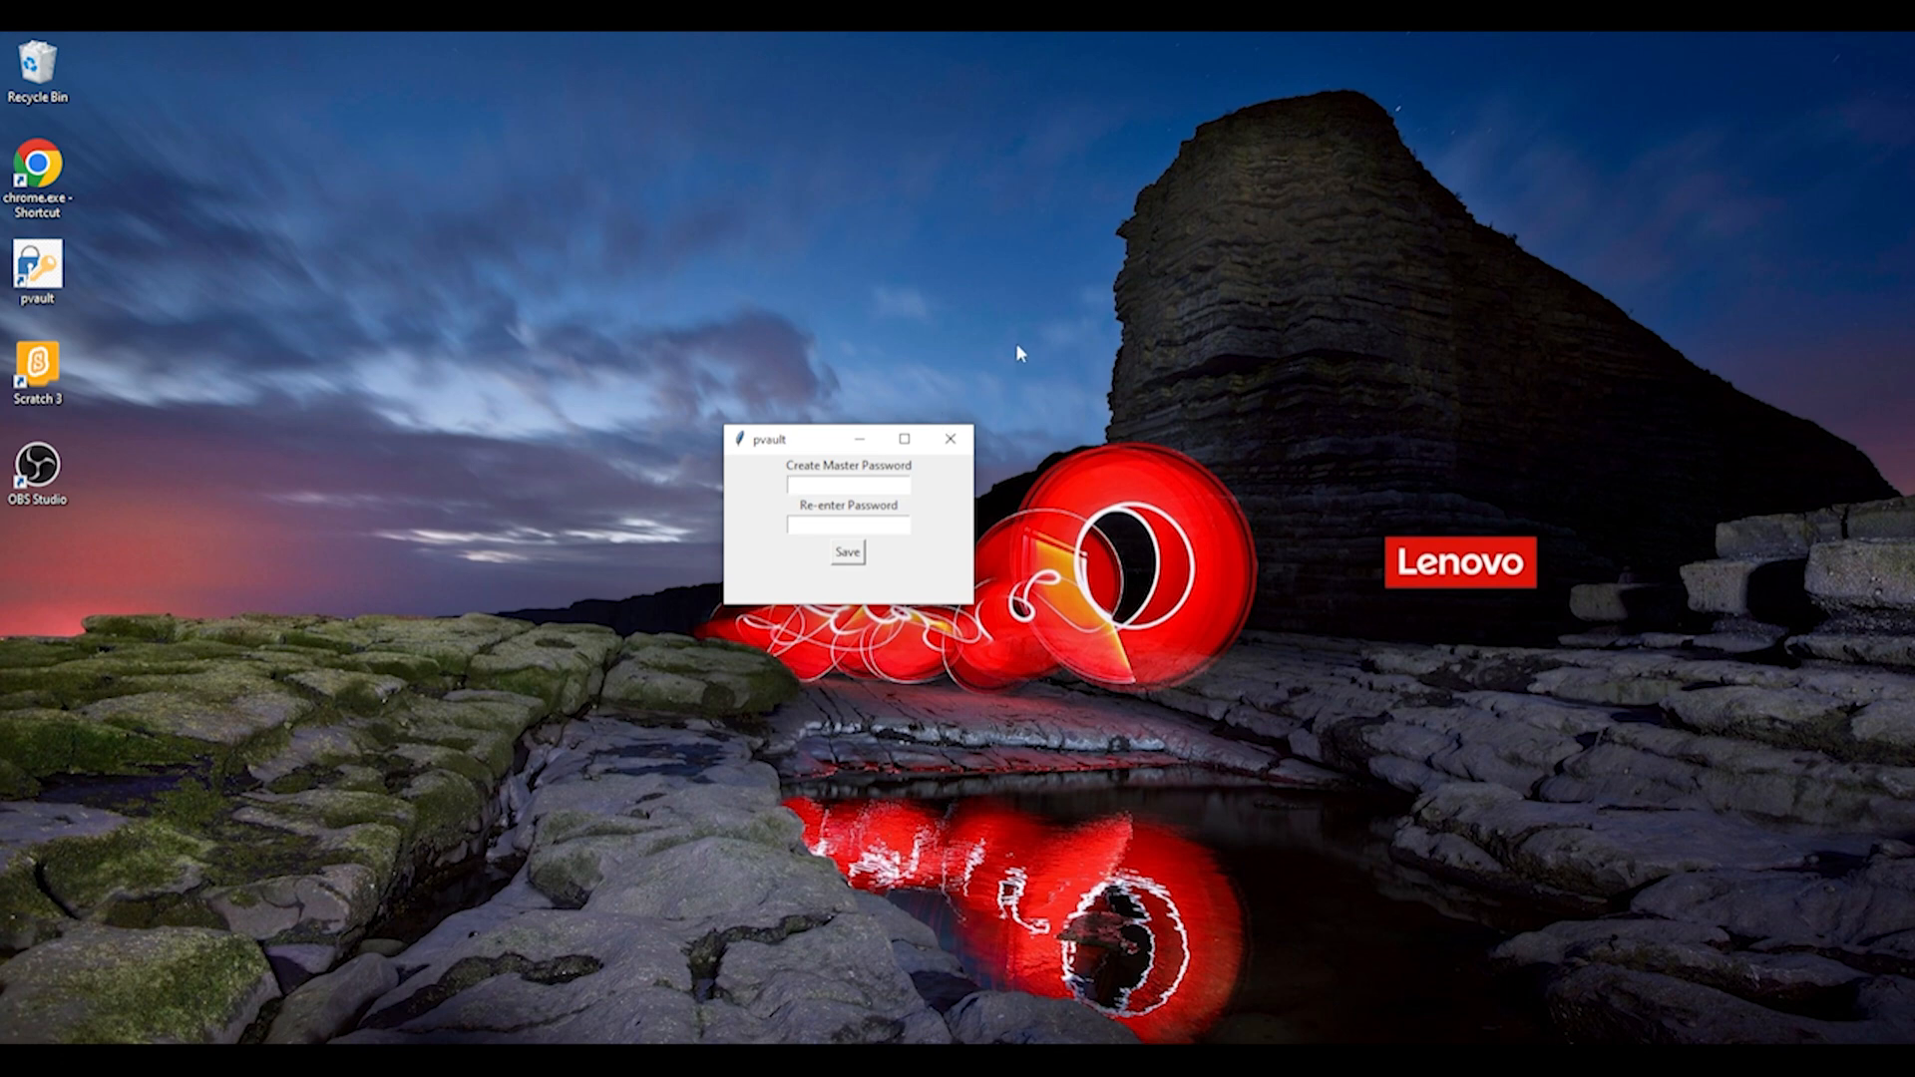
Enter and save the new master password, then position the empty vault window on the desktop.
{"action": "left_click", "coordinate": [846, 485]}
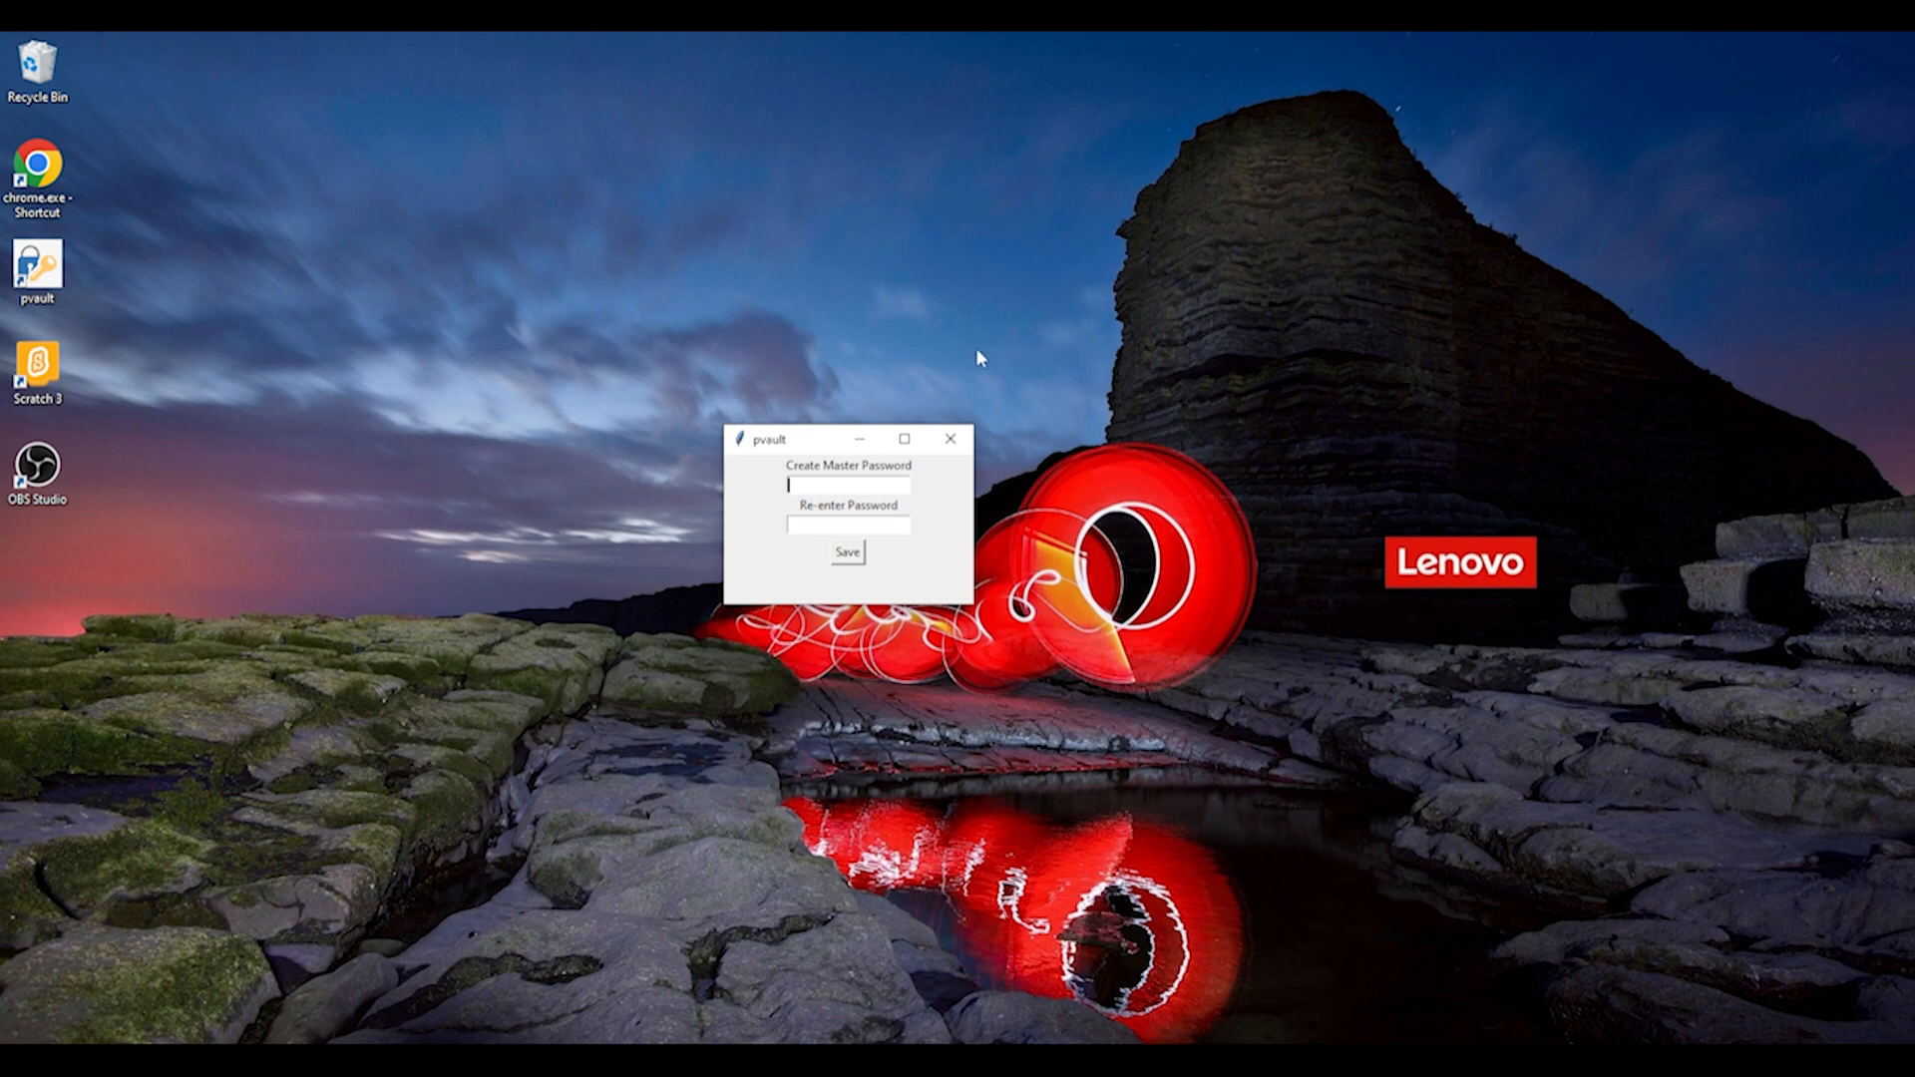
{"action": "mouse_move", "coordinate": [990, 287]}
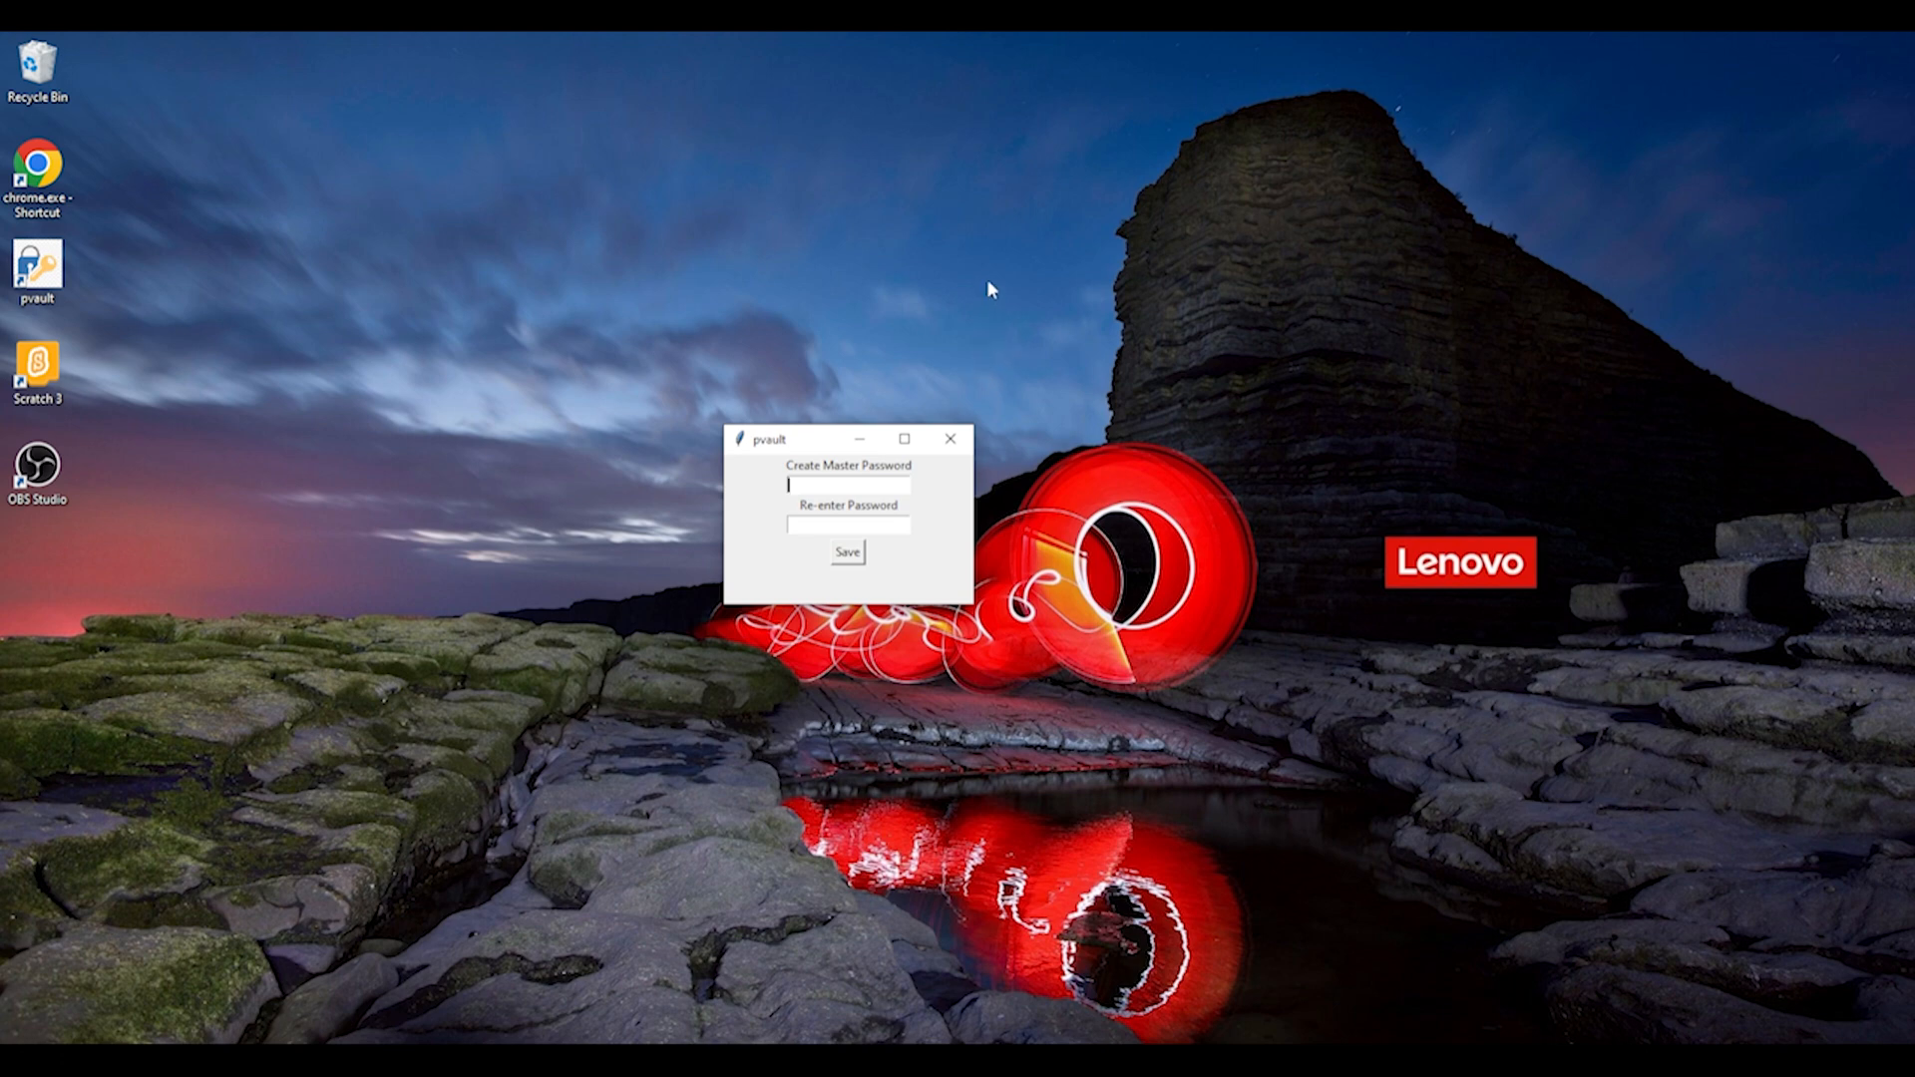
{"action": "mouse_move", "coordinate": [975, 297]}
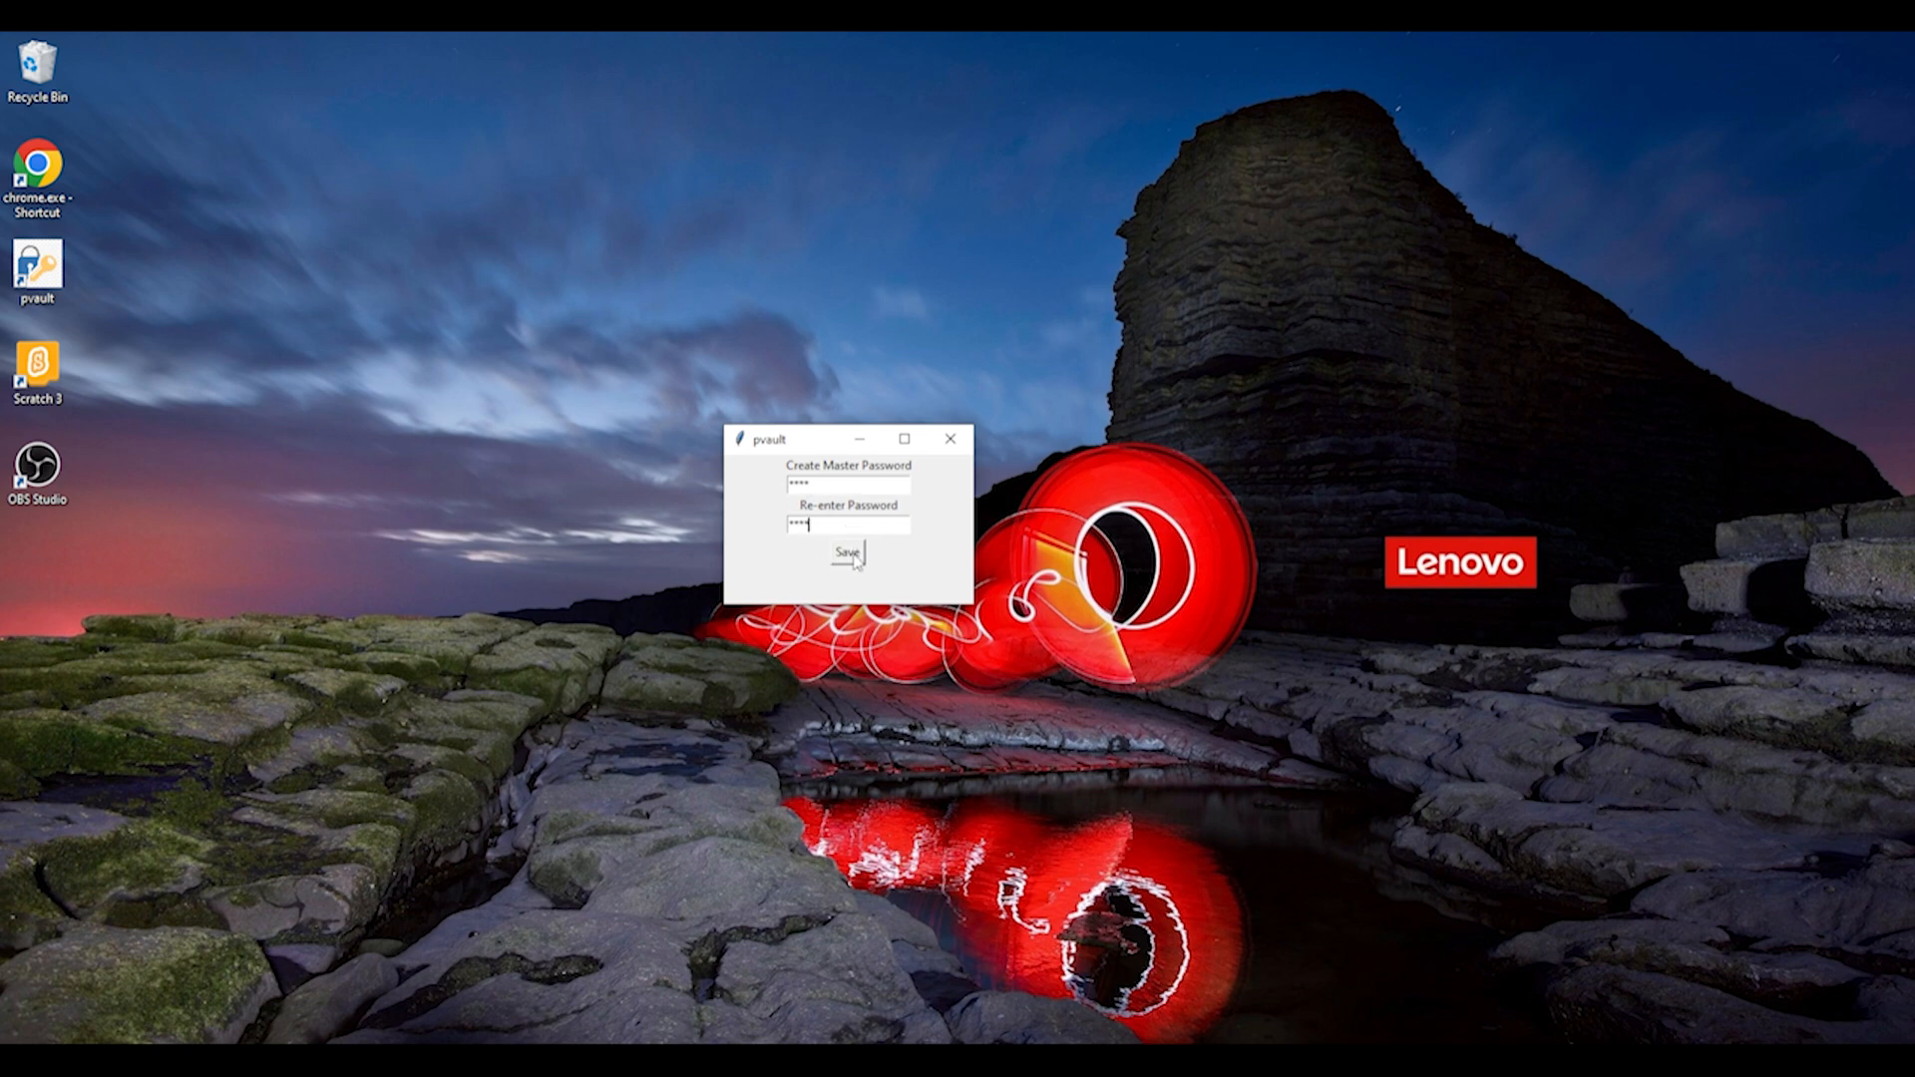
{"action": "left_click", "coordinate": [848, 553]}
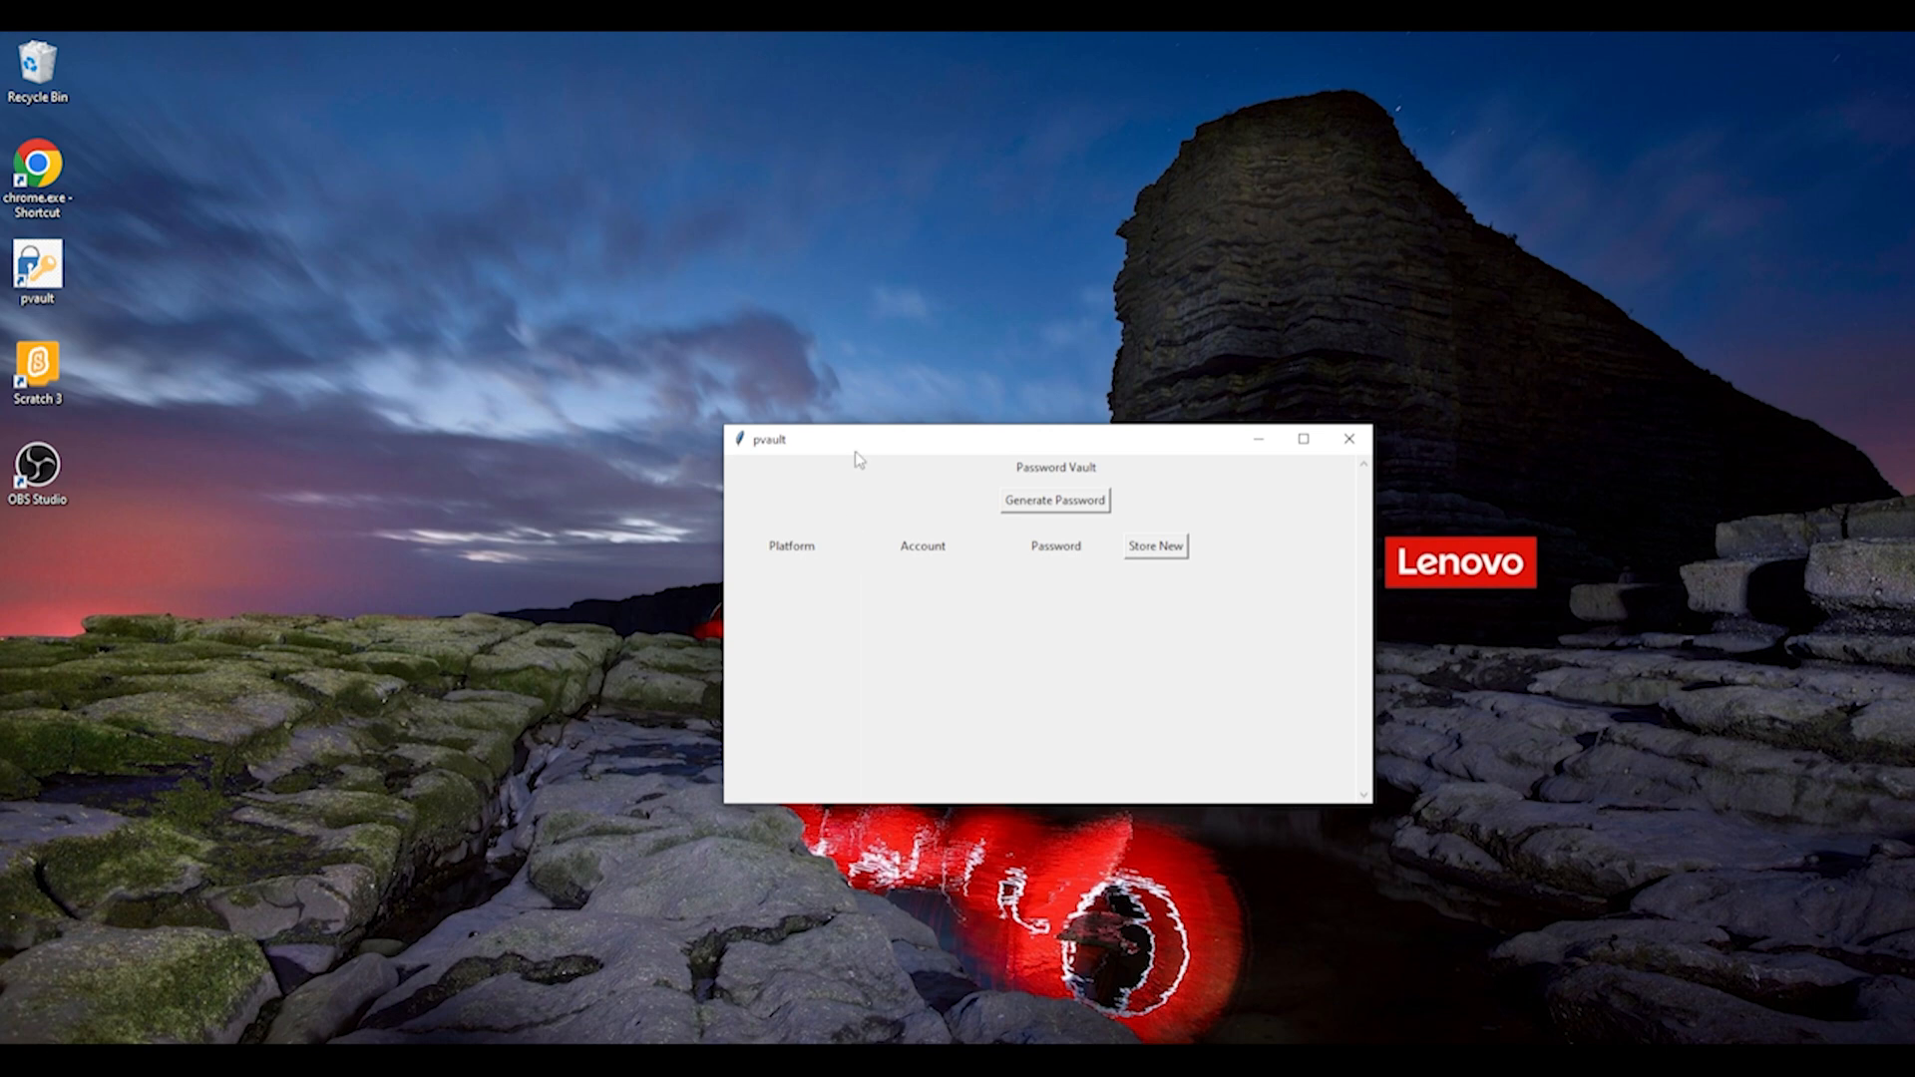
{"action": "left_click_drag", "start_coordinate": [856, 439], "coordinate": [836, 459]}
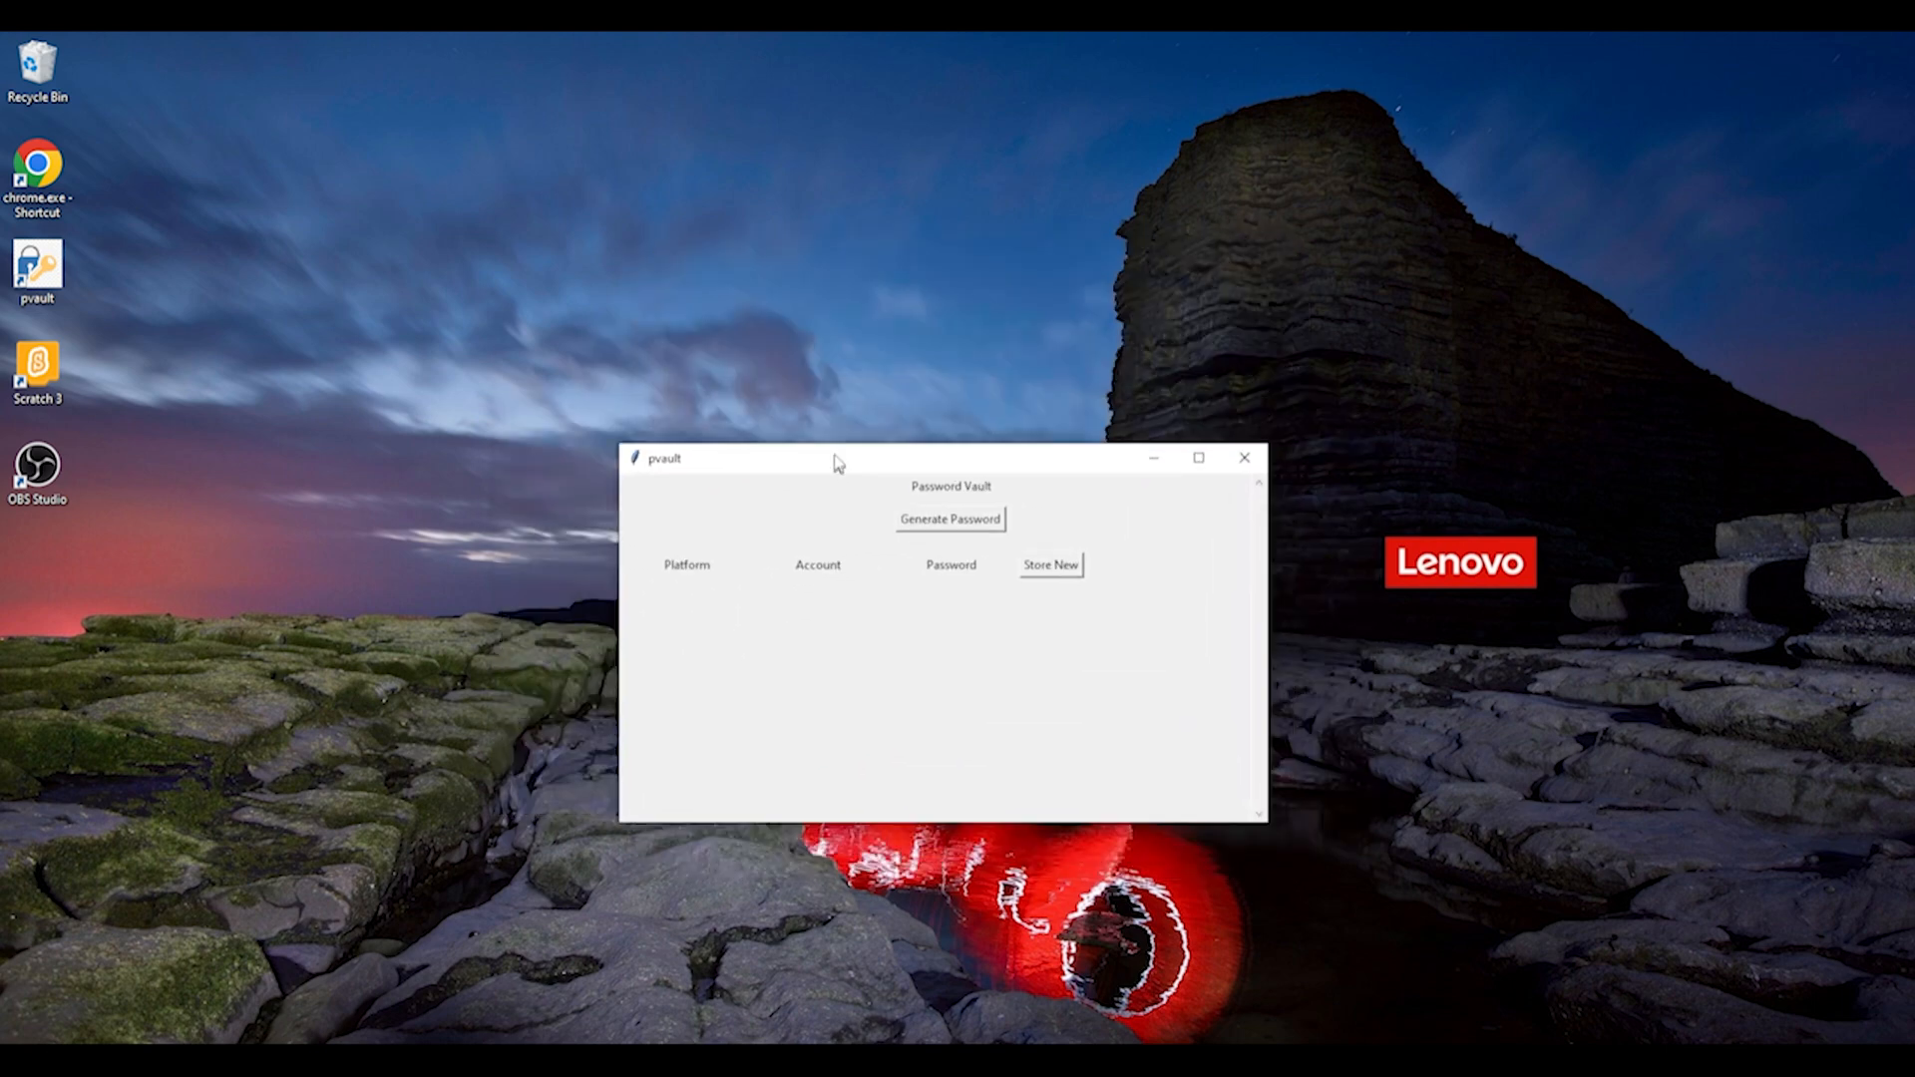
{"action": "left_click_drag", "start_coordinate": [836, 459], "coordinate": [960, 403]}
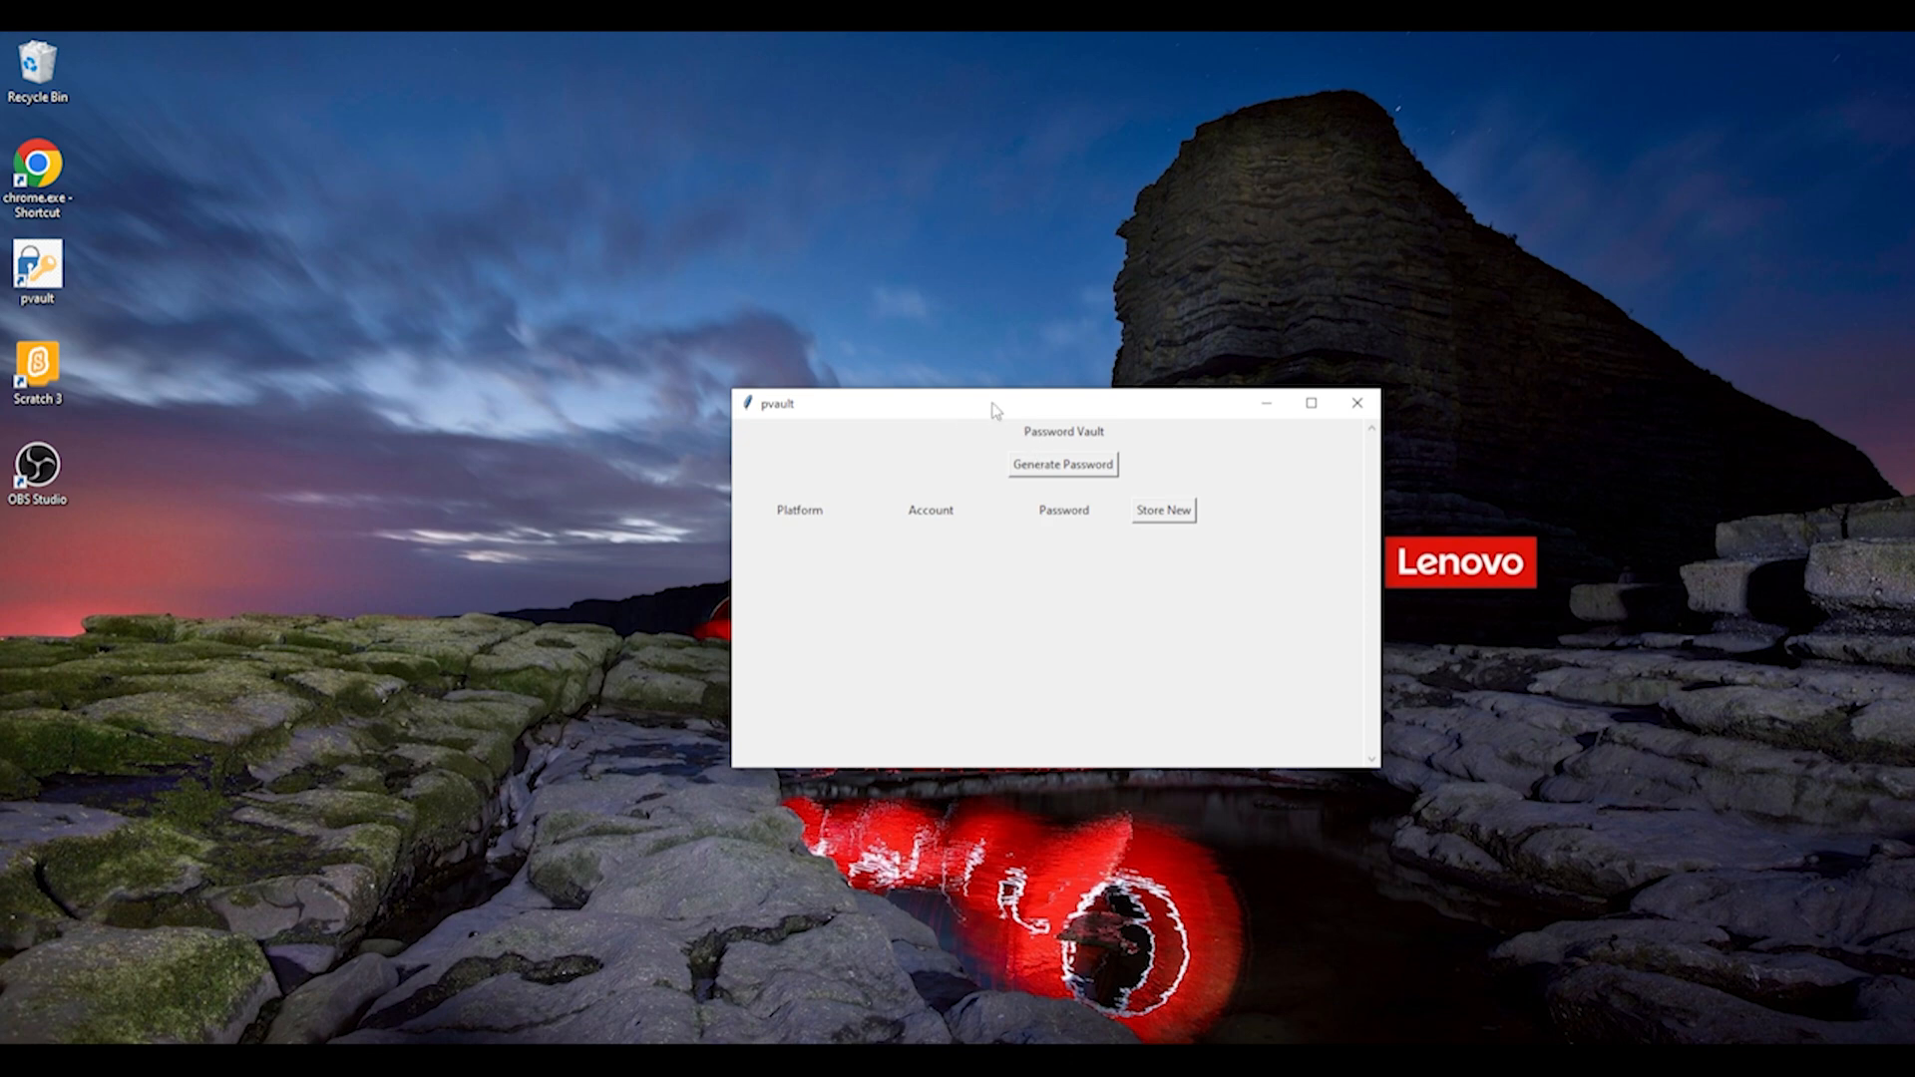
Generate a random 12-character password, select it, and close the generator.
{"action": "left_click", "coordinate": [1062, 465]}
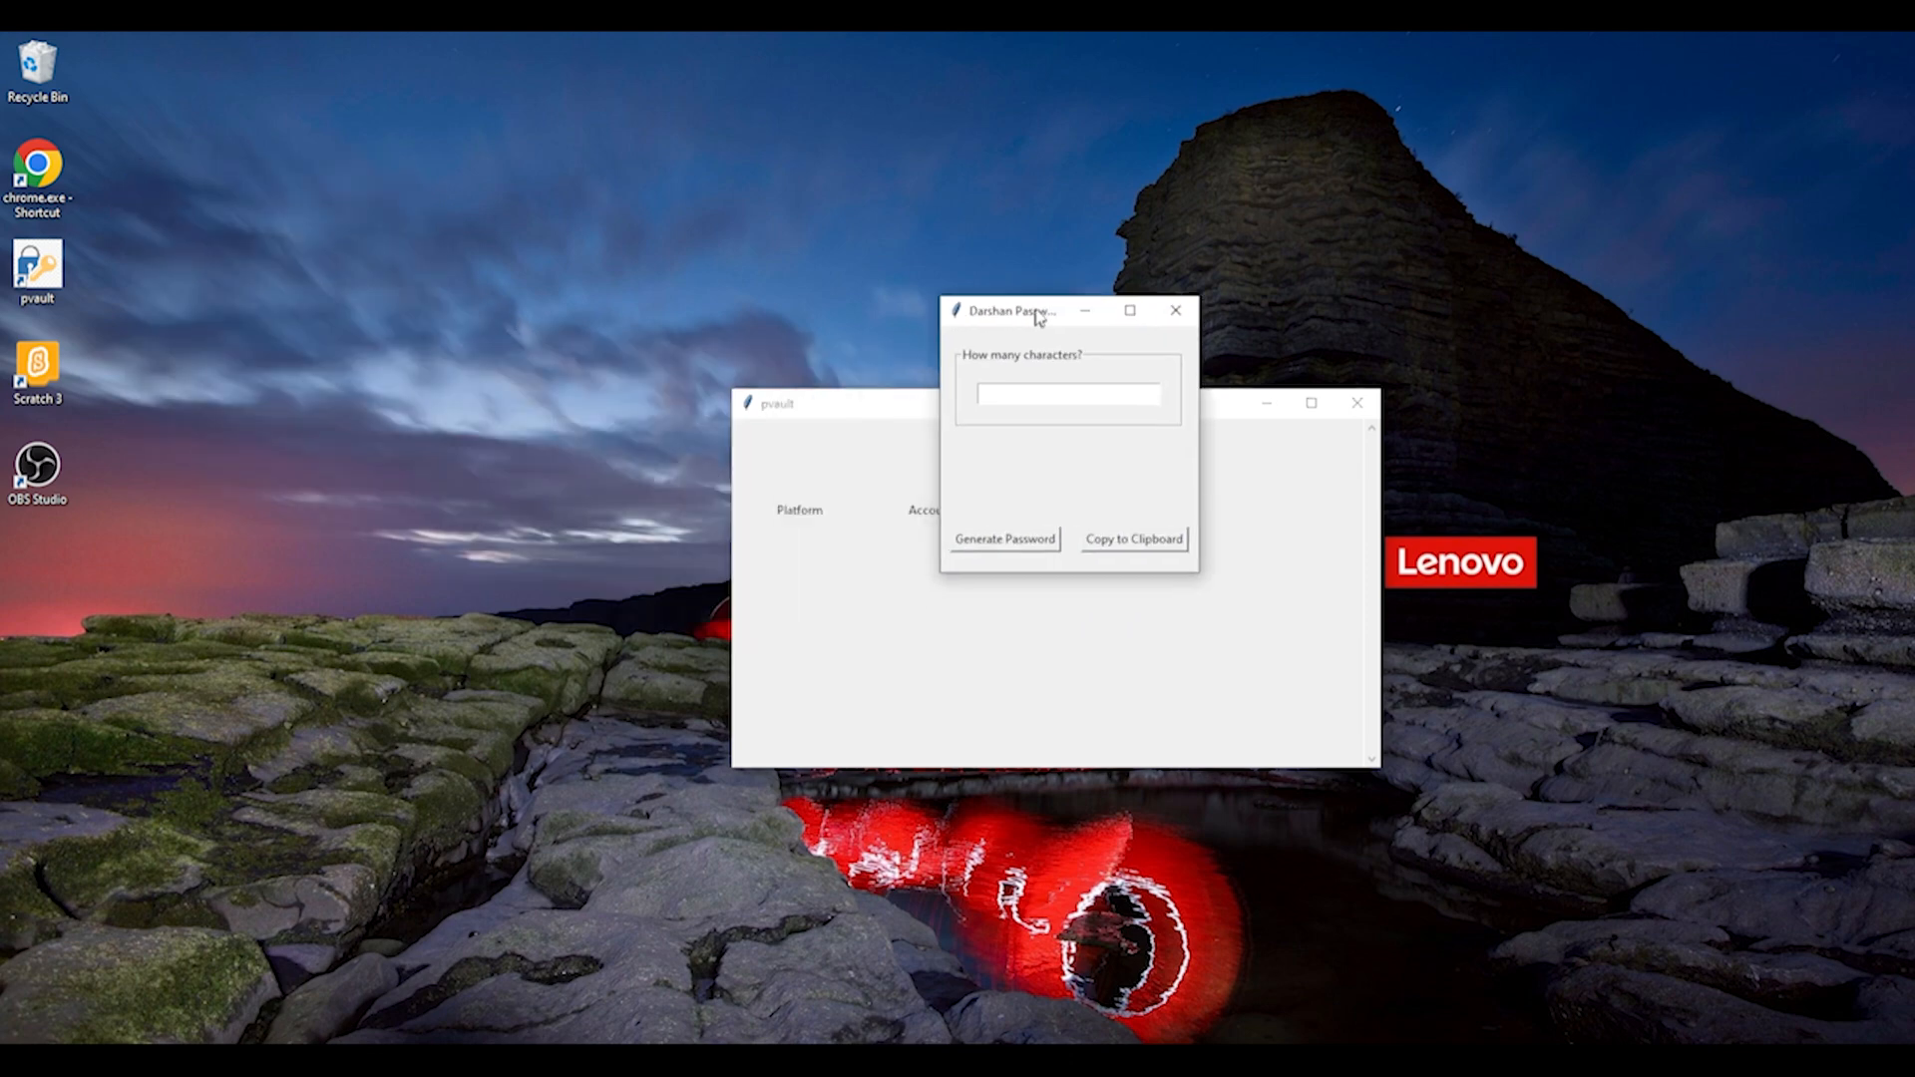
{"action": "left_click_drag", "start_coordinate": [1008, 311], "coordinate": [1063, 403]}
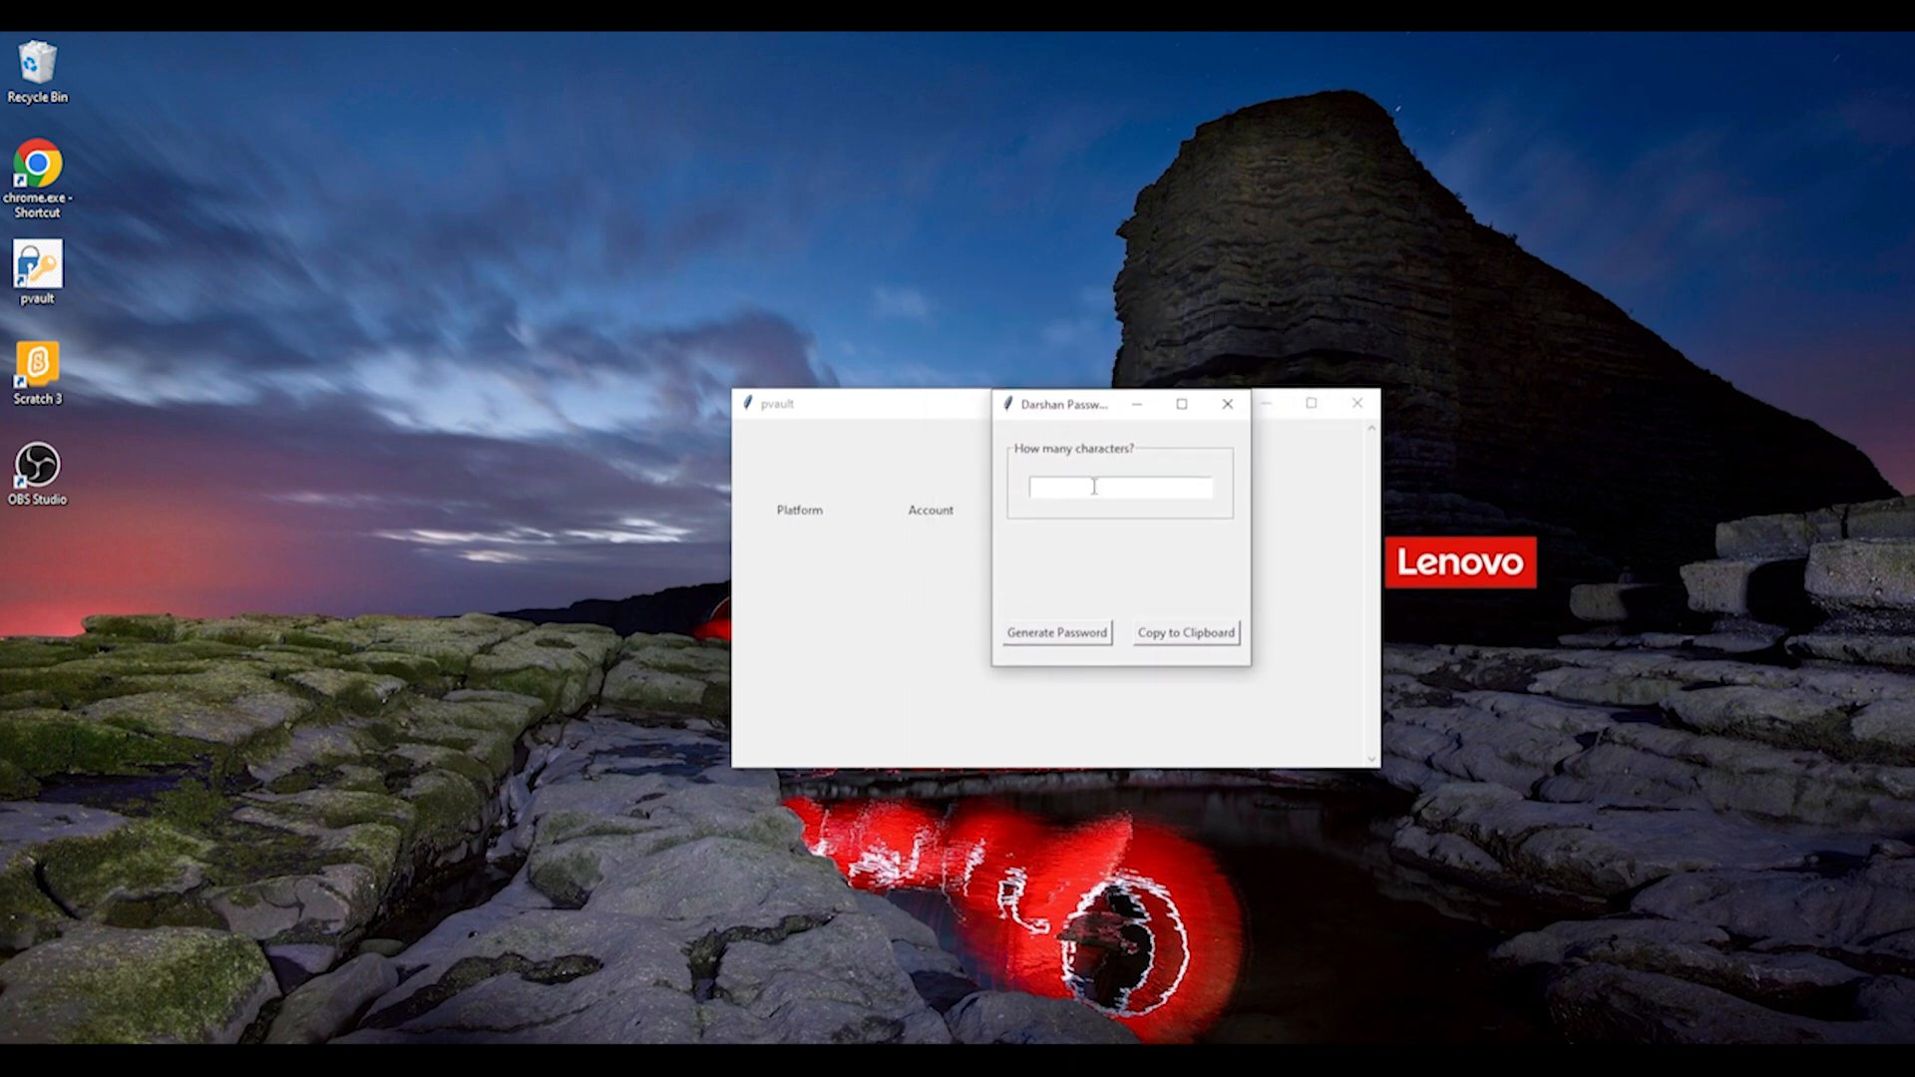
{"action": "mouse_move", "coordinate": [1104, 489]}
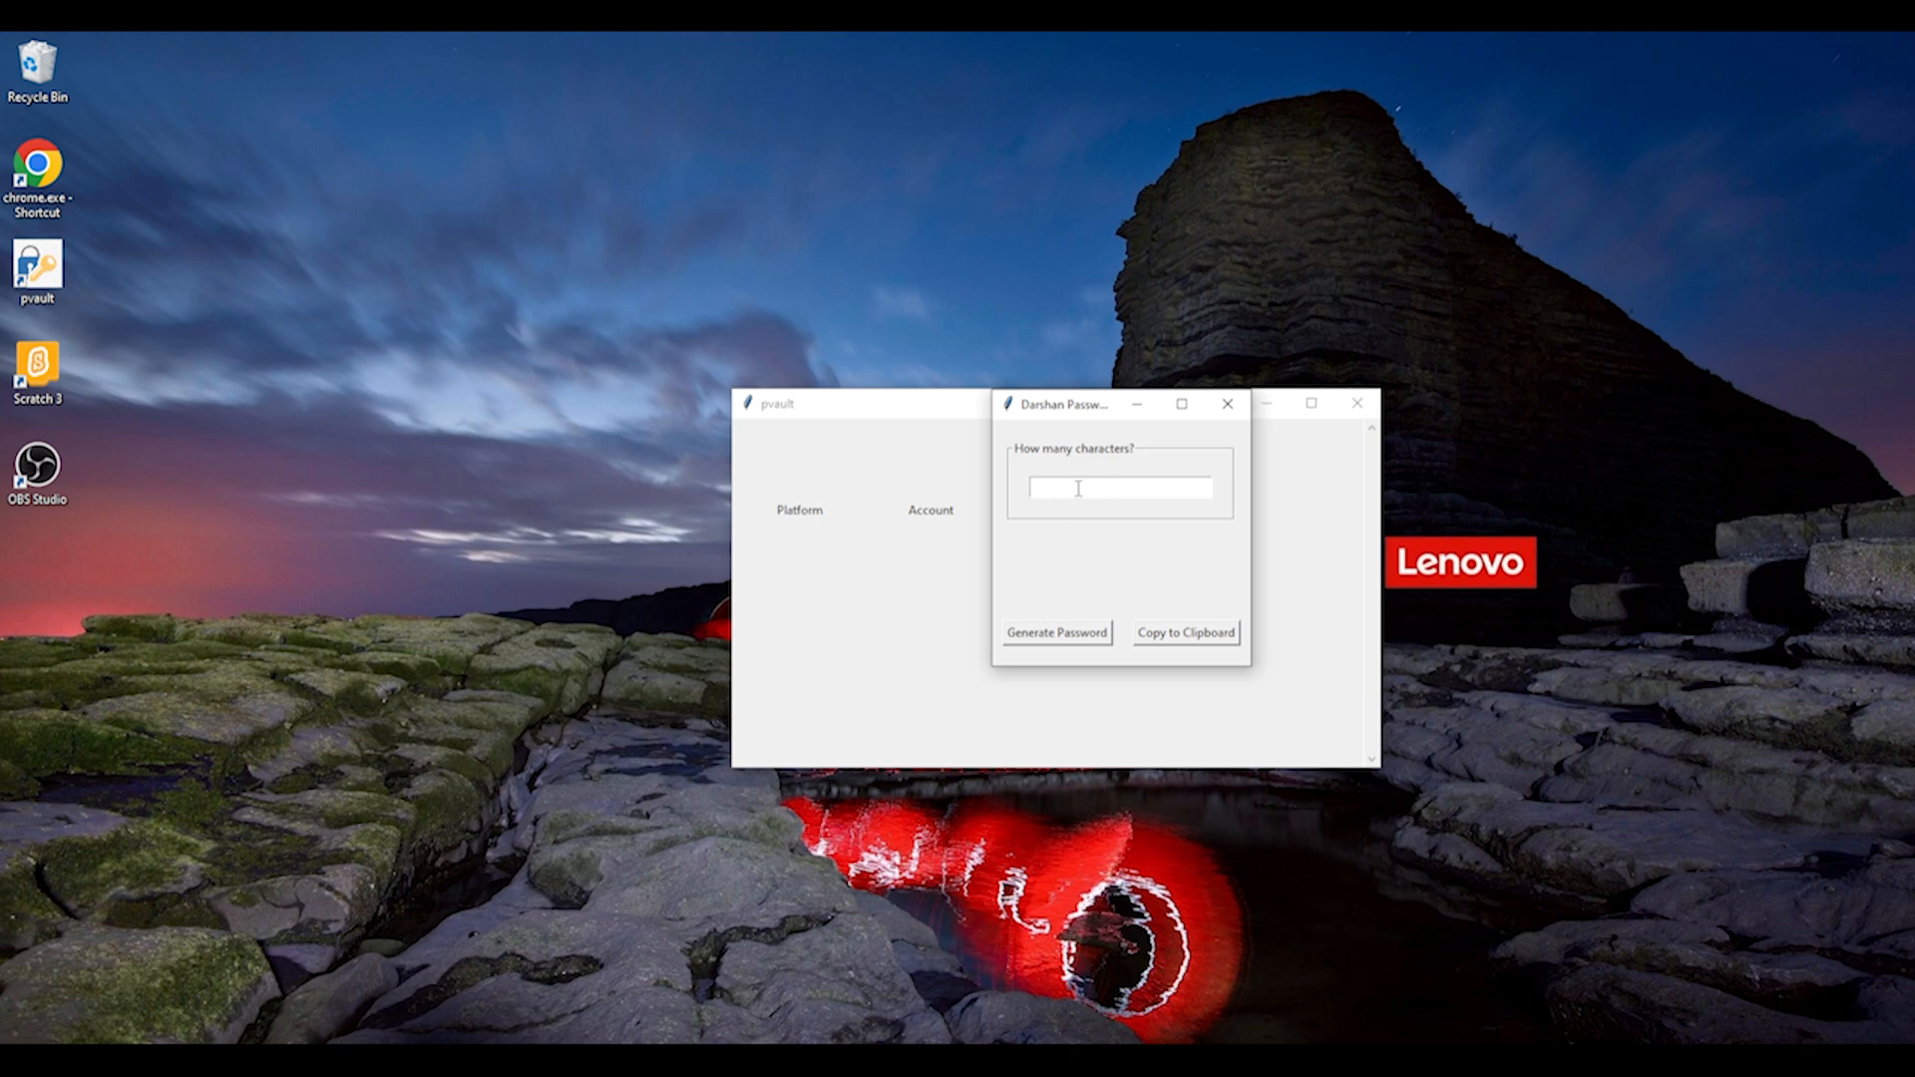
{"action": "type", "text": "12"}
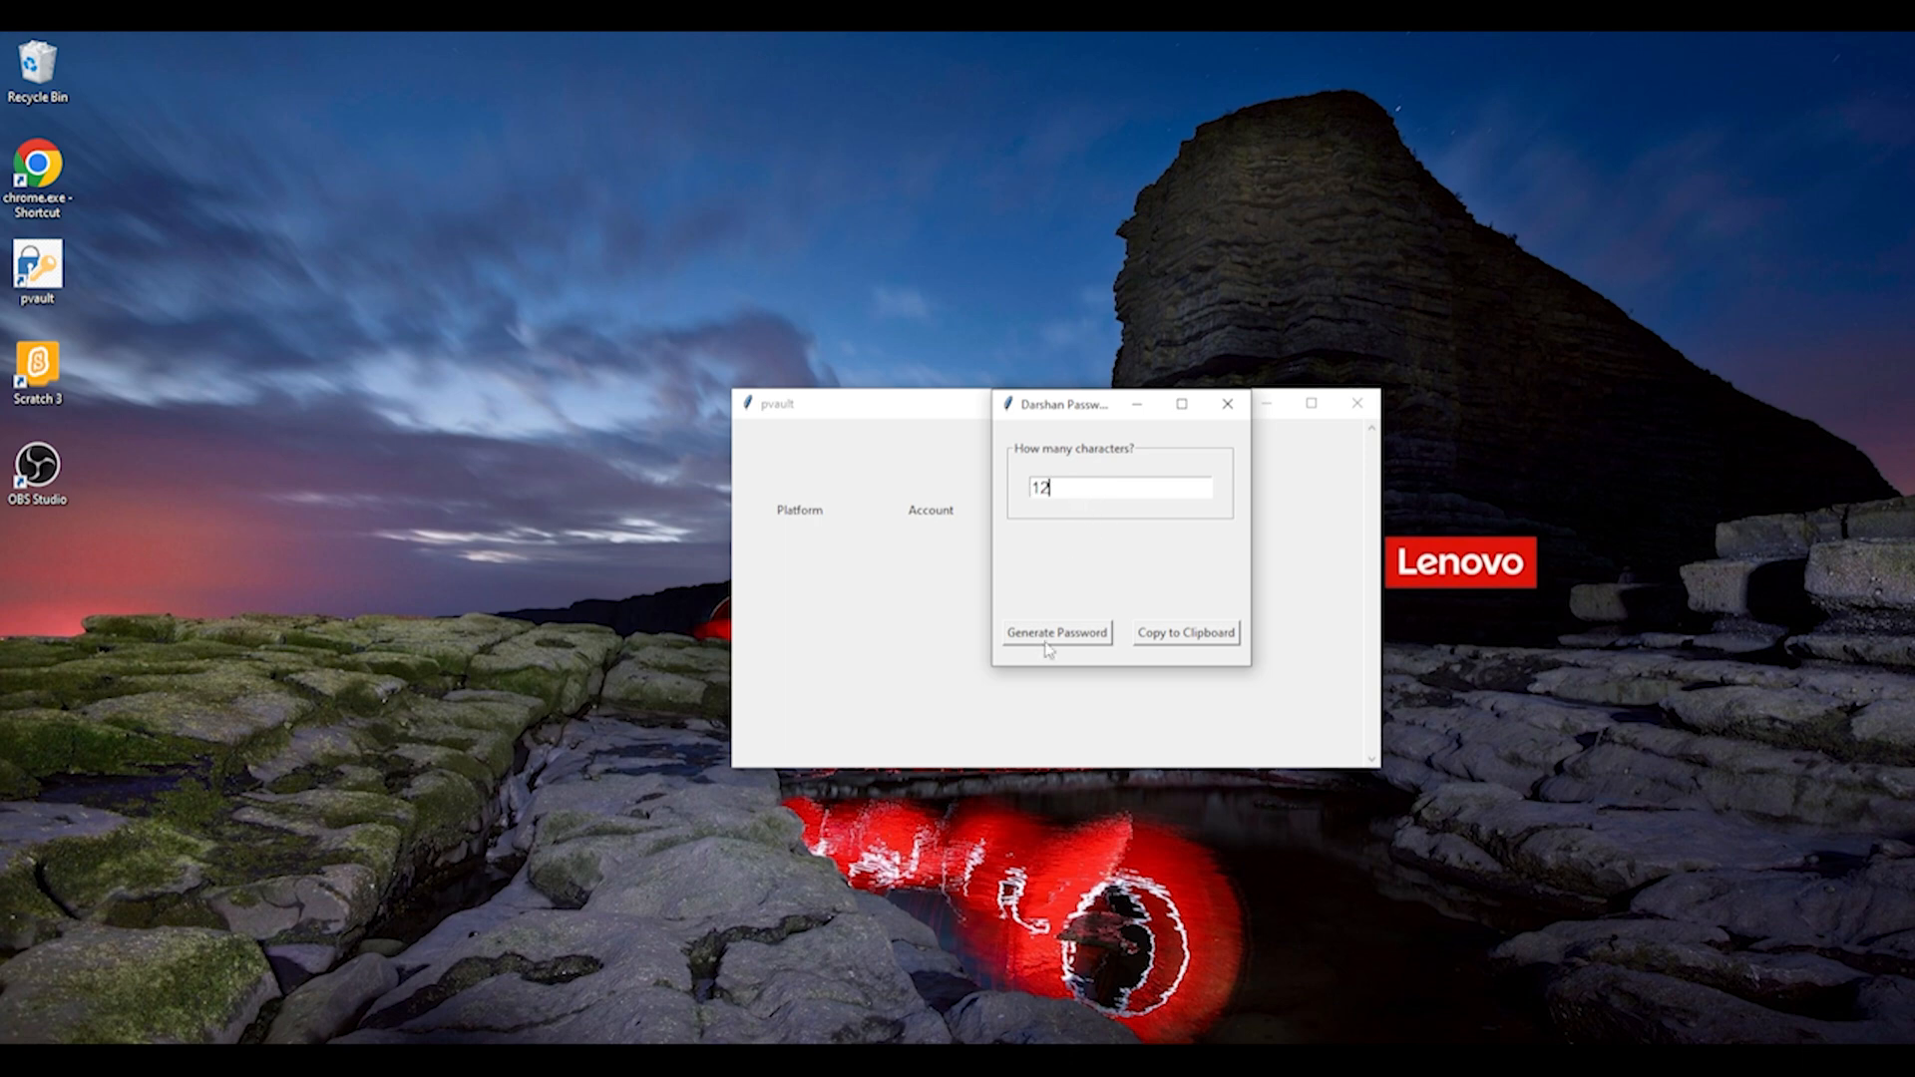
{"action": "left_click", "coordinate": [1058, 632]}
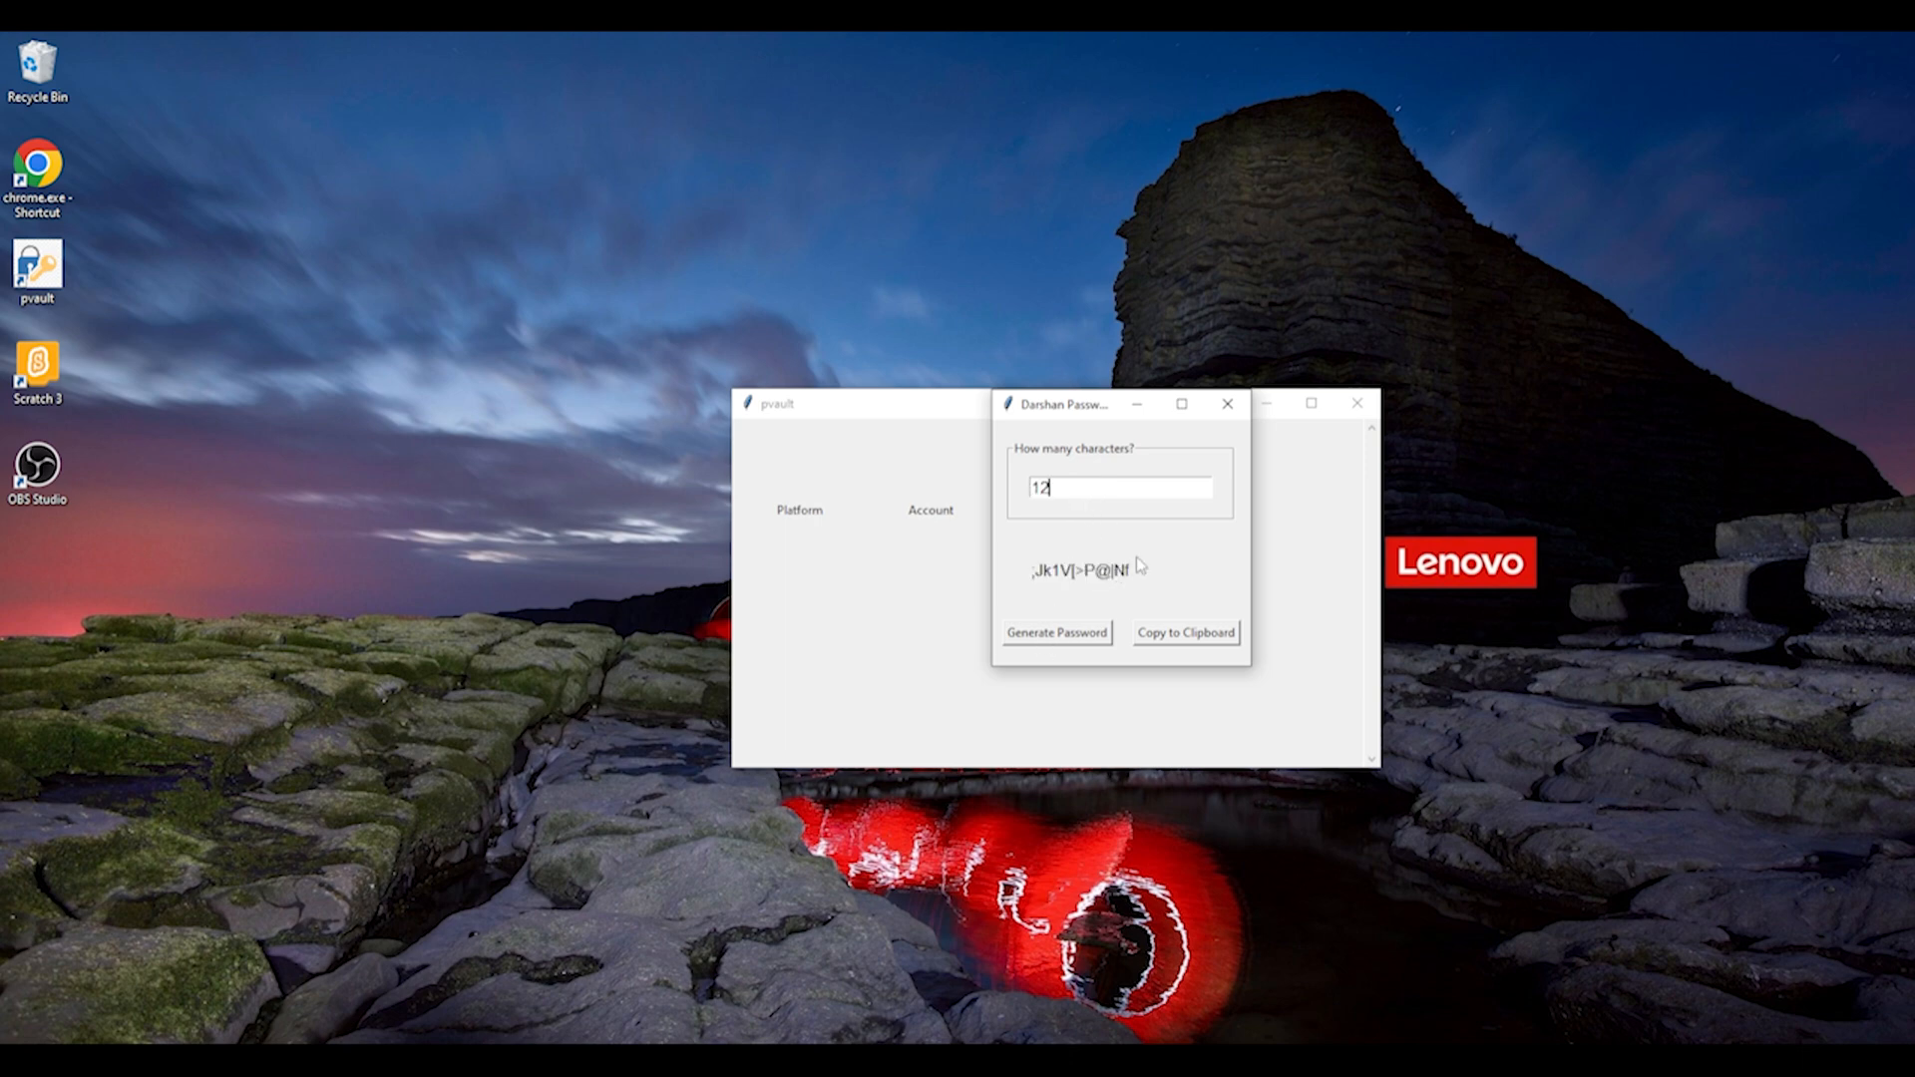
{"action": "double_click", "coordinate": [1077, 569]}
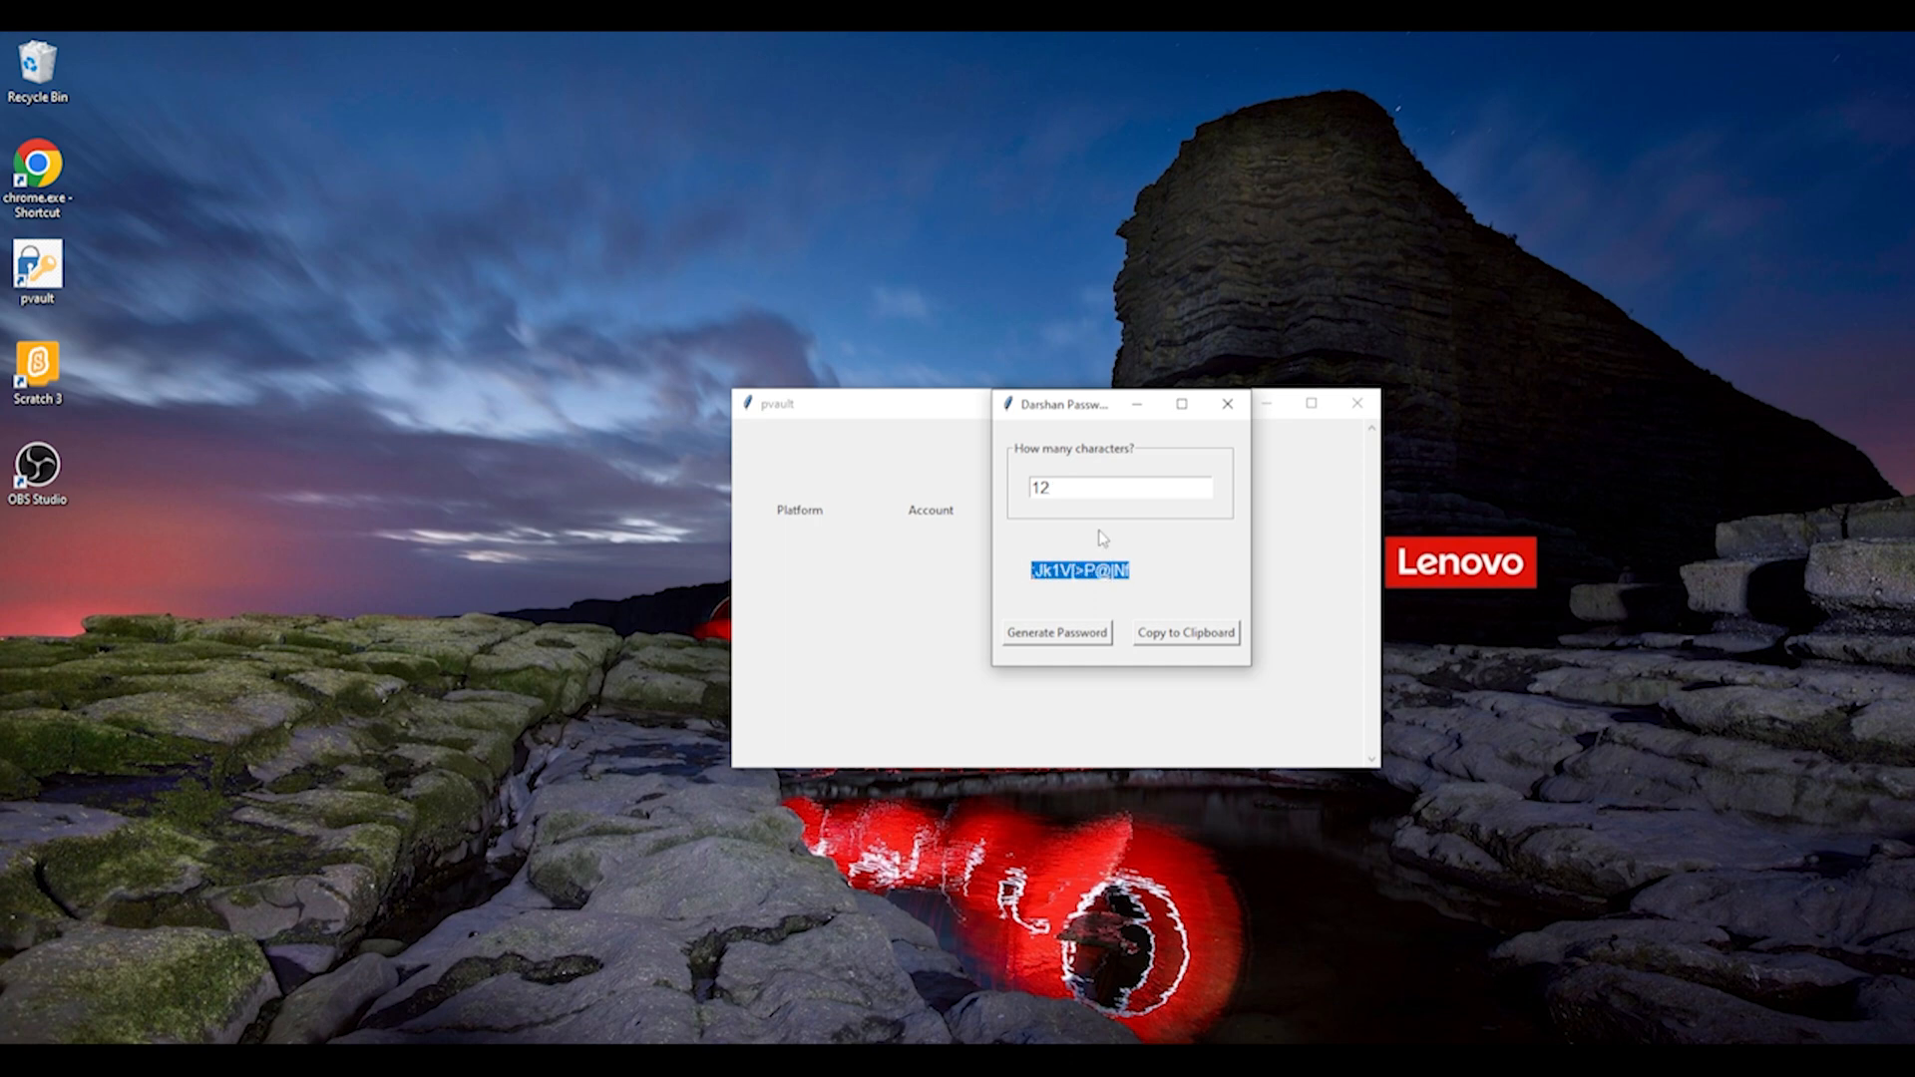
{"action": "mouse_move", "coordinate": [1217, 435]}
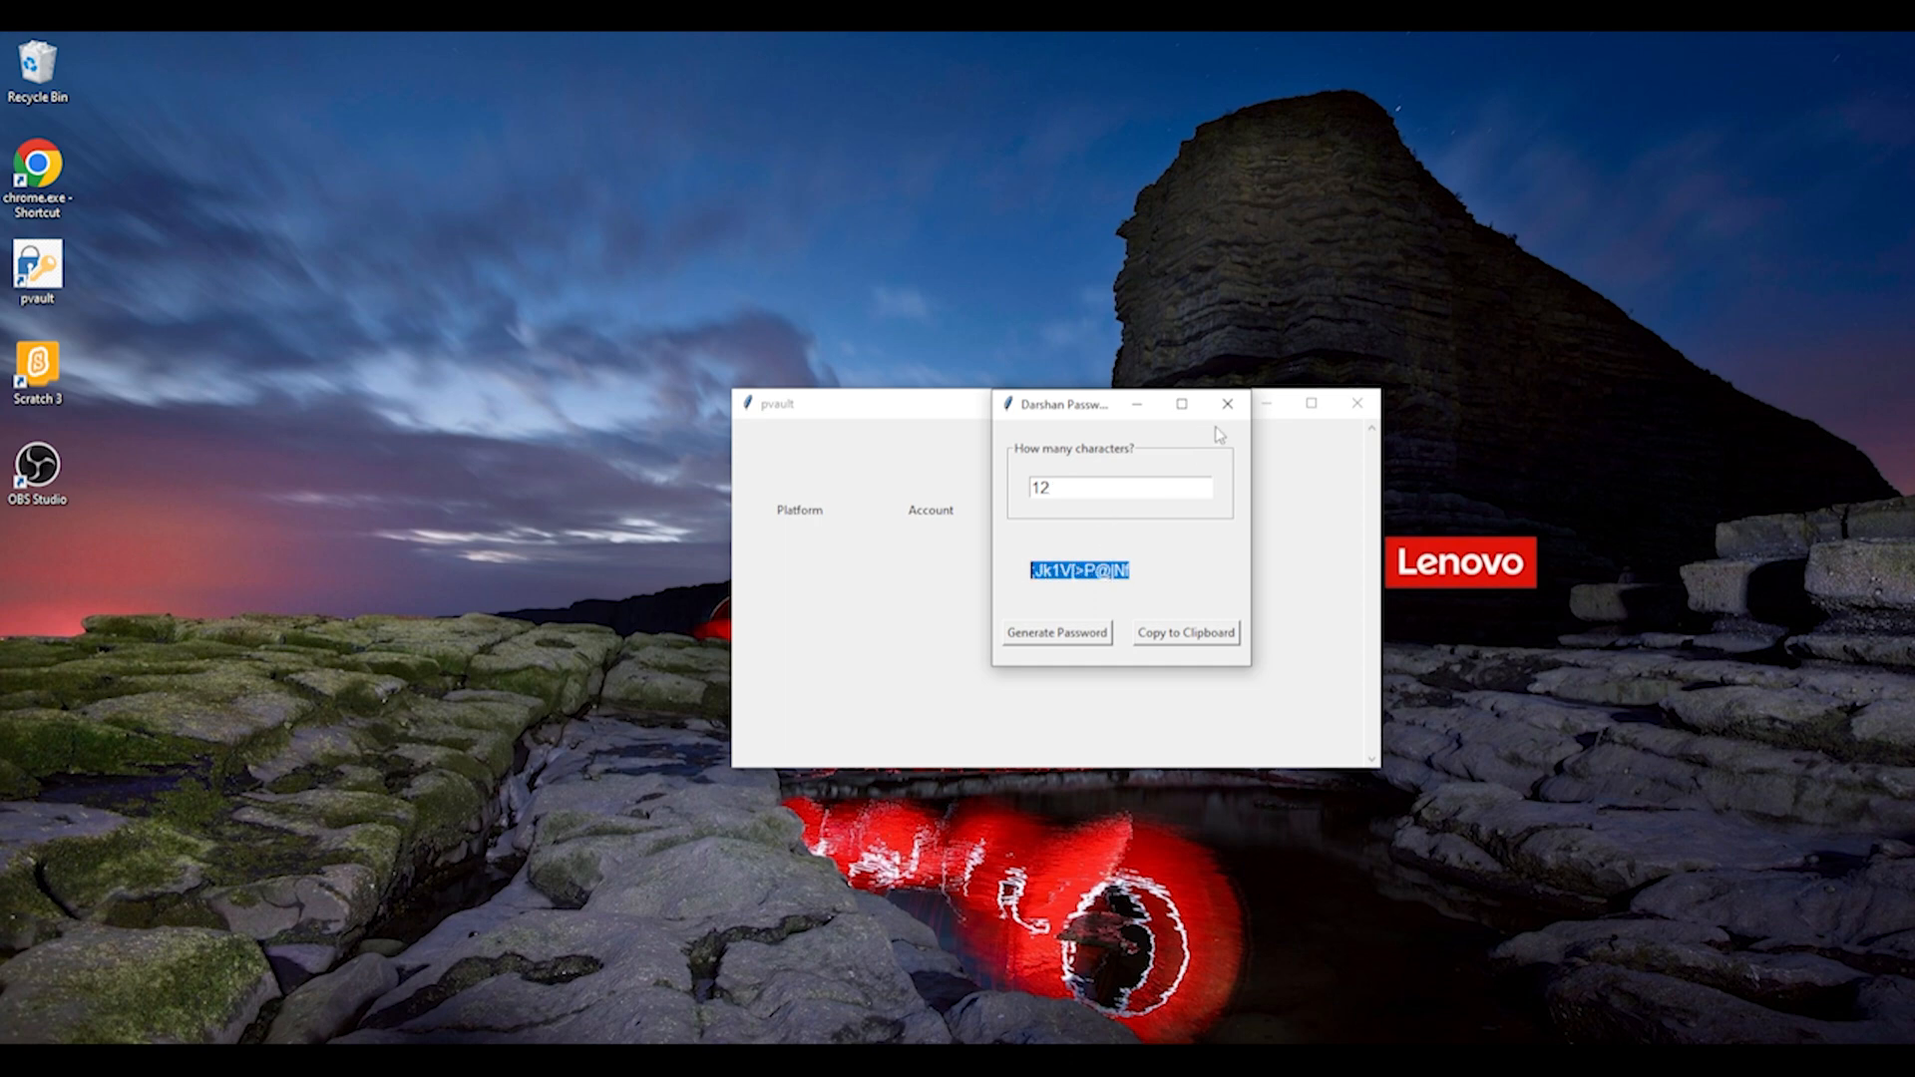
{"action": "left_click", "coordinate": [1227, 403]}
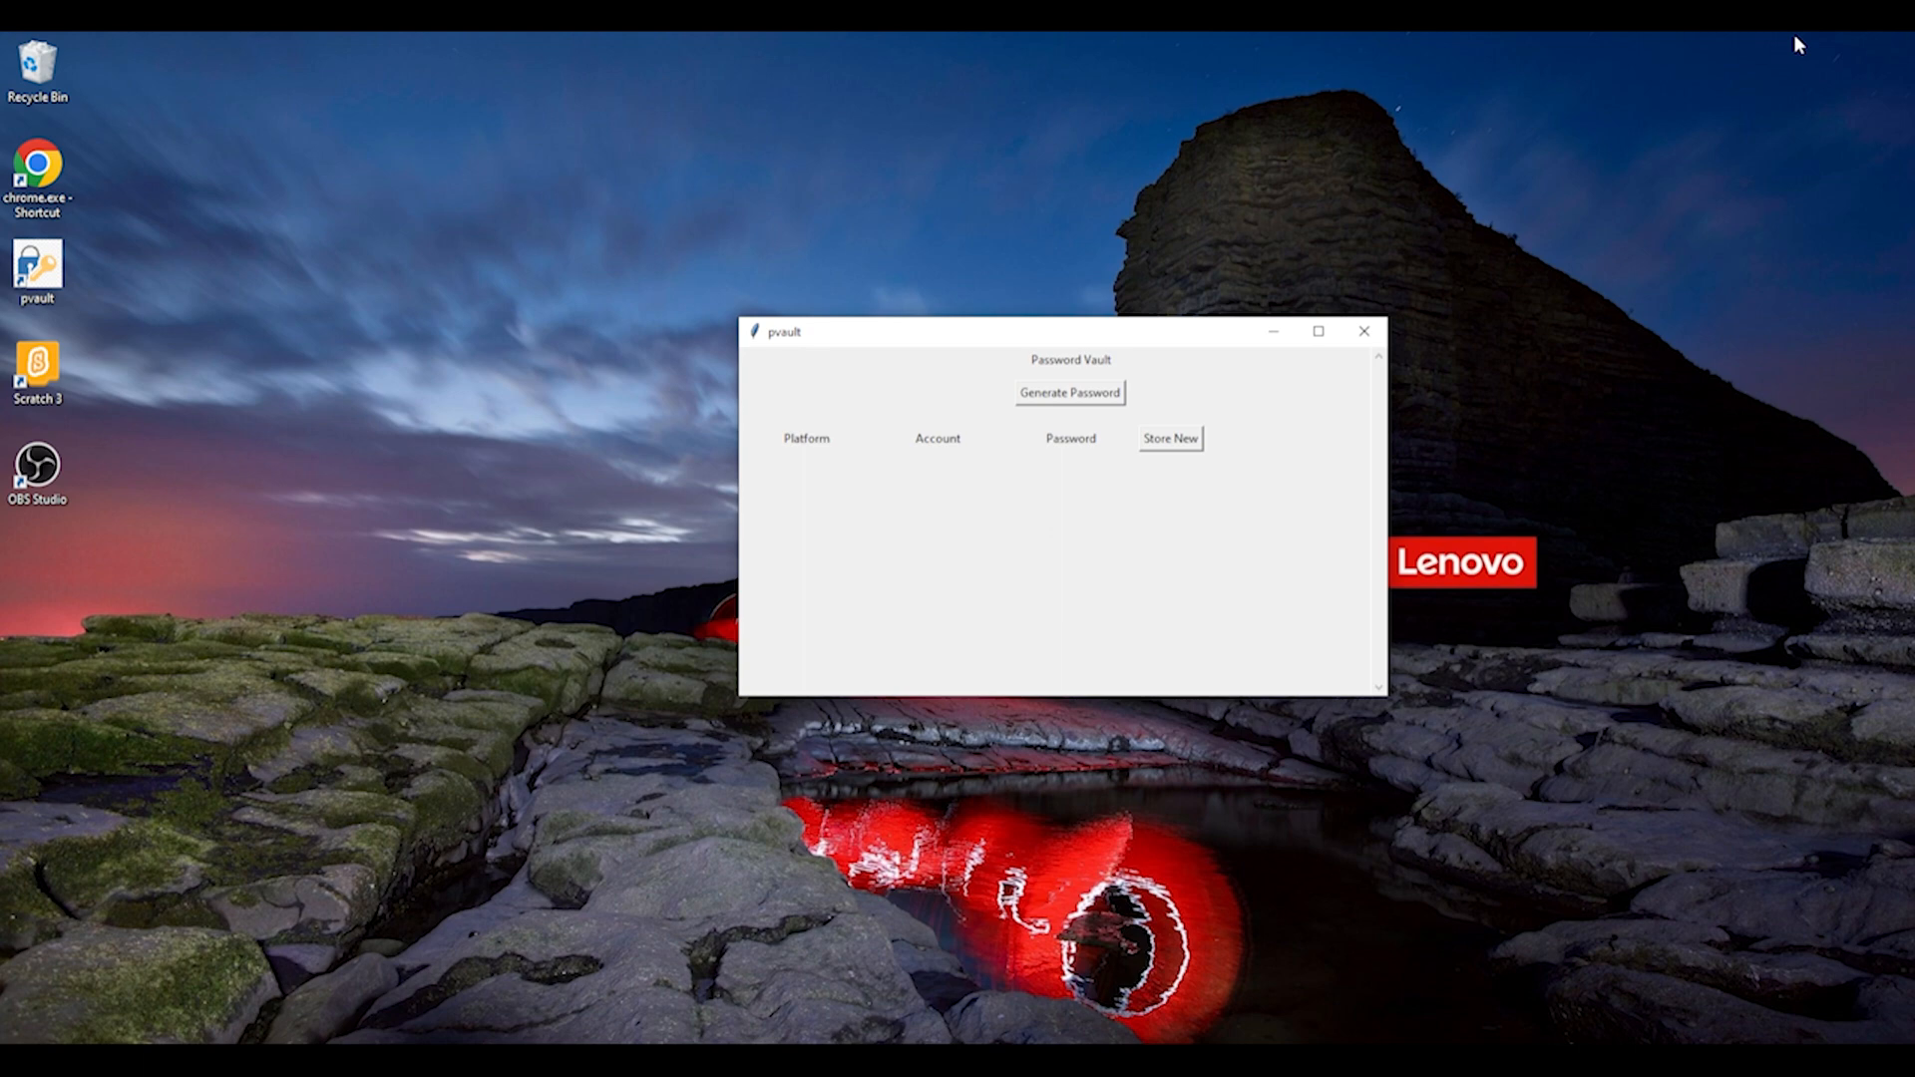
{"action": "mouse_move", "coordinate": [1319, 332]}
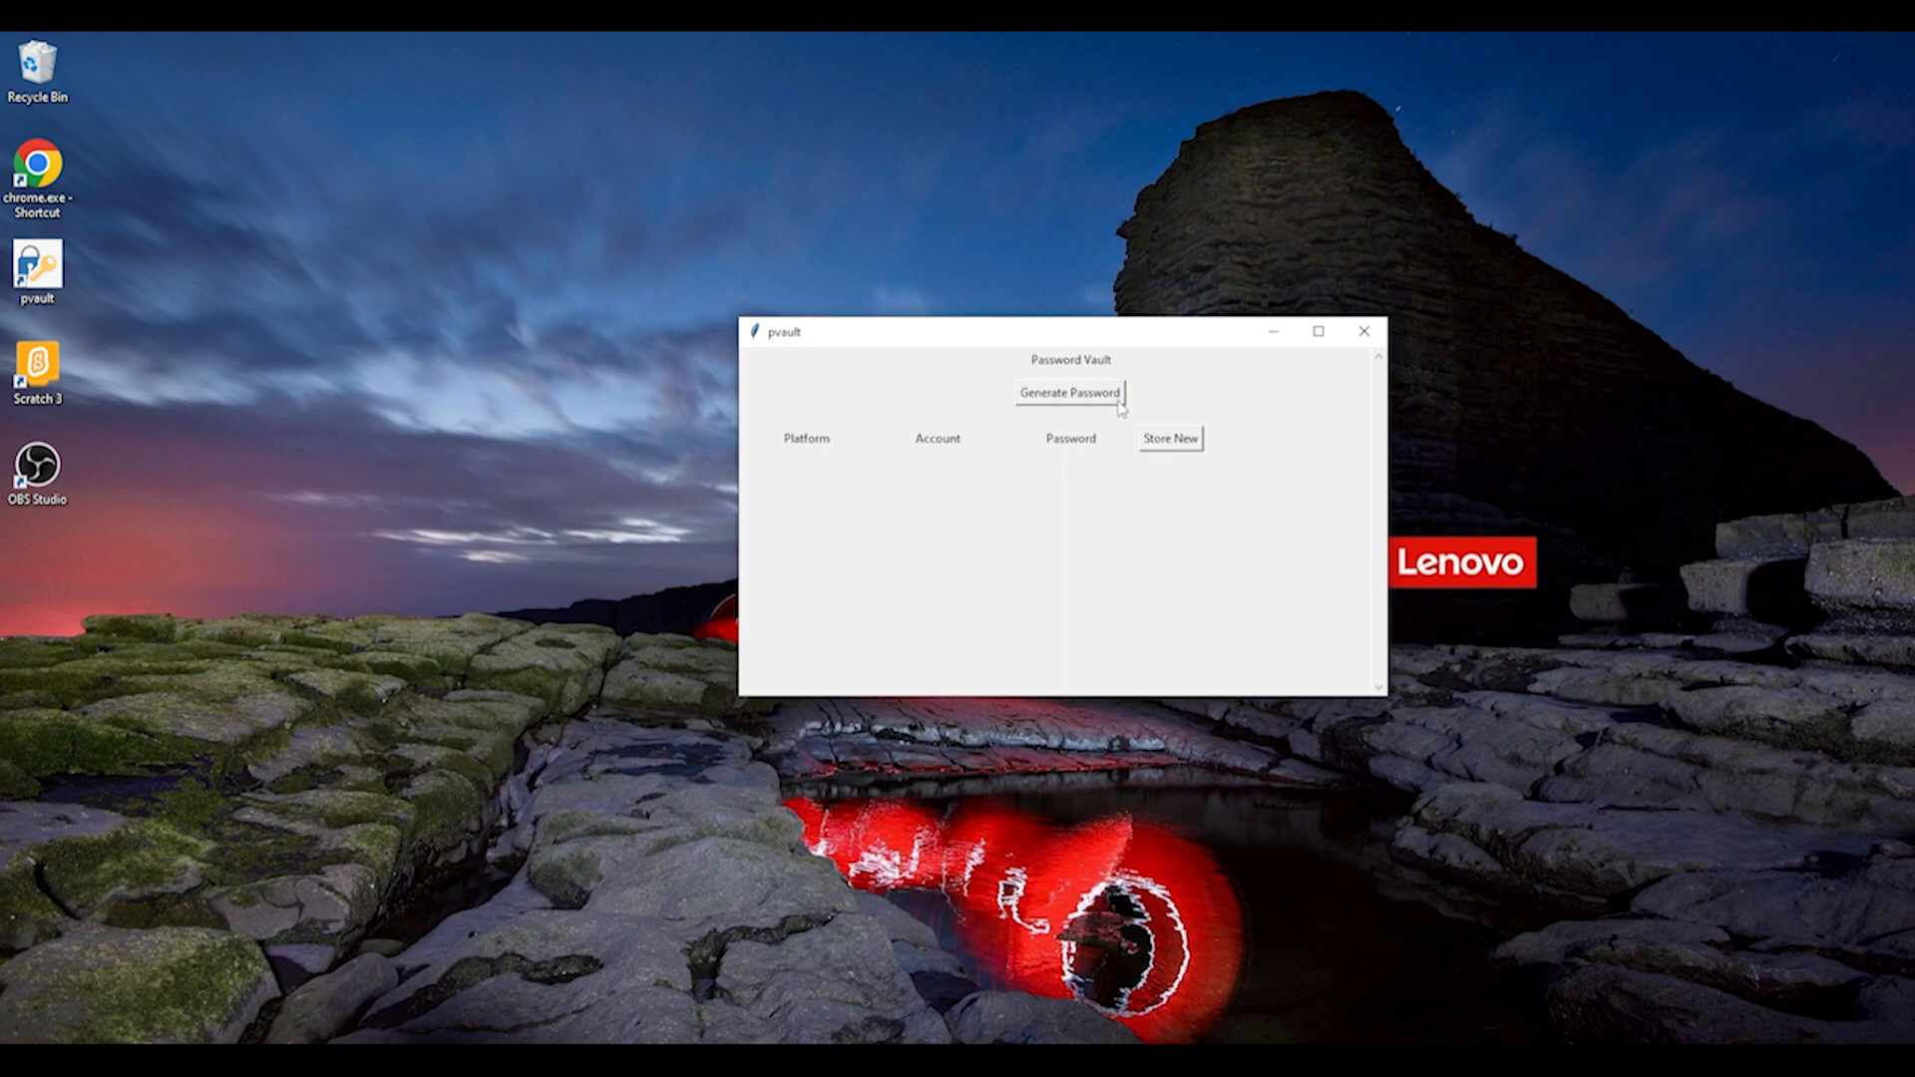
{"action": "mouse_move", "coordinate": [1169, 453]}
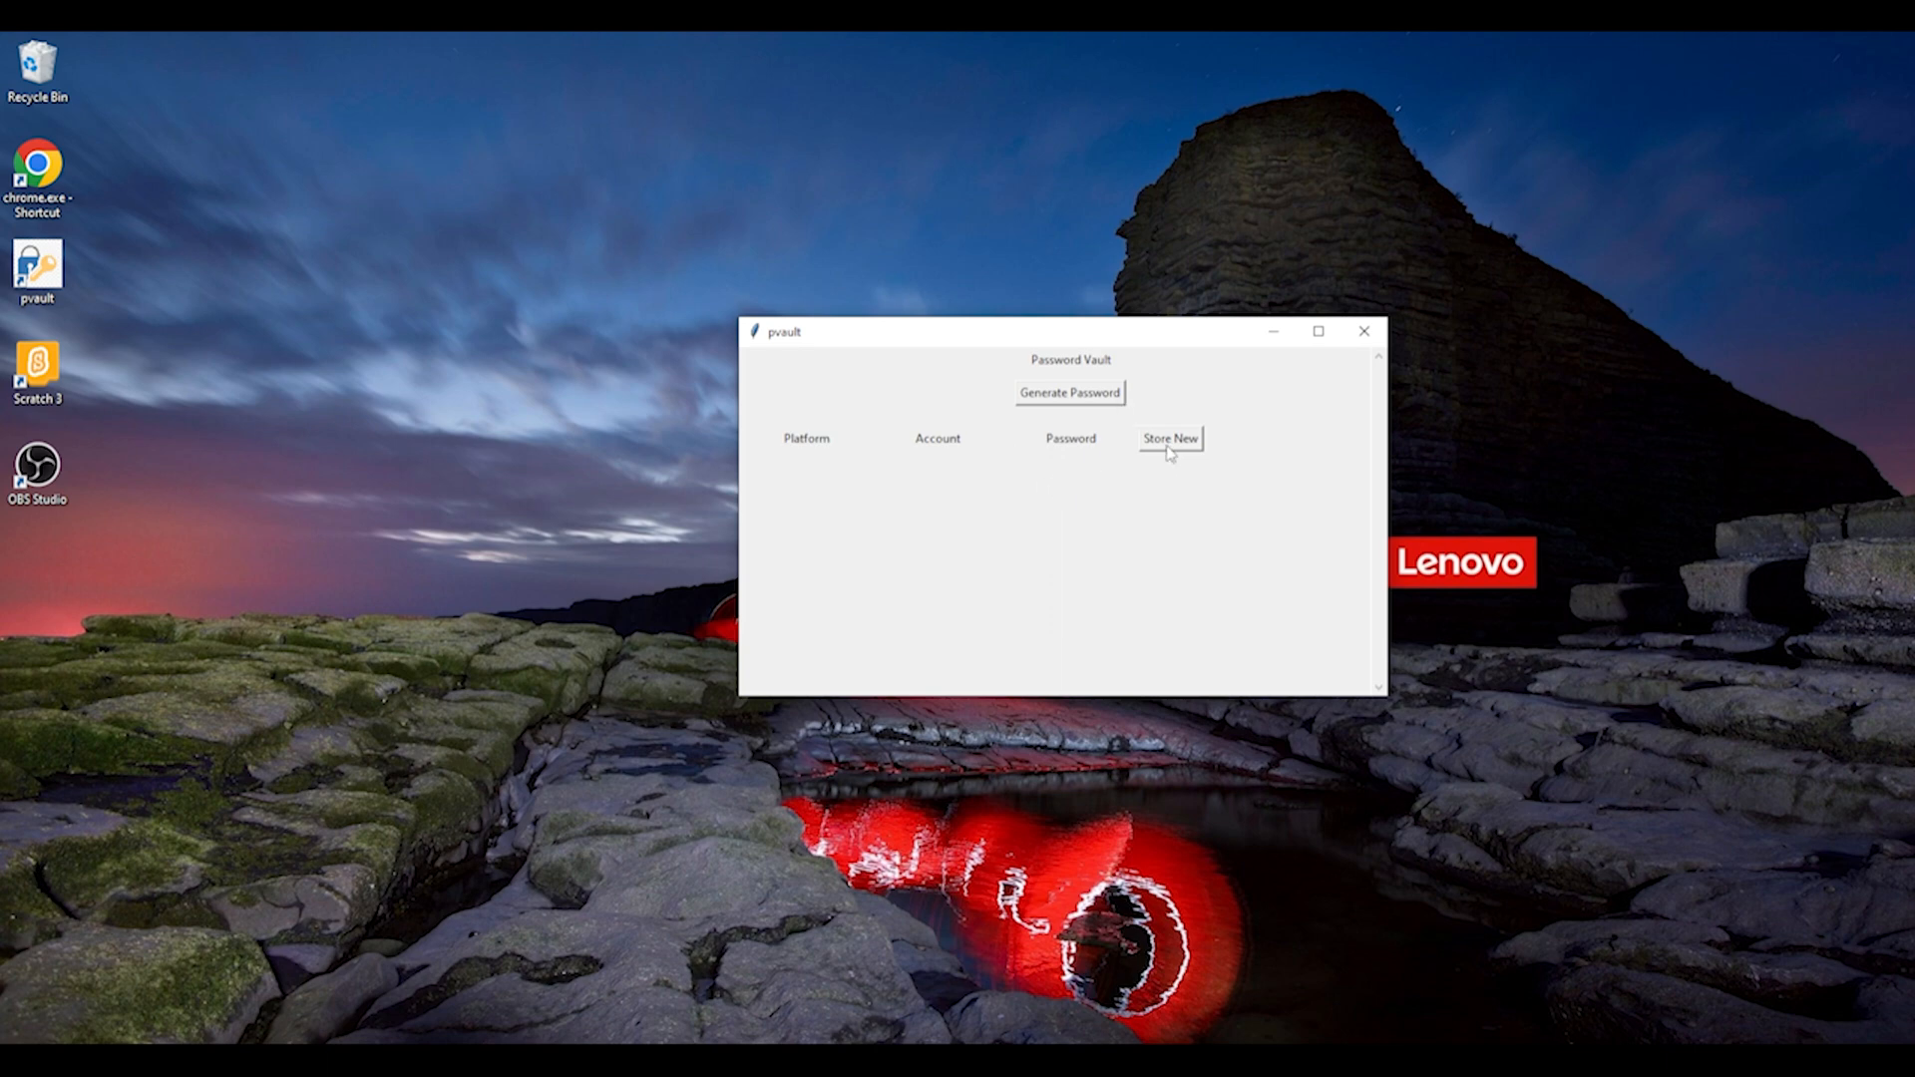
Store a new gmail entry with its l.com account address and the generated password.
{"action": "left_click", "coordinate": [1169, 437]}
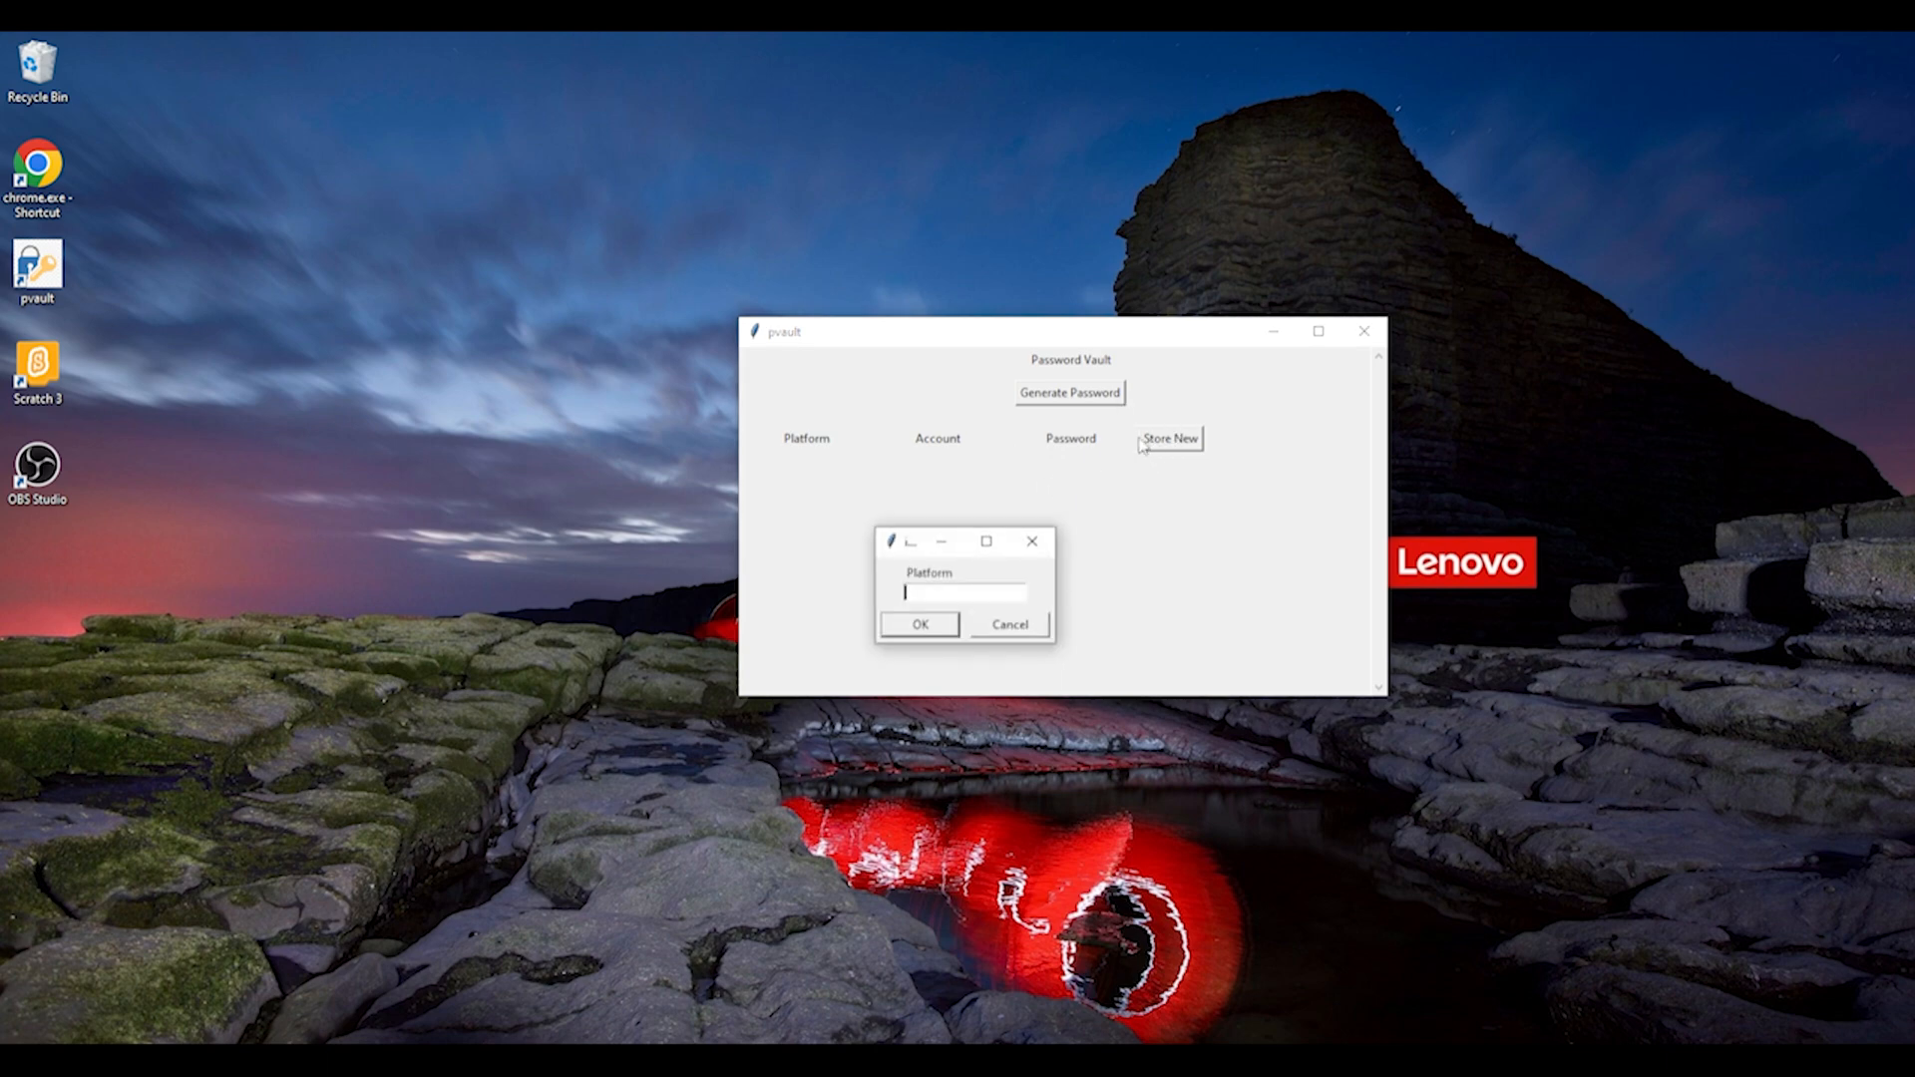
{"action": "type", "text": "gmail"}
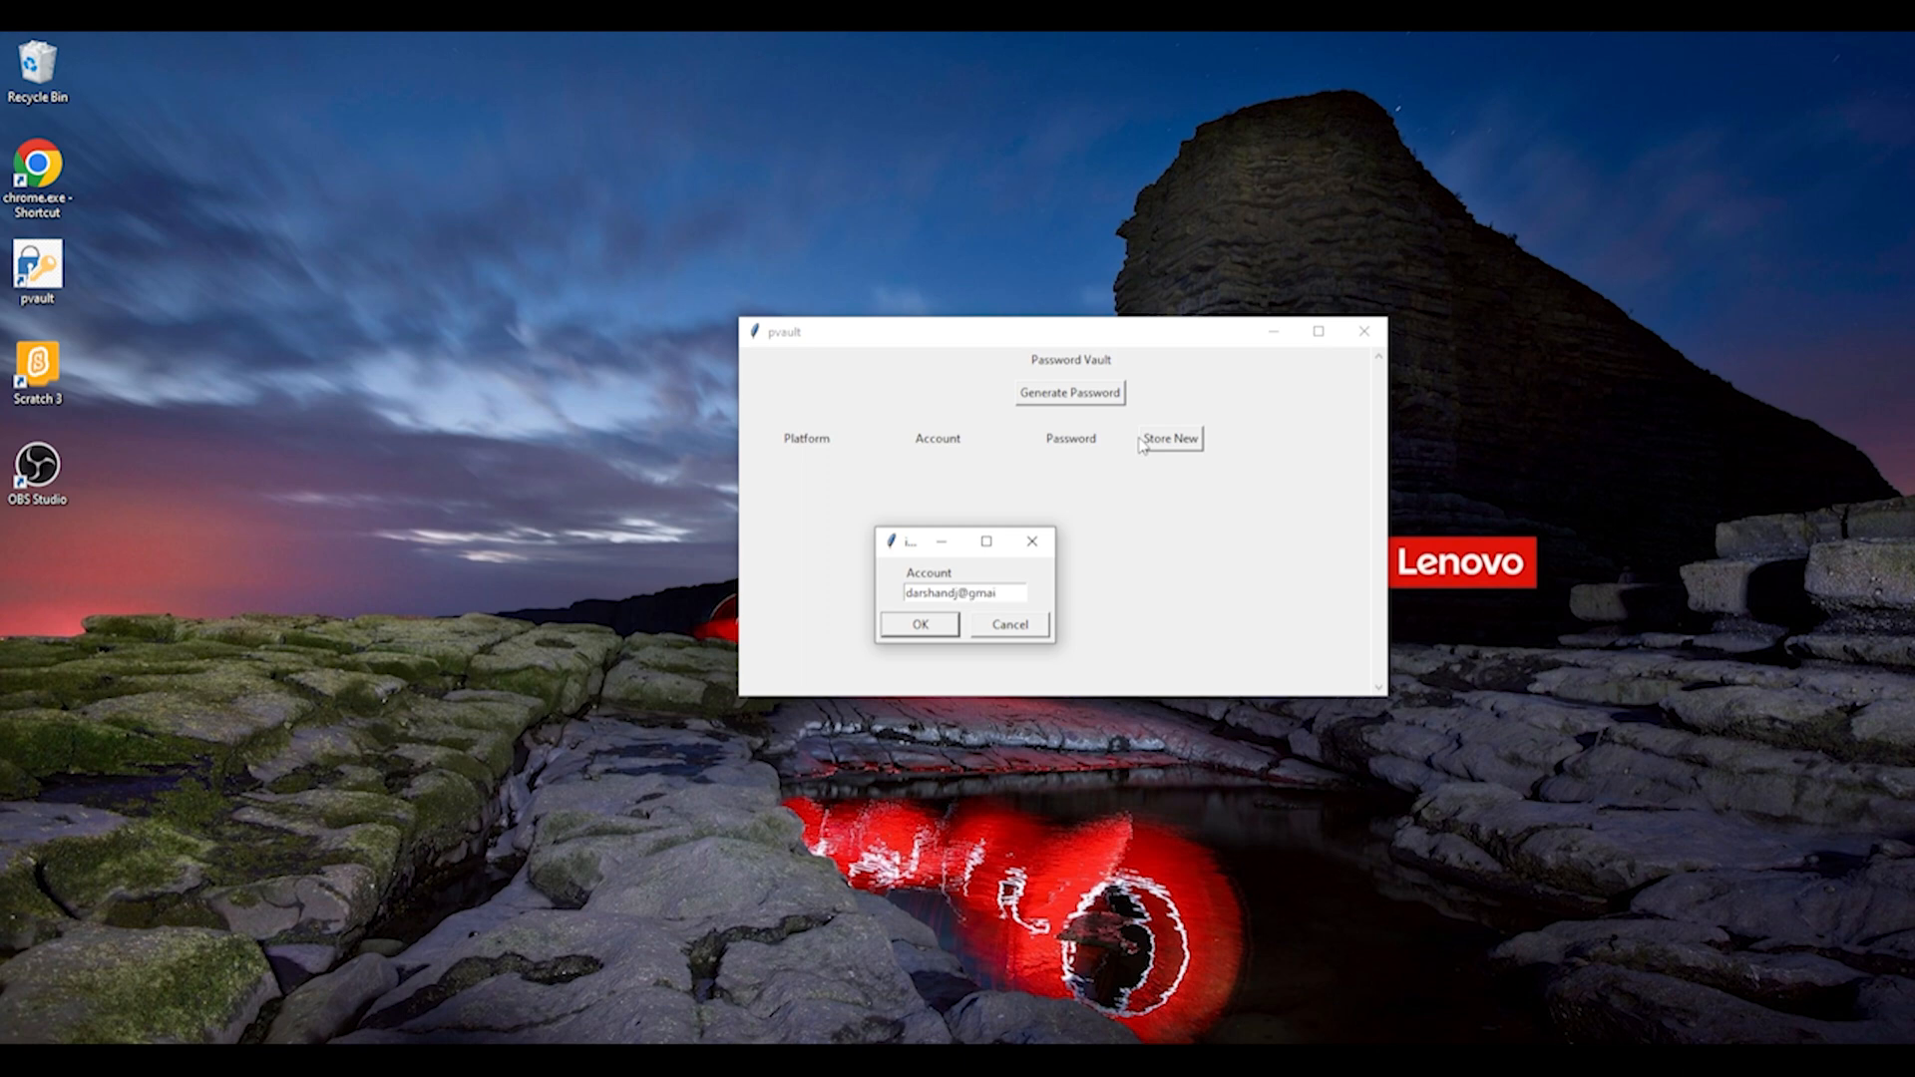
{"action": "type", "text": "l.com"}
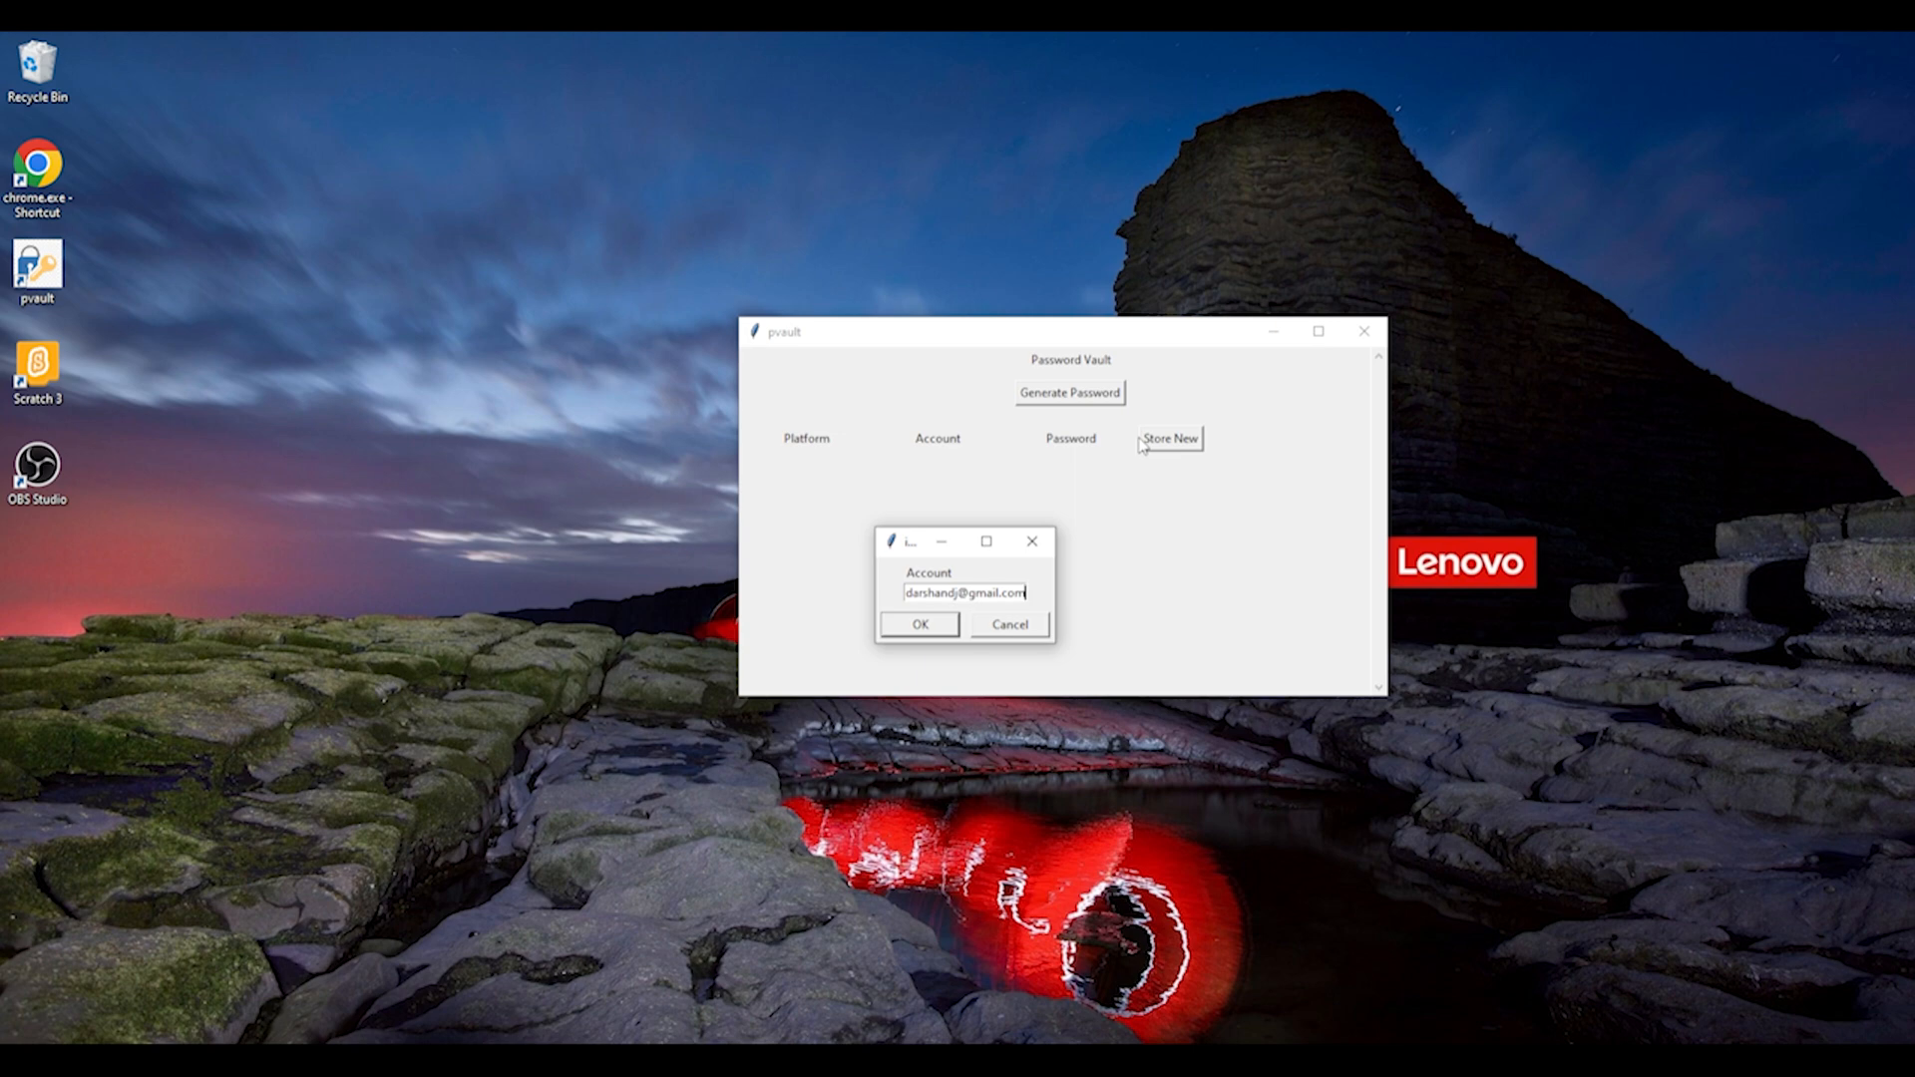
{"action": "left_click", "coordinate": [918, 625]}
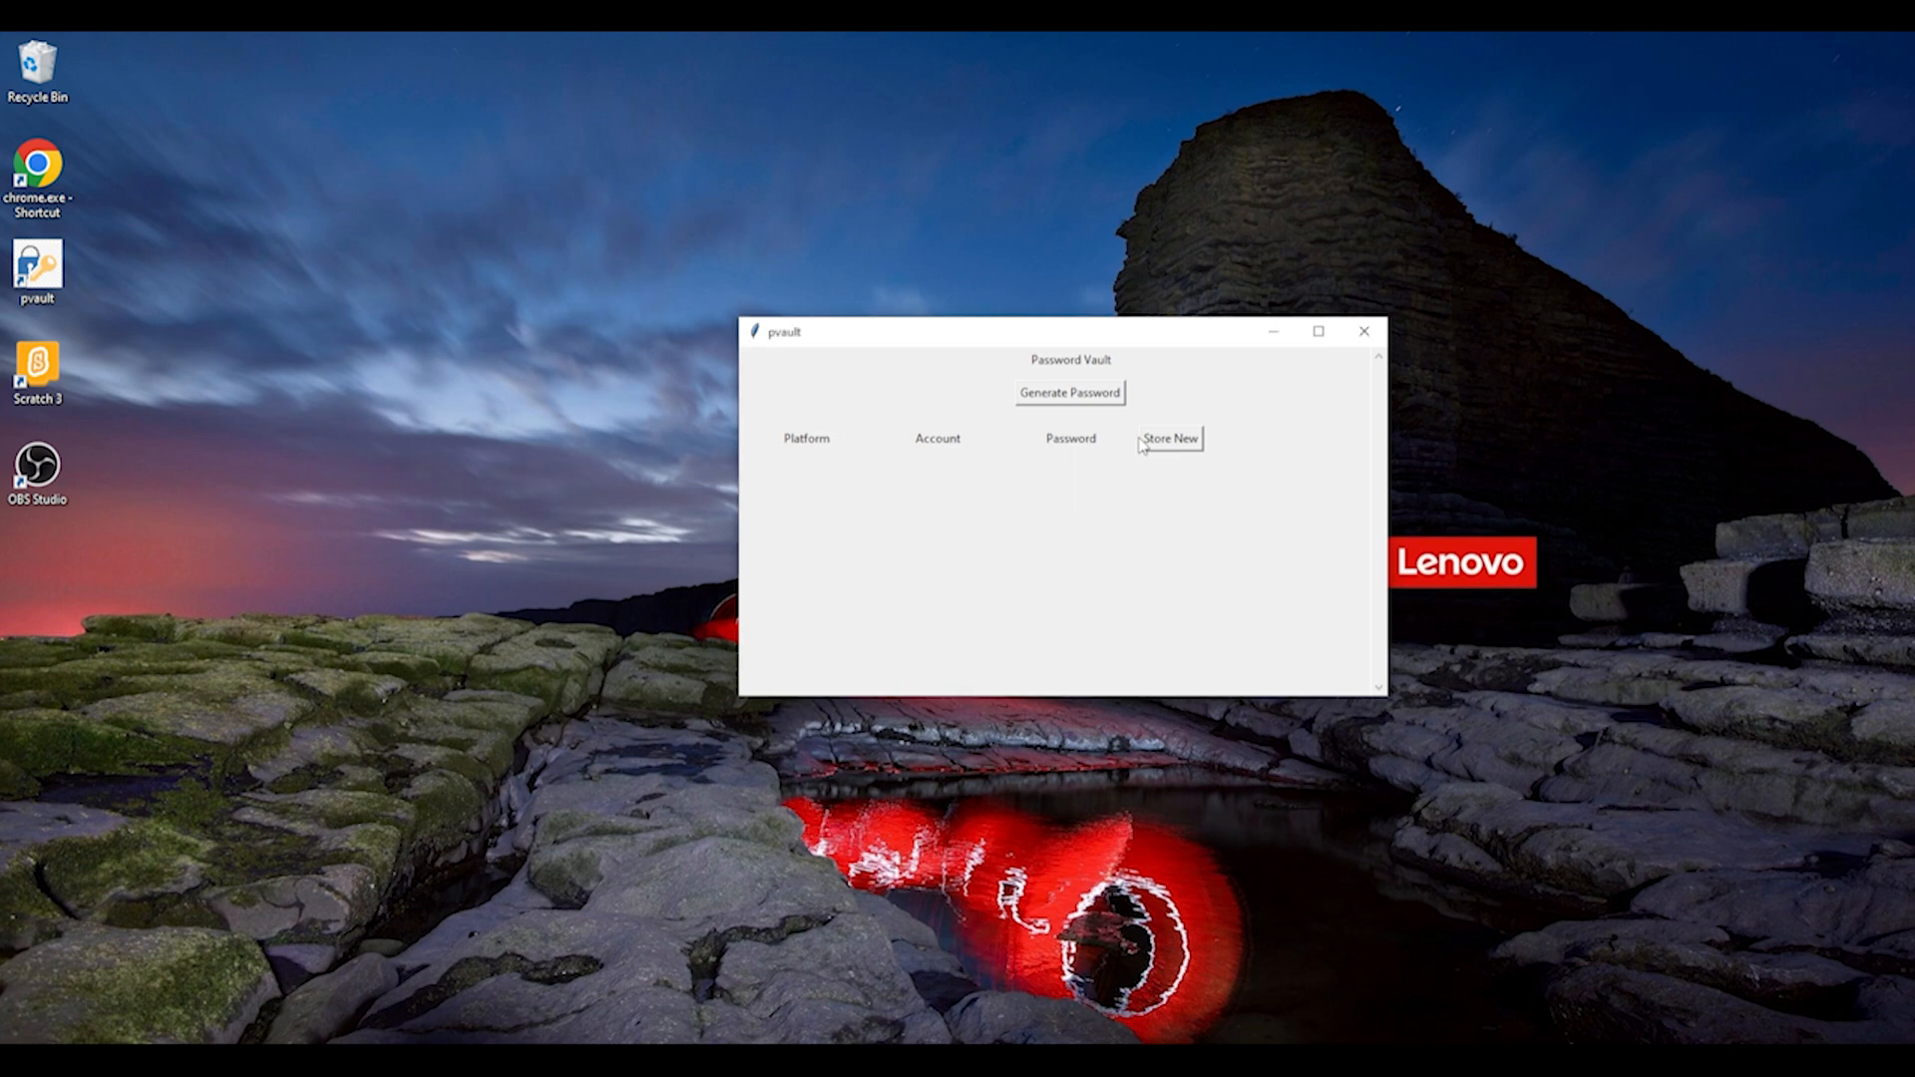
{"action": "left_click", "coordinate": [1169, 437]}
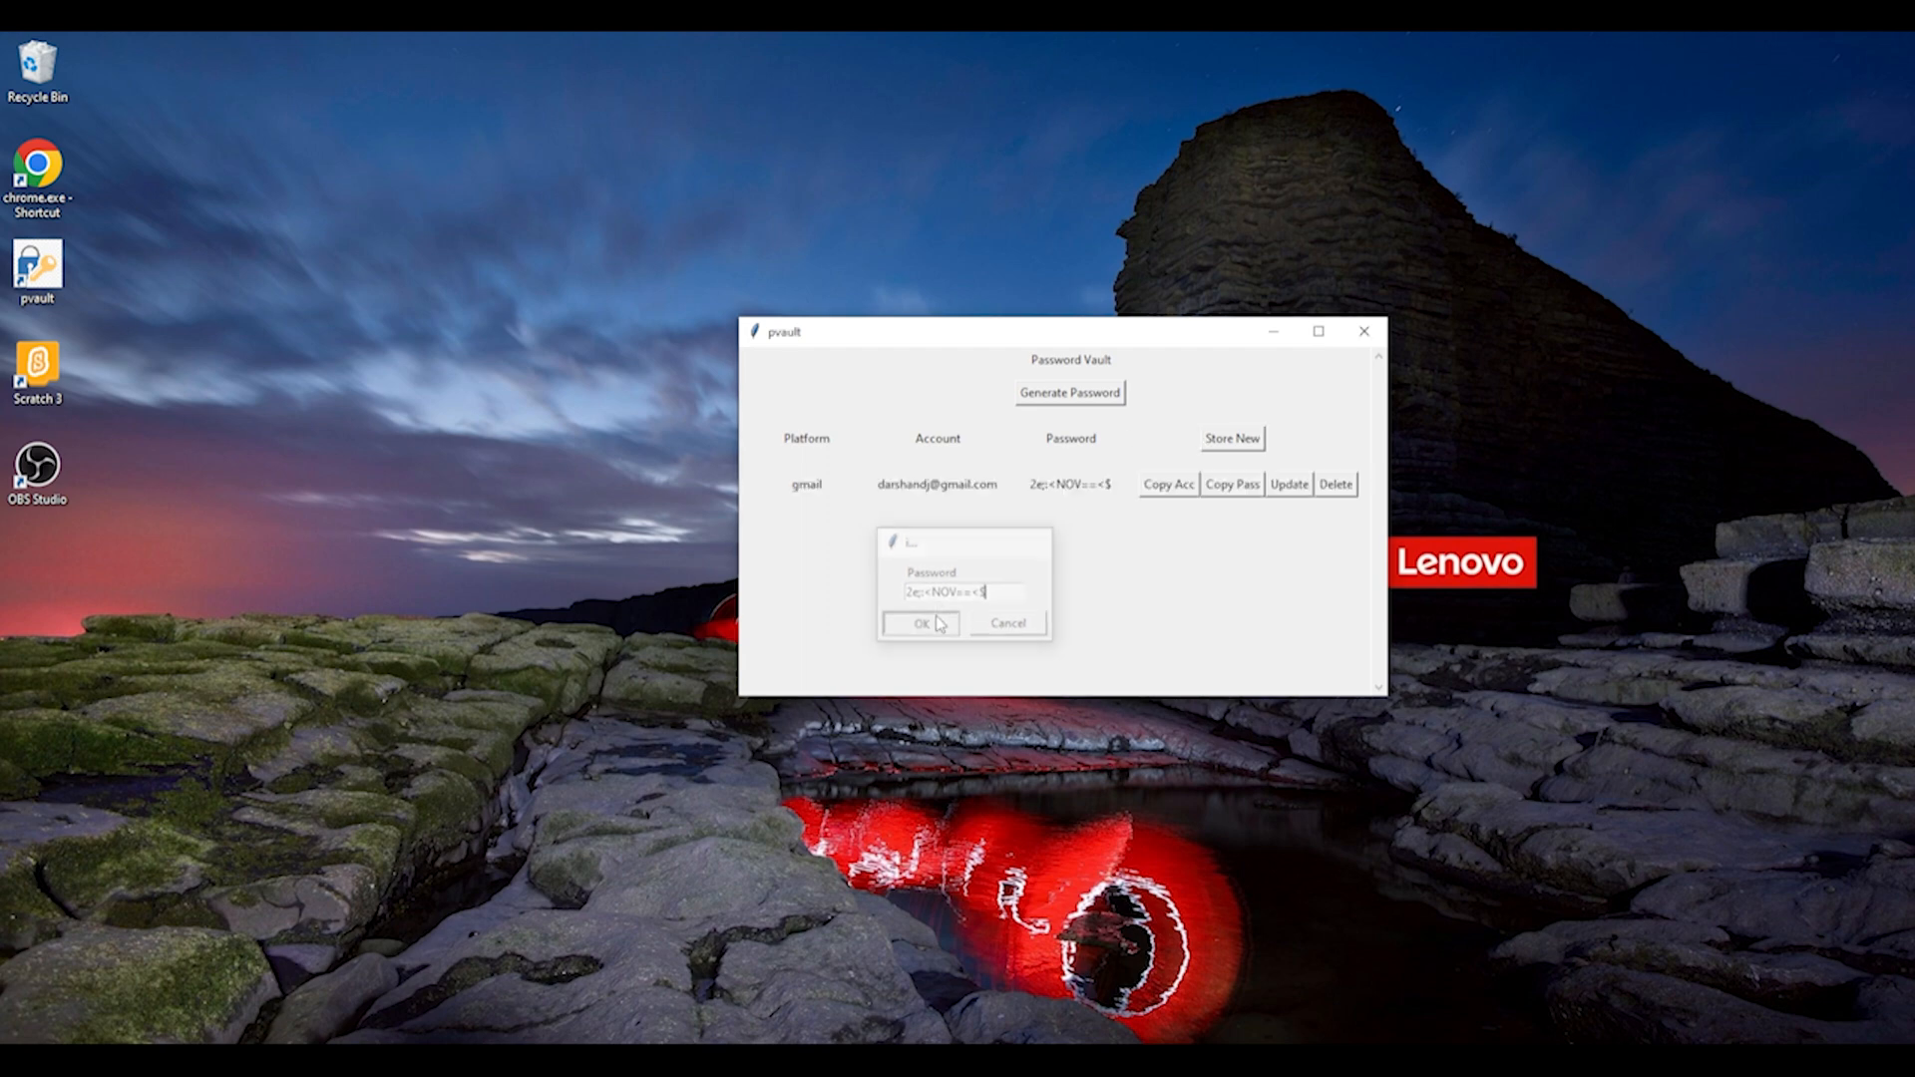
{"action": "left_click", "coordinate": [922, 622]}
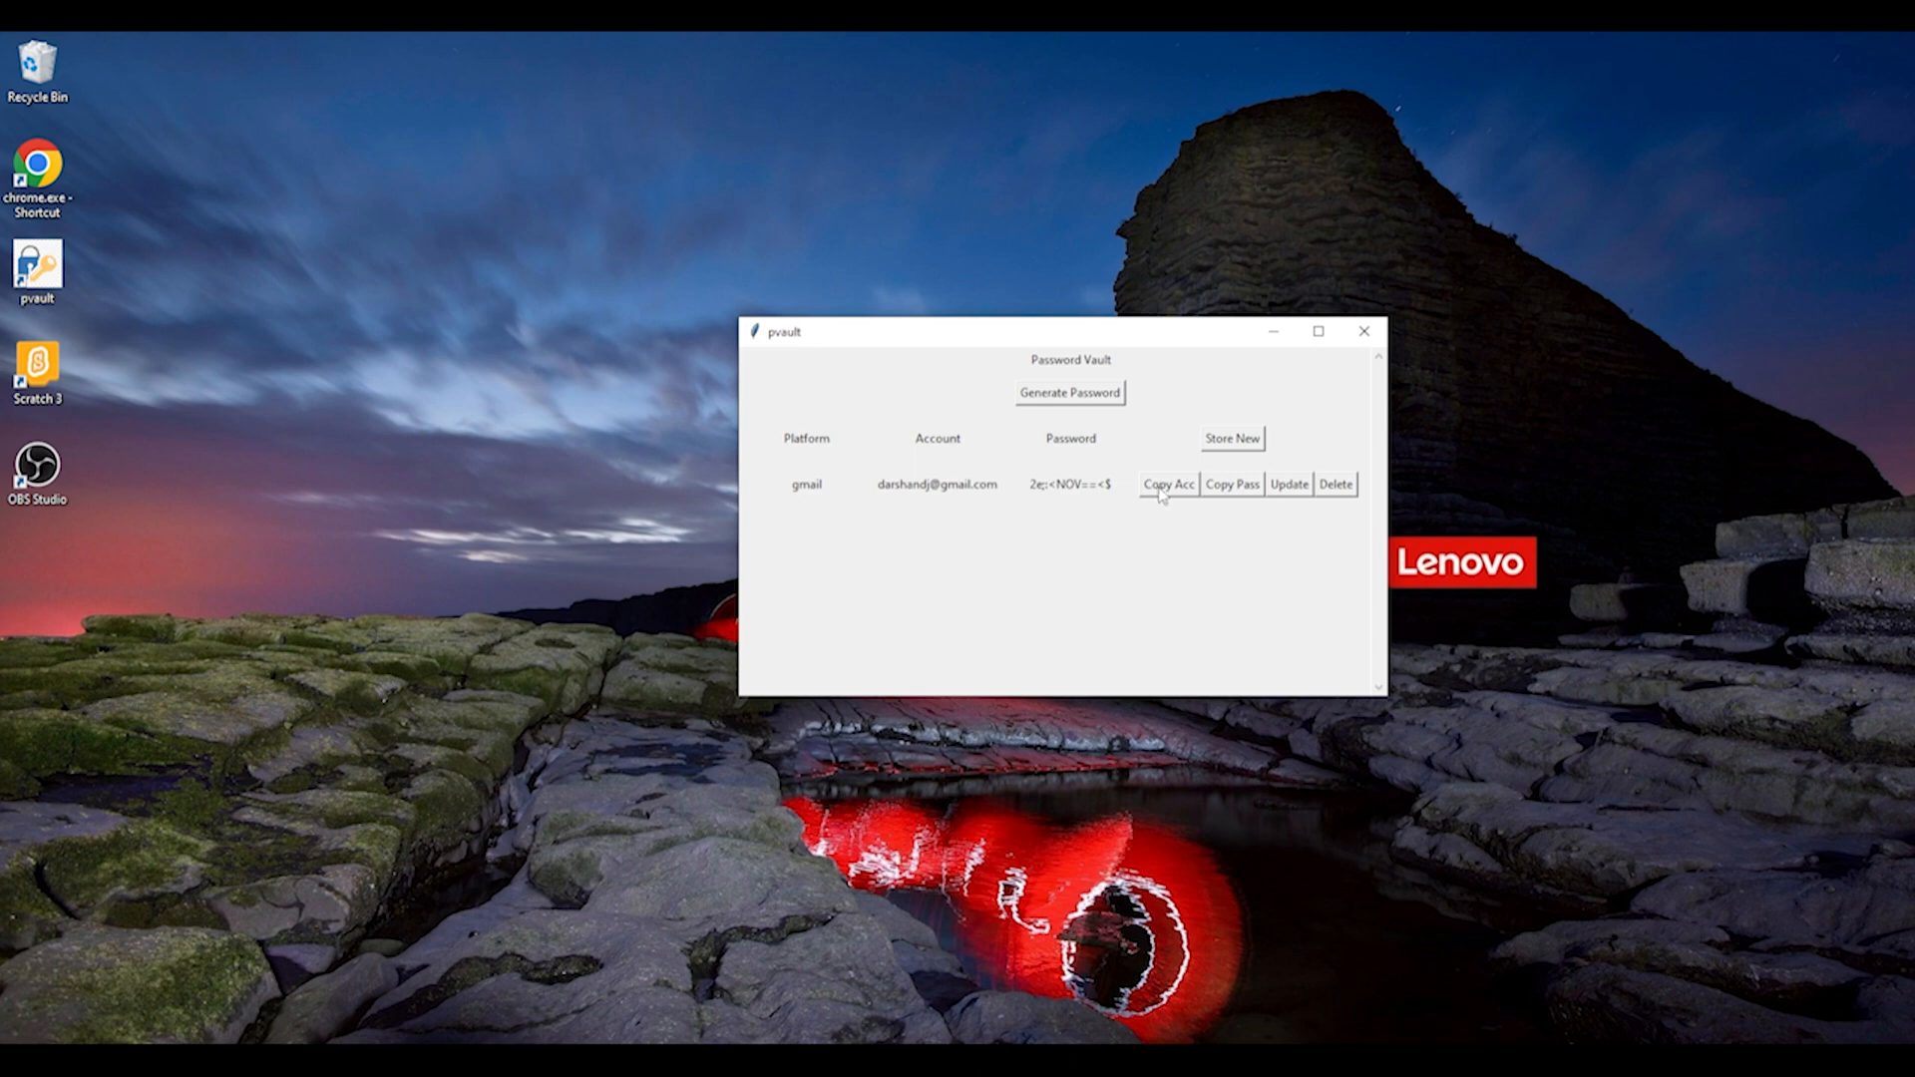
{"action": "mouse_move", "coordinate": [1253, 459]}
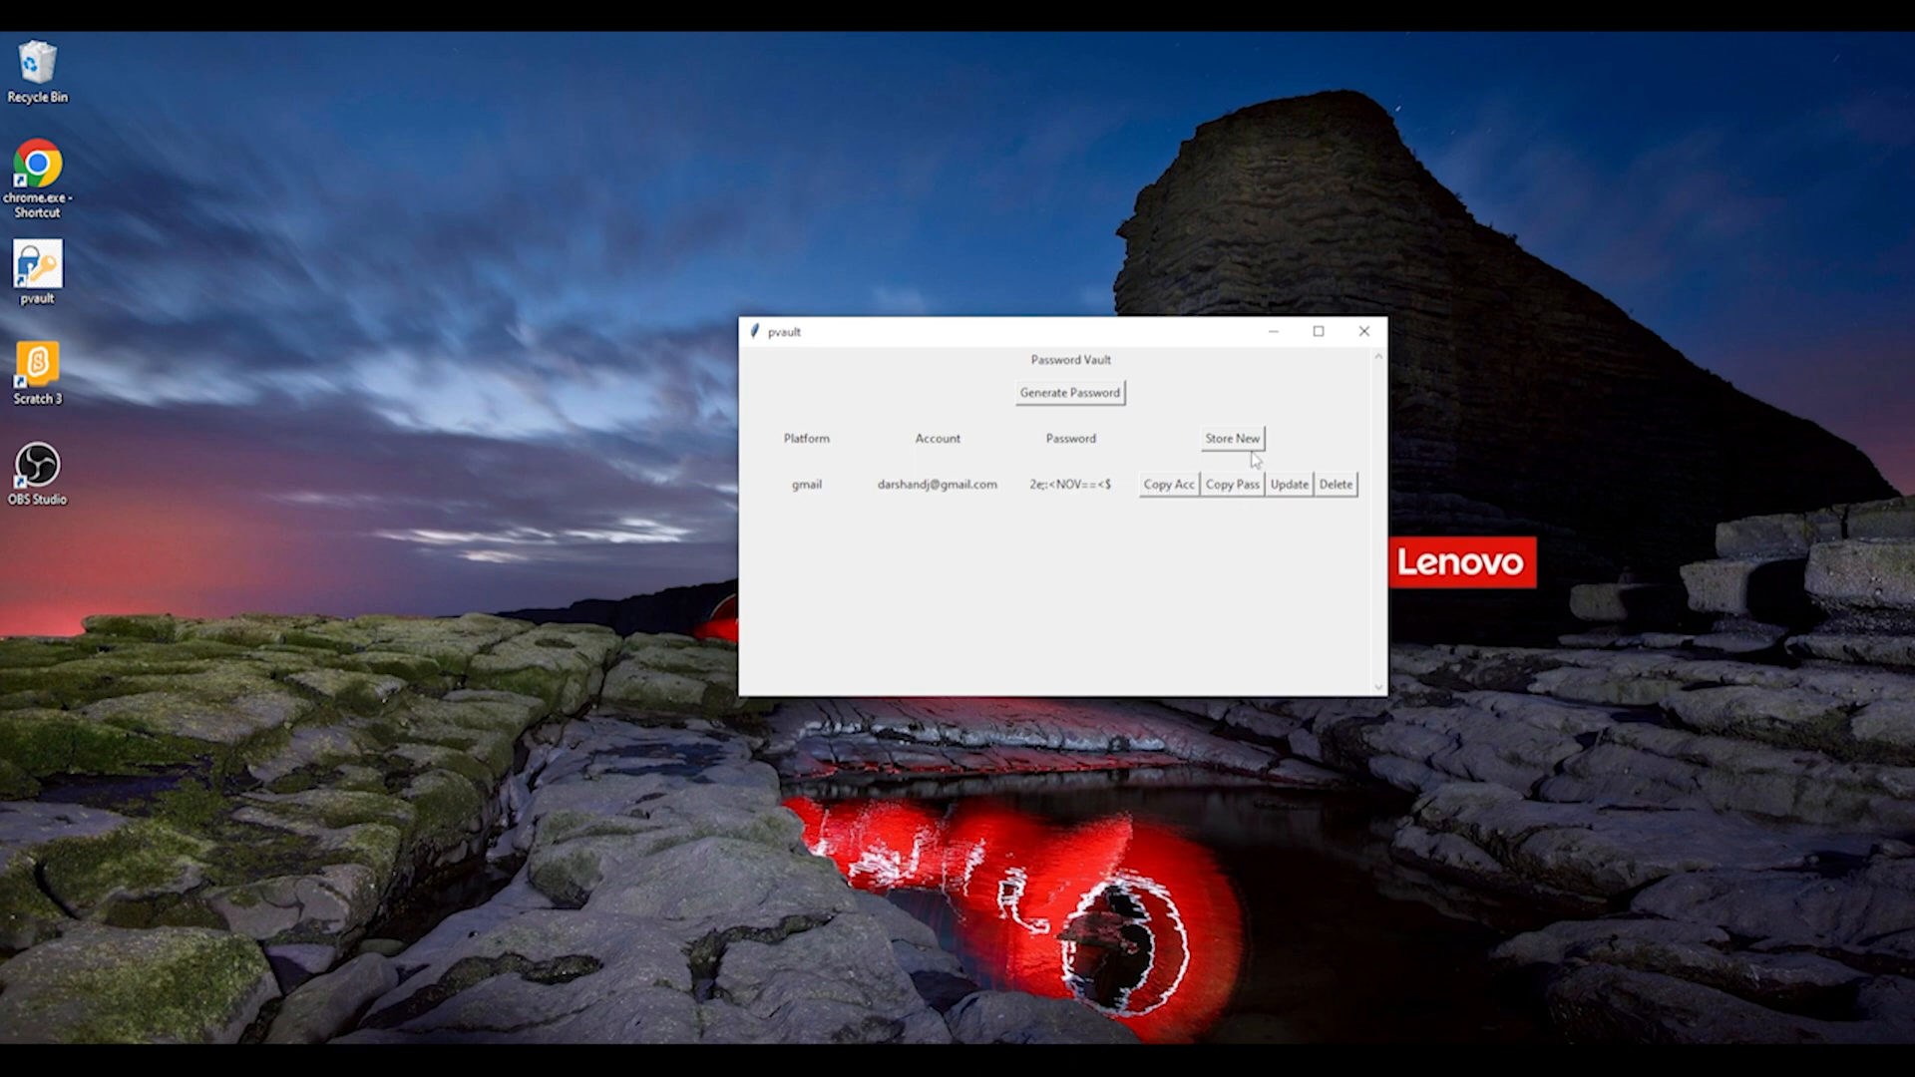
{"action": "mouse_move", "coordinate": [1130, 477]}
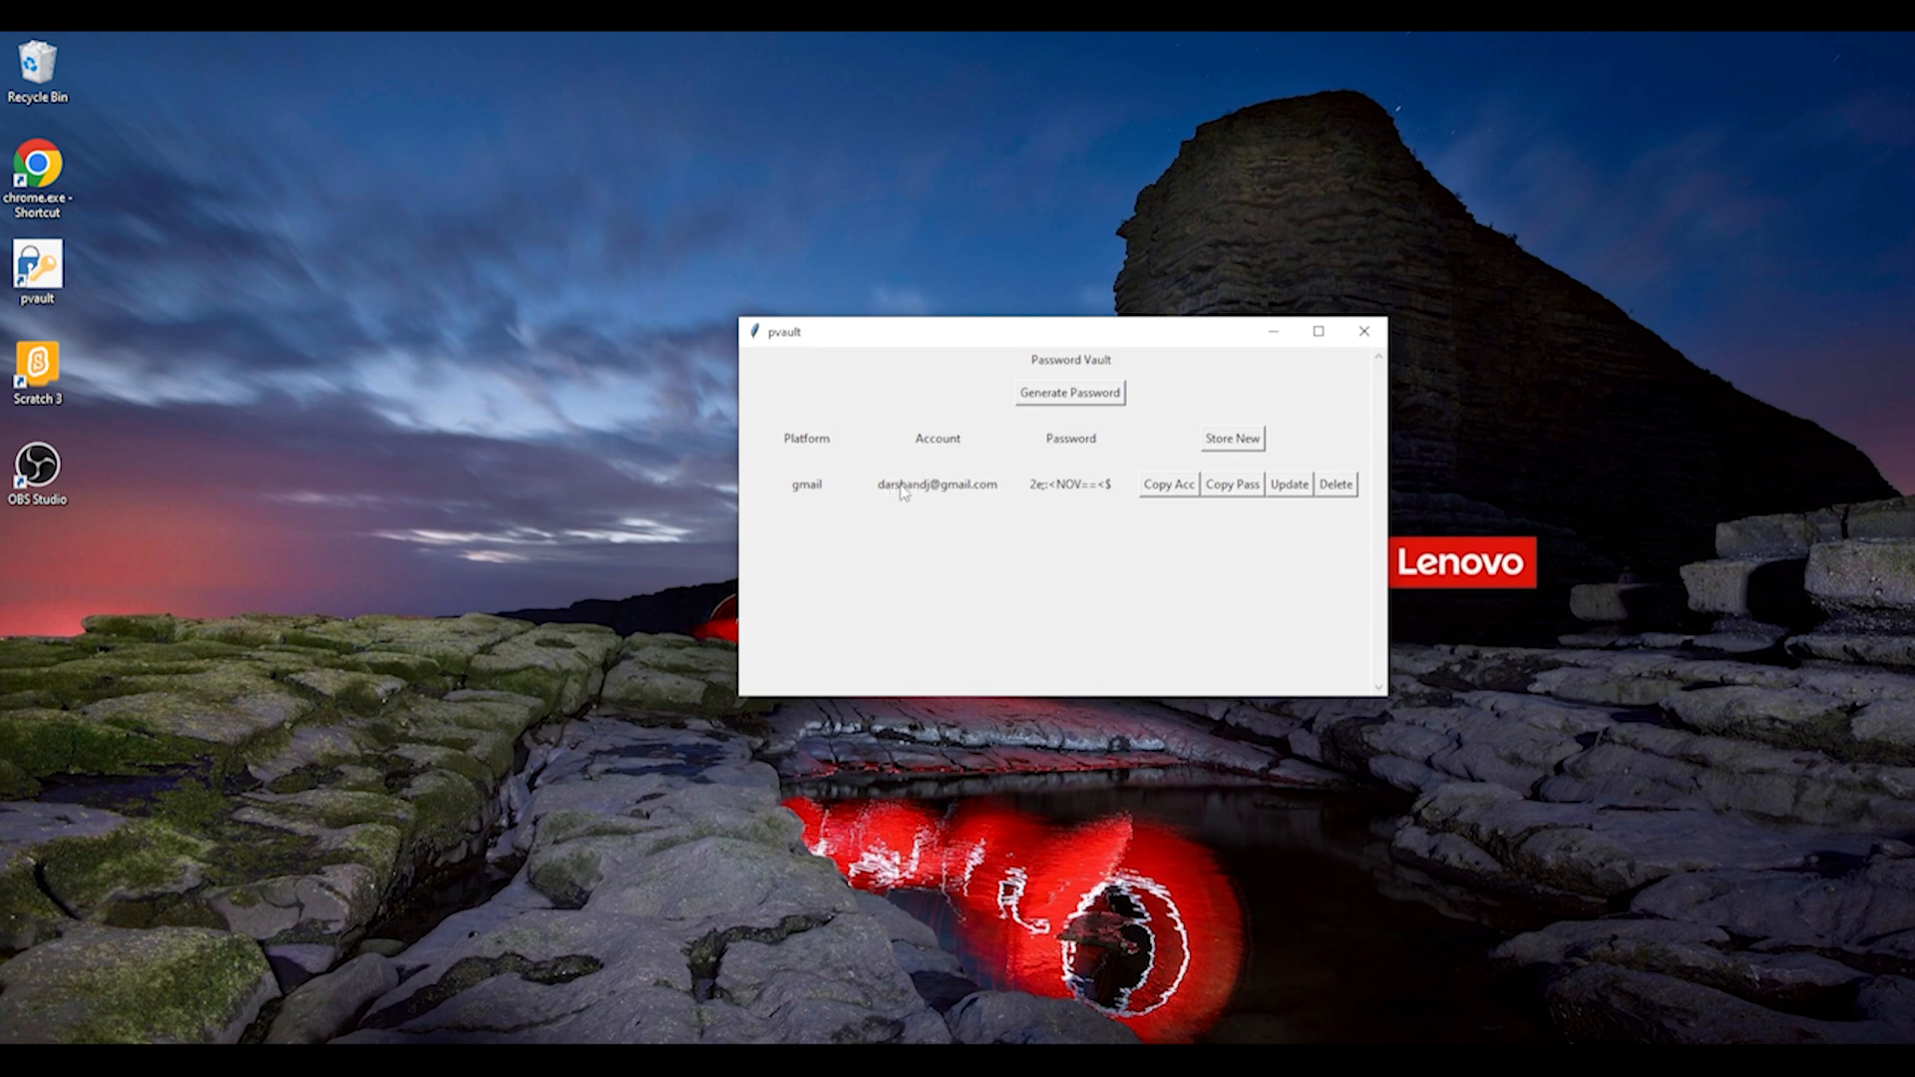
{"action": "mouse_move", "coordinate": [1231, 504]}
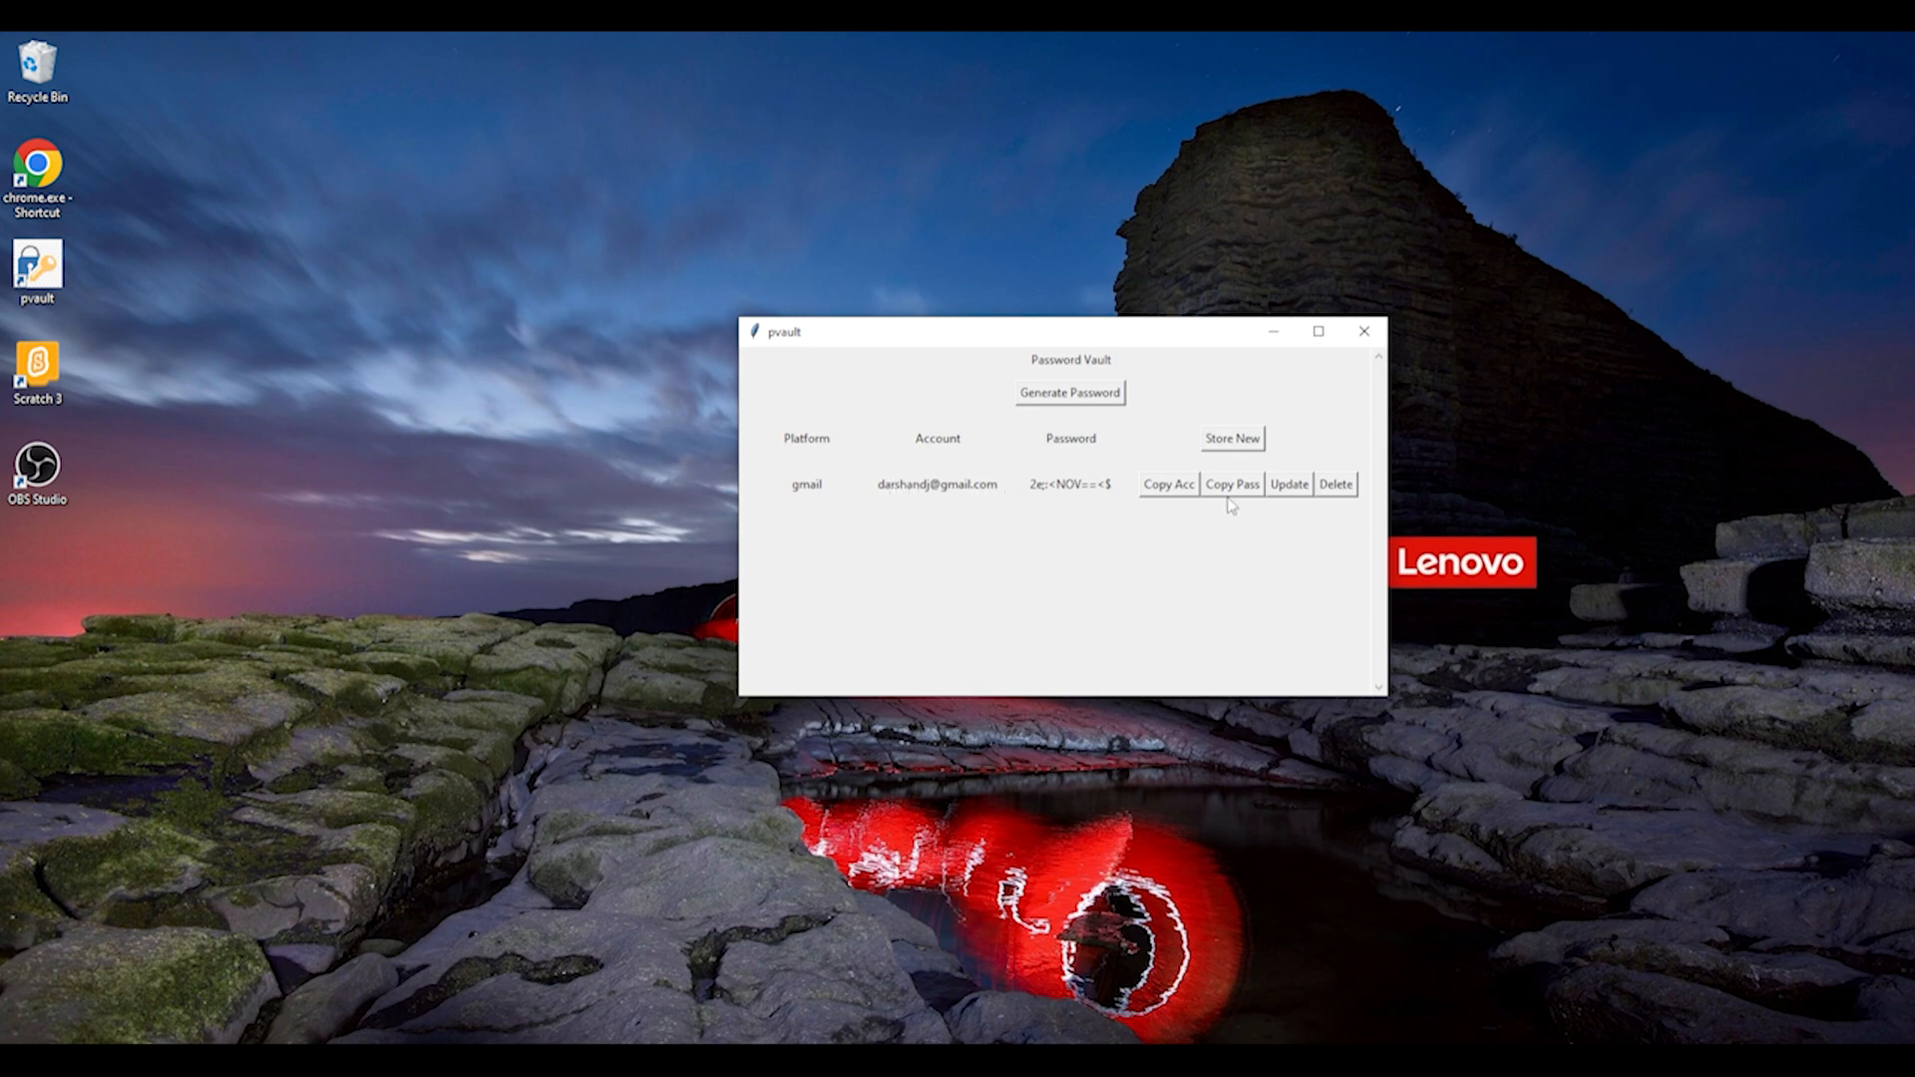
{"action": "mouse_move", "coordinate": [1076, 498]}
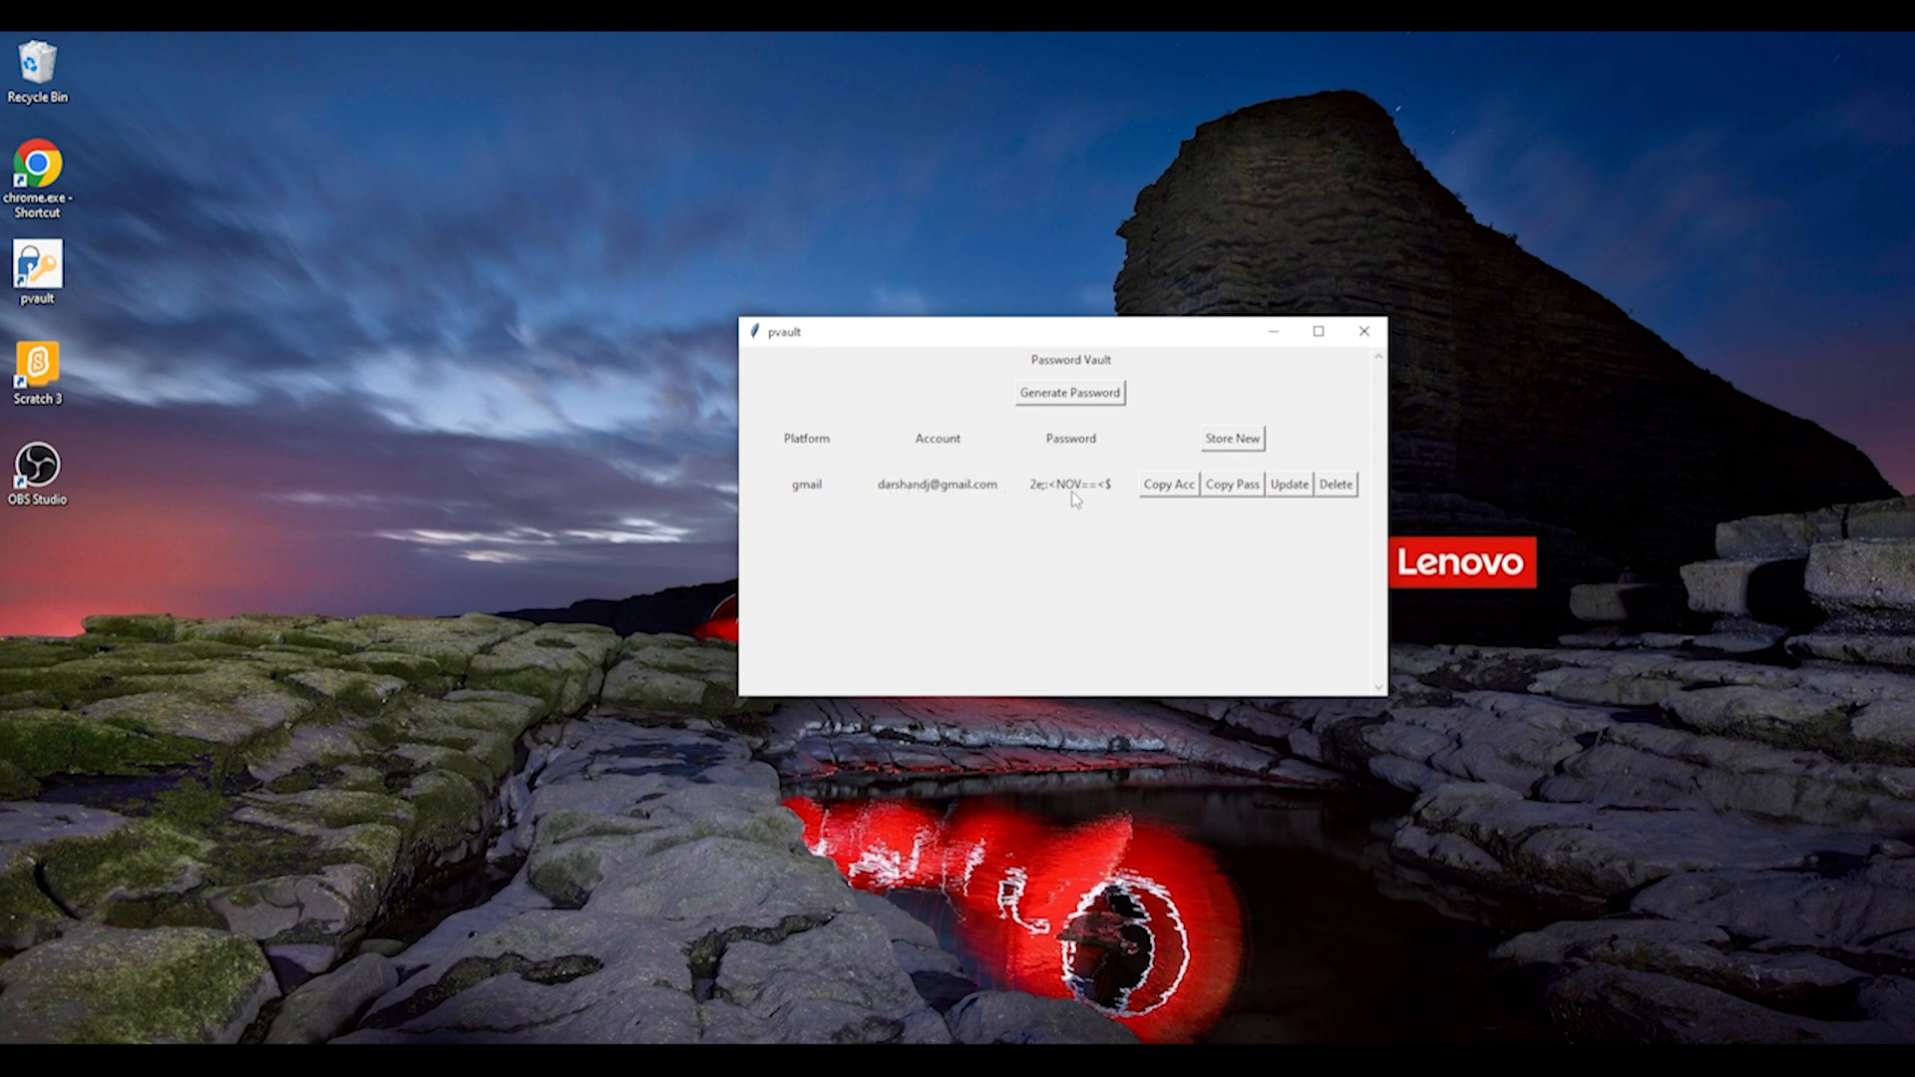
{"action": "left_click", "coordinate": [1287, 483]}
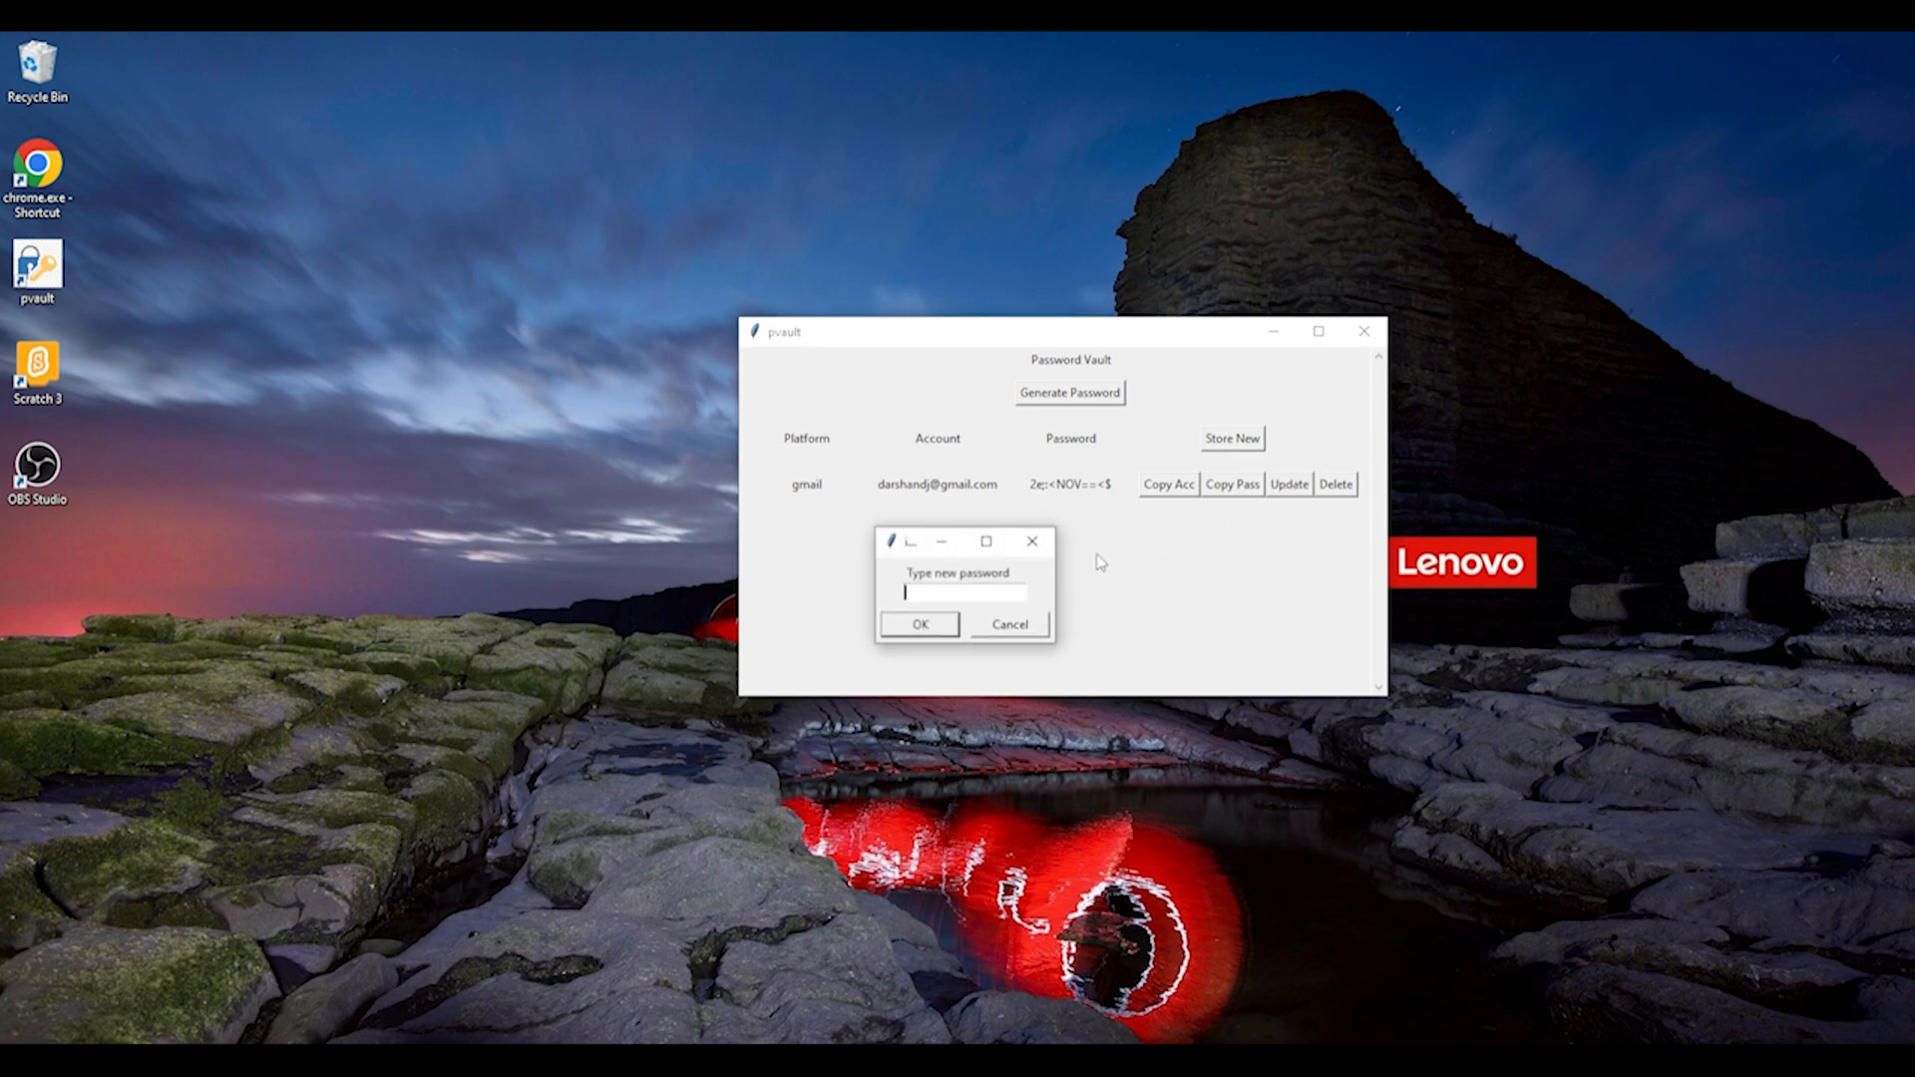
{"action": "left_click", "coordinate": [917, 624]}
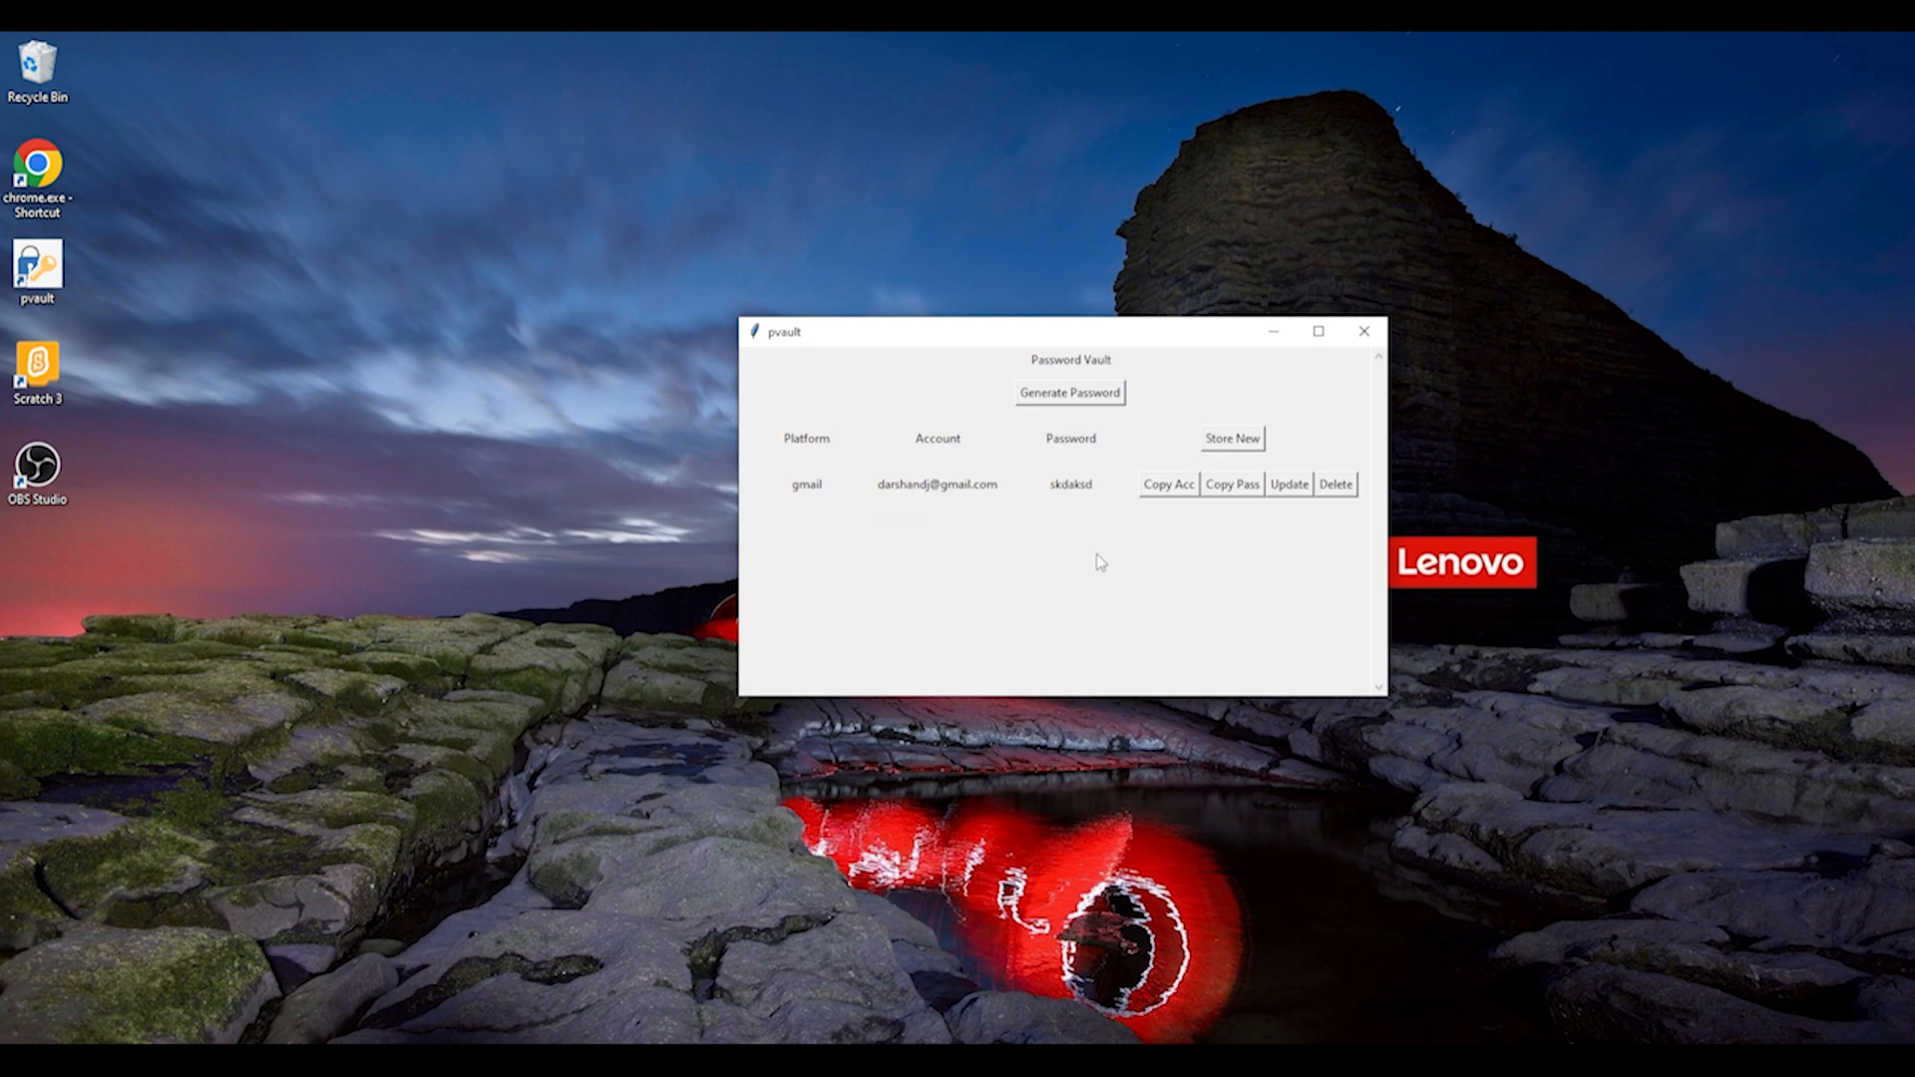
{"action": "mouse_move", "coordinate": [1313, 518]}
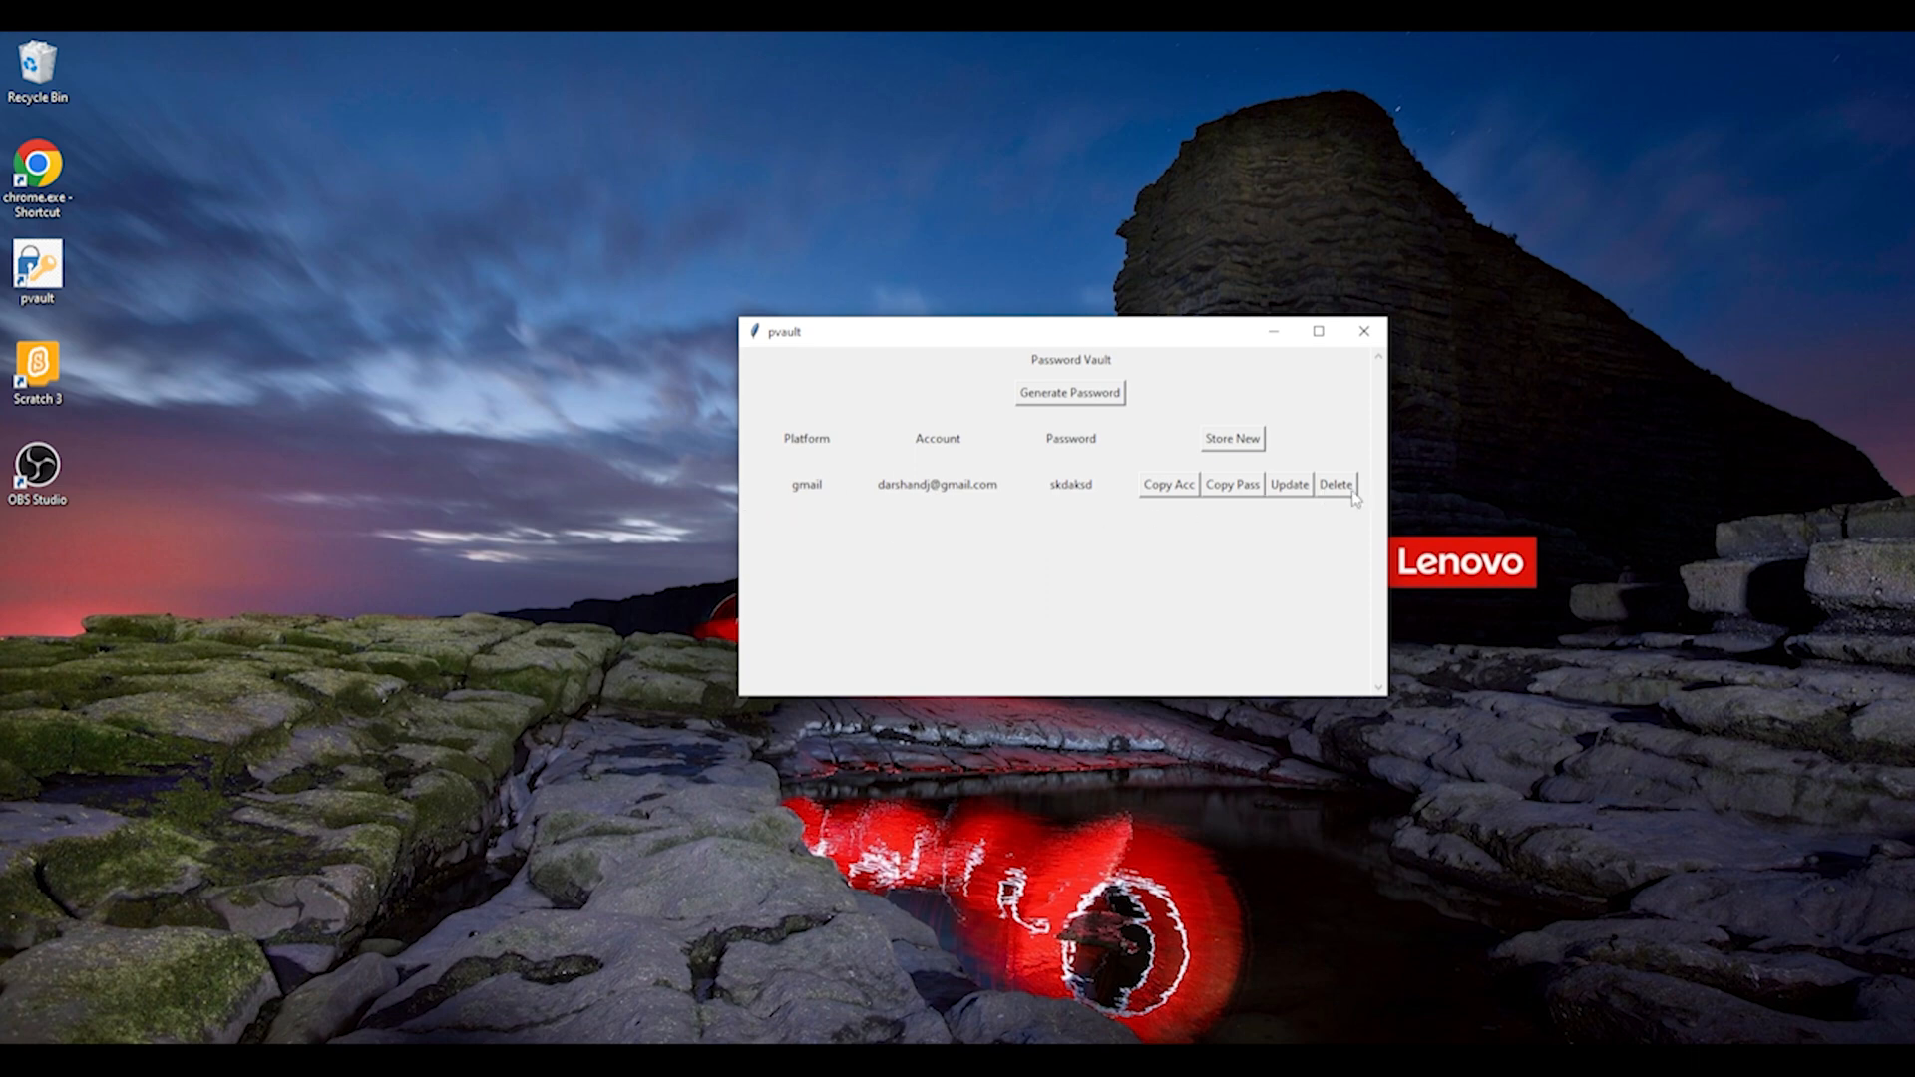
{"action": "left_click", "coordinate": [1335, 483]}
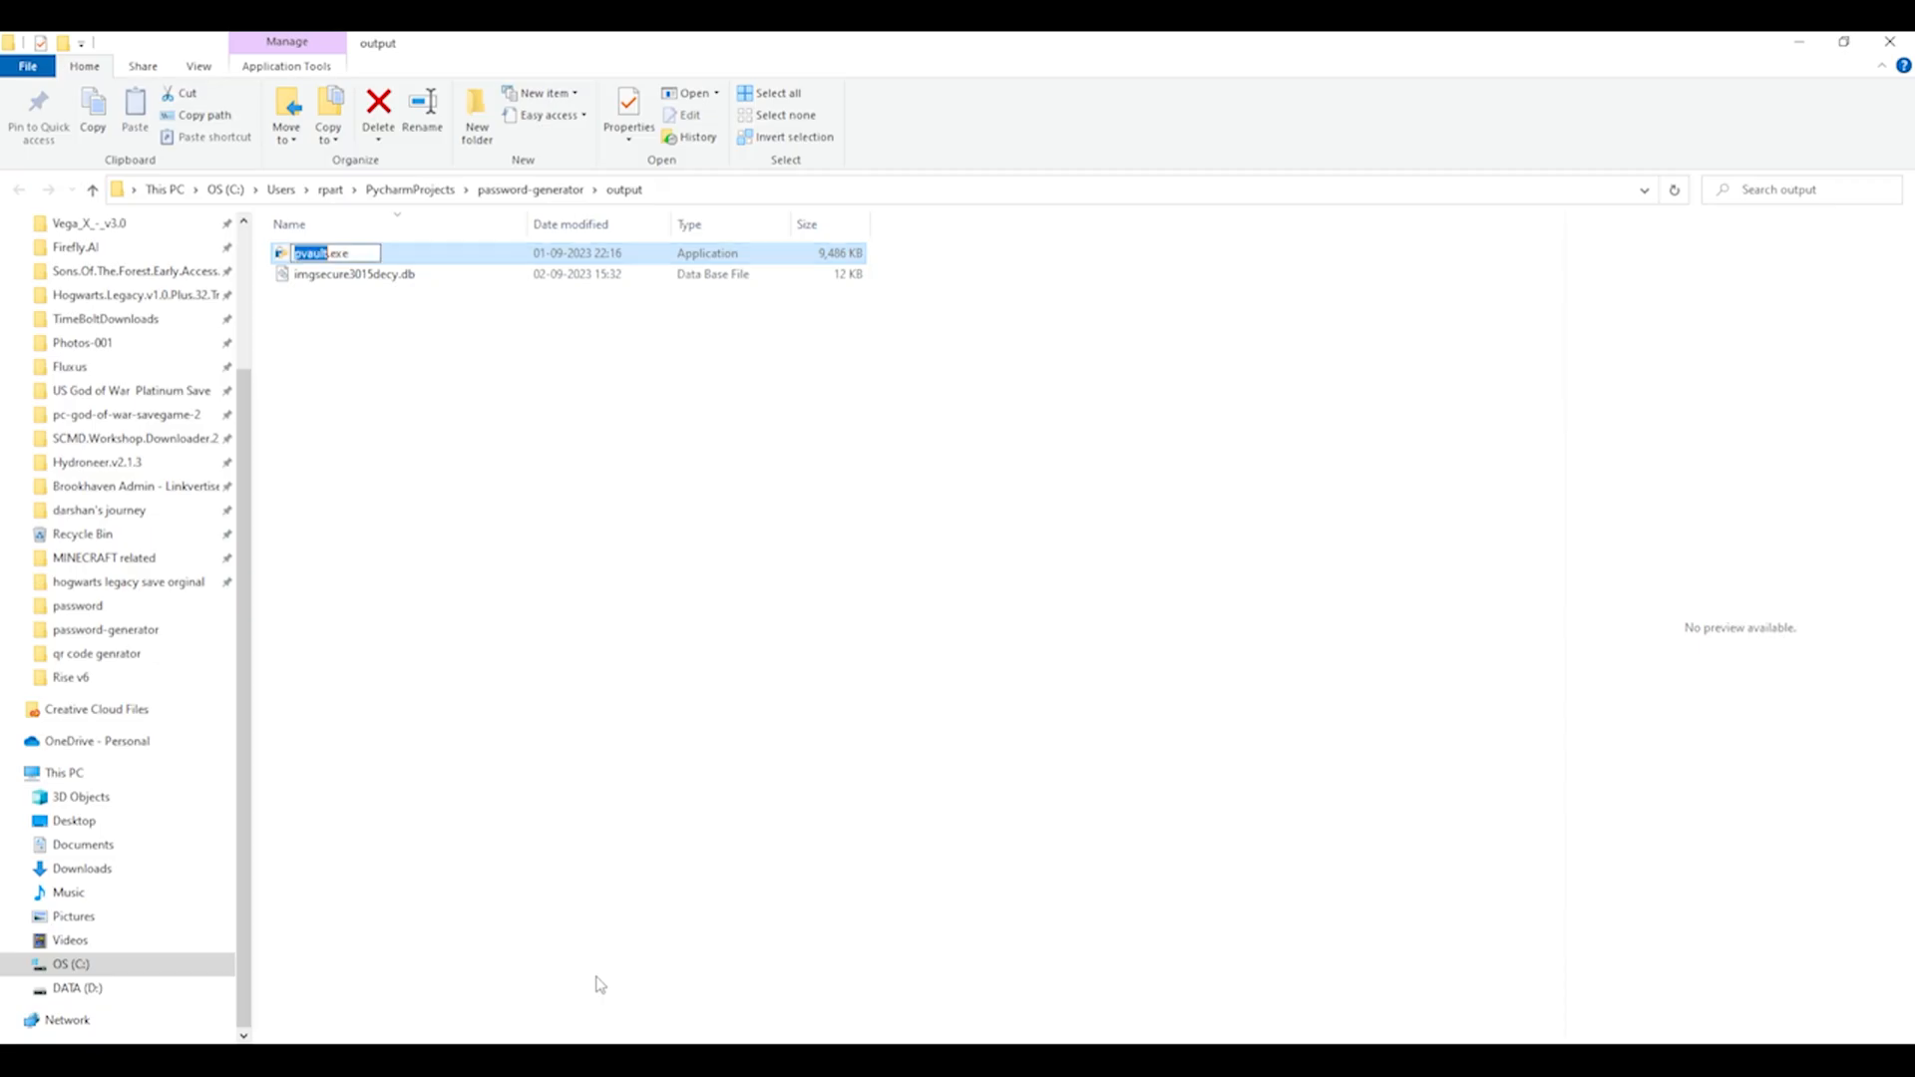
{"action": "mouse_move", "coordinate": [584, 760]}
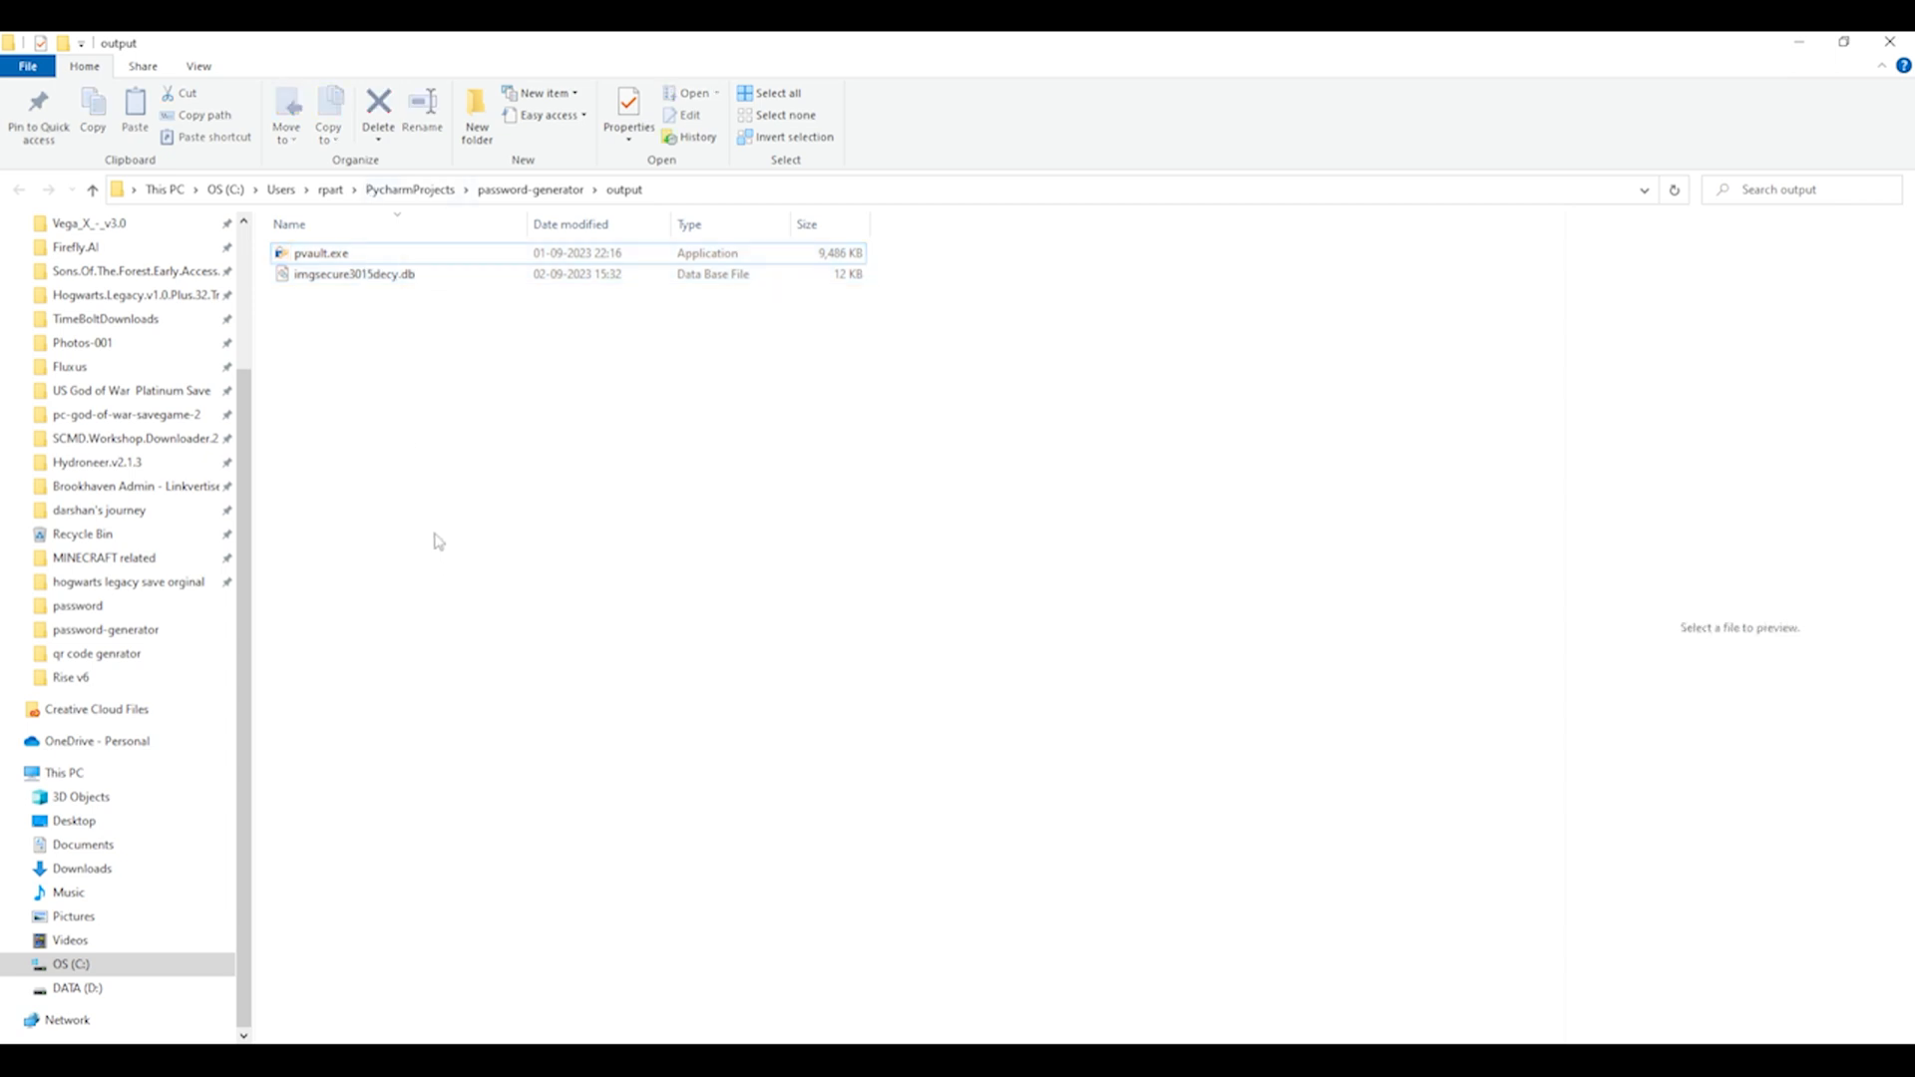
Cancel renaming pvault.exe and highlight the imgsecure3015decy.db database file.
{"action": "left_click", "coordinate": [355, 273]}
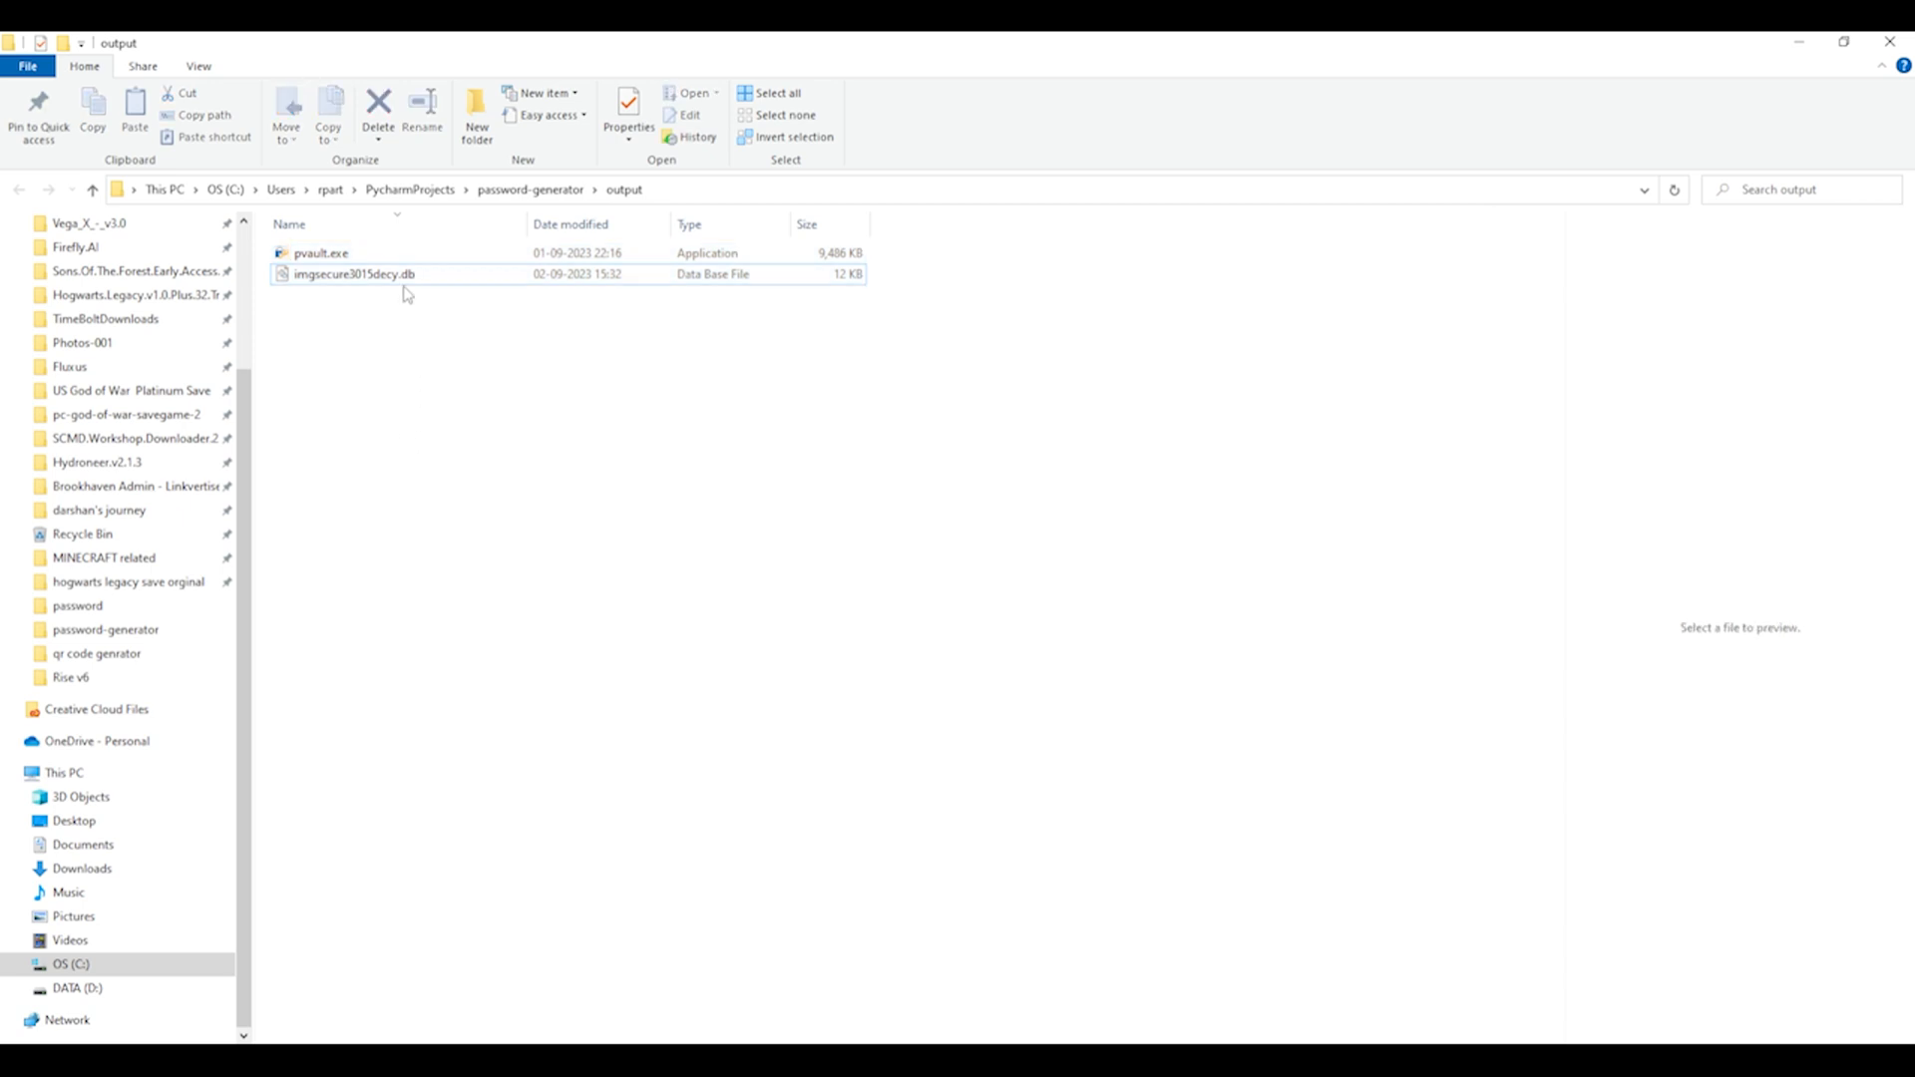
{"action": "left_click", "coordinate": [355, 273]}
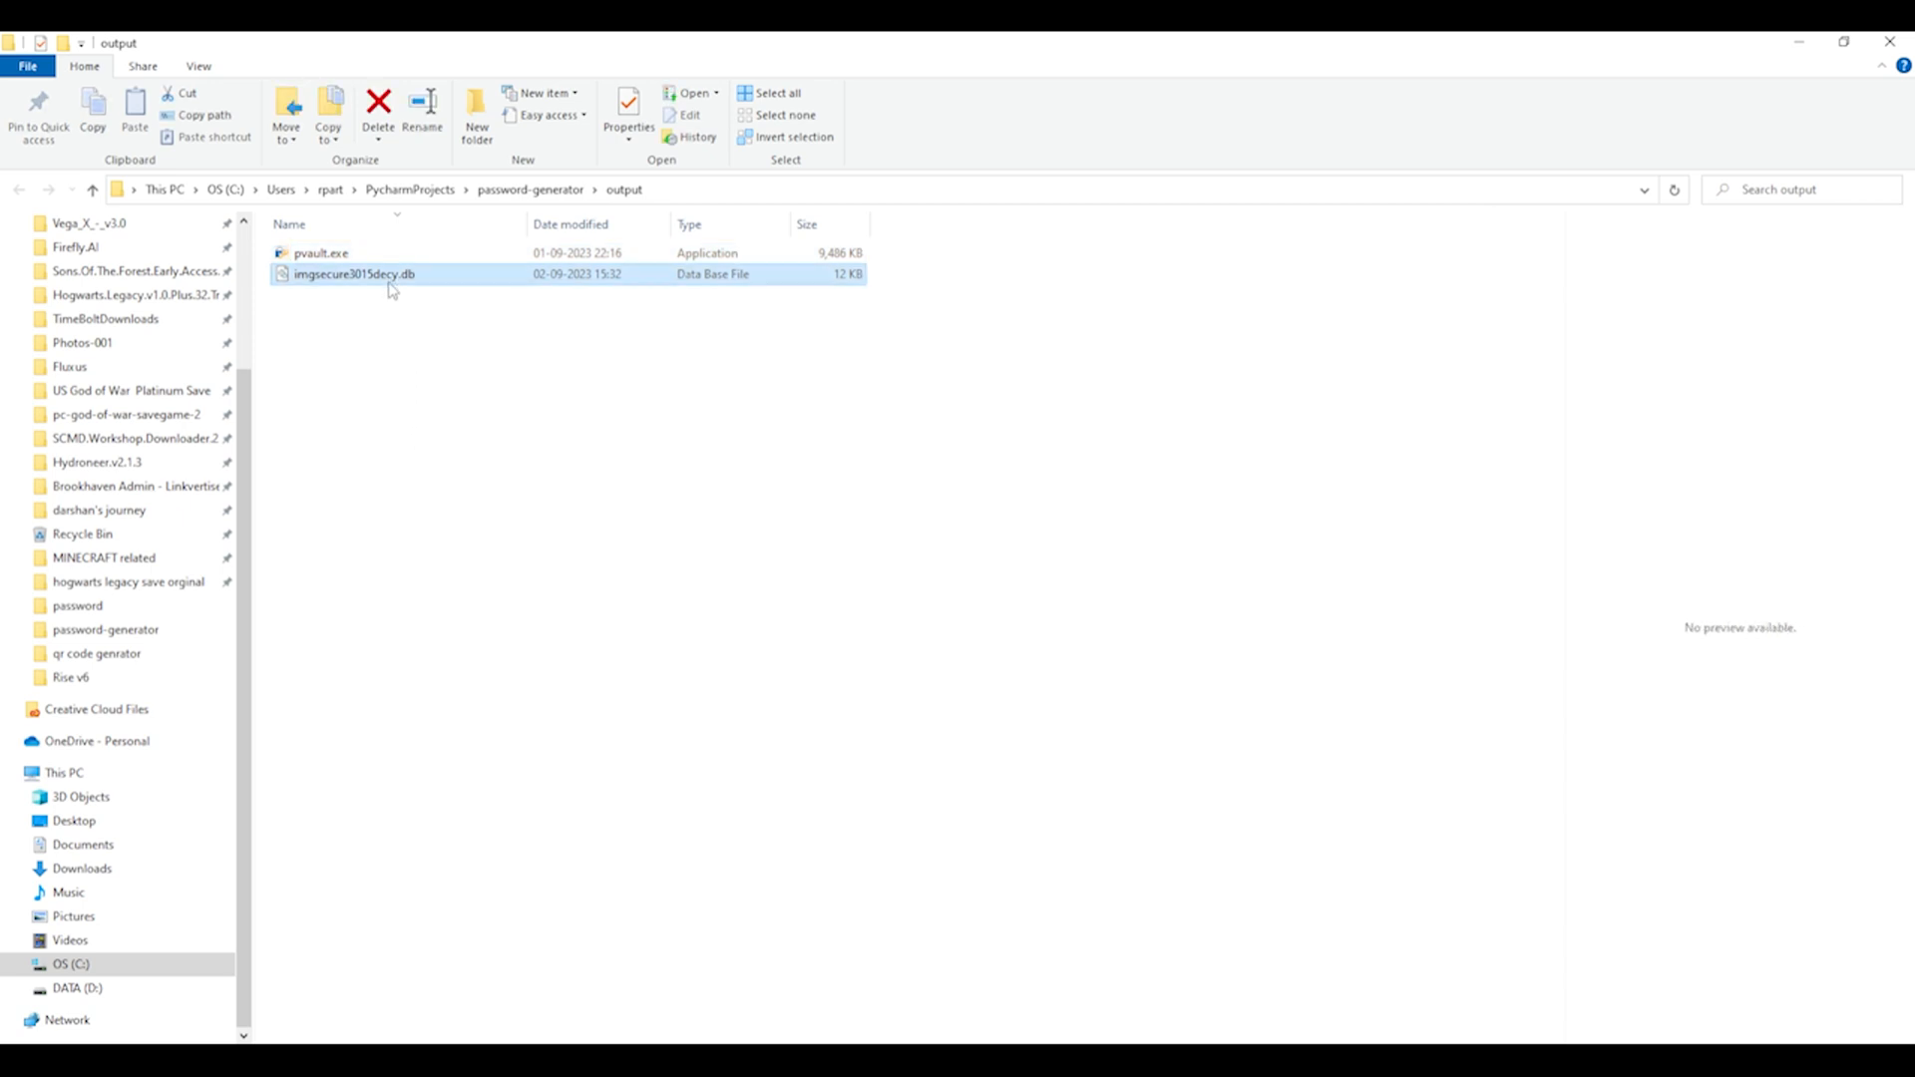
{"action": "mouse_move", "coordinate": [355, 274]}
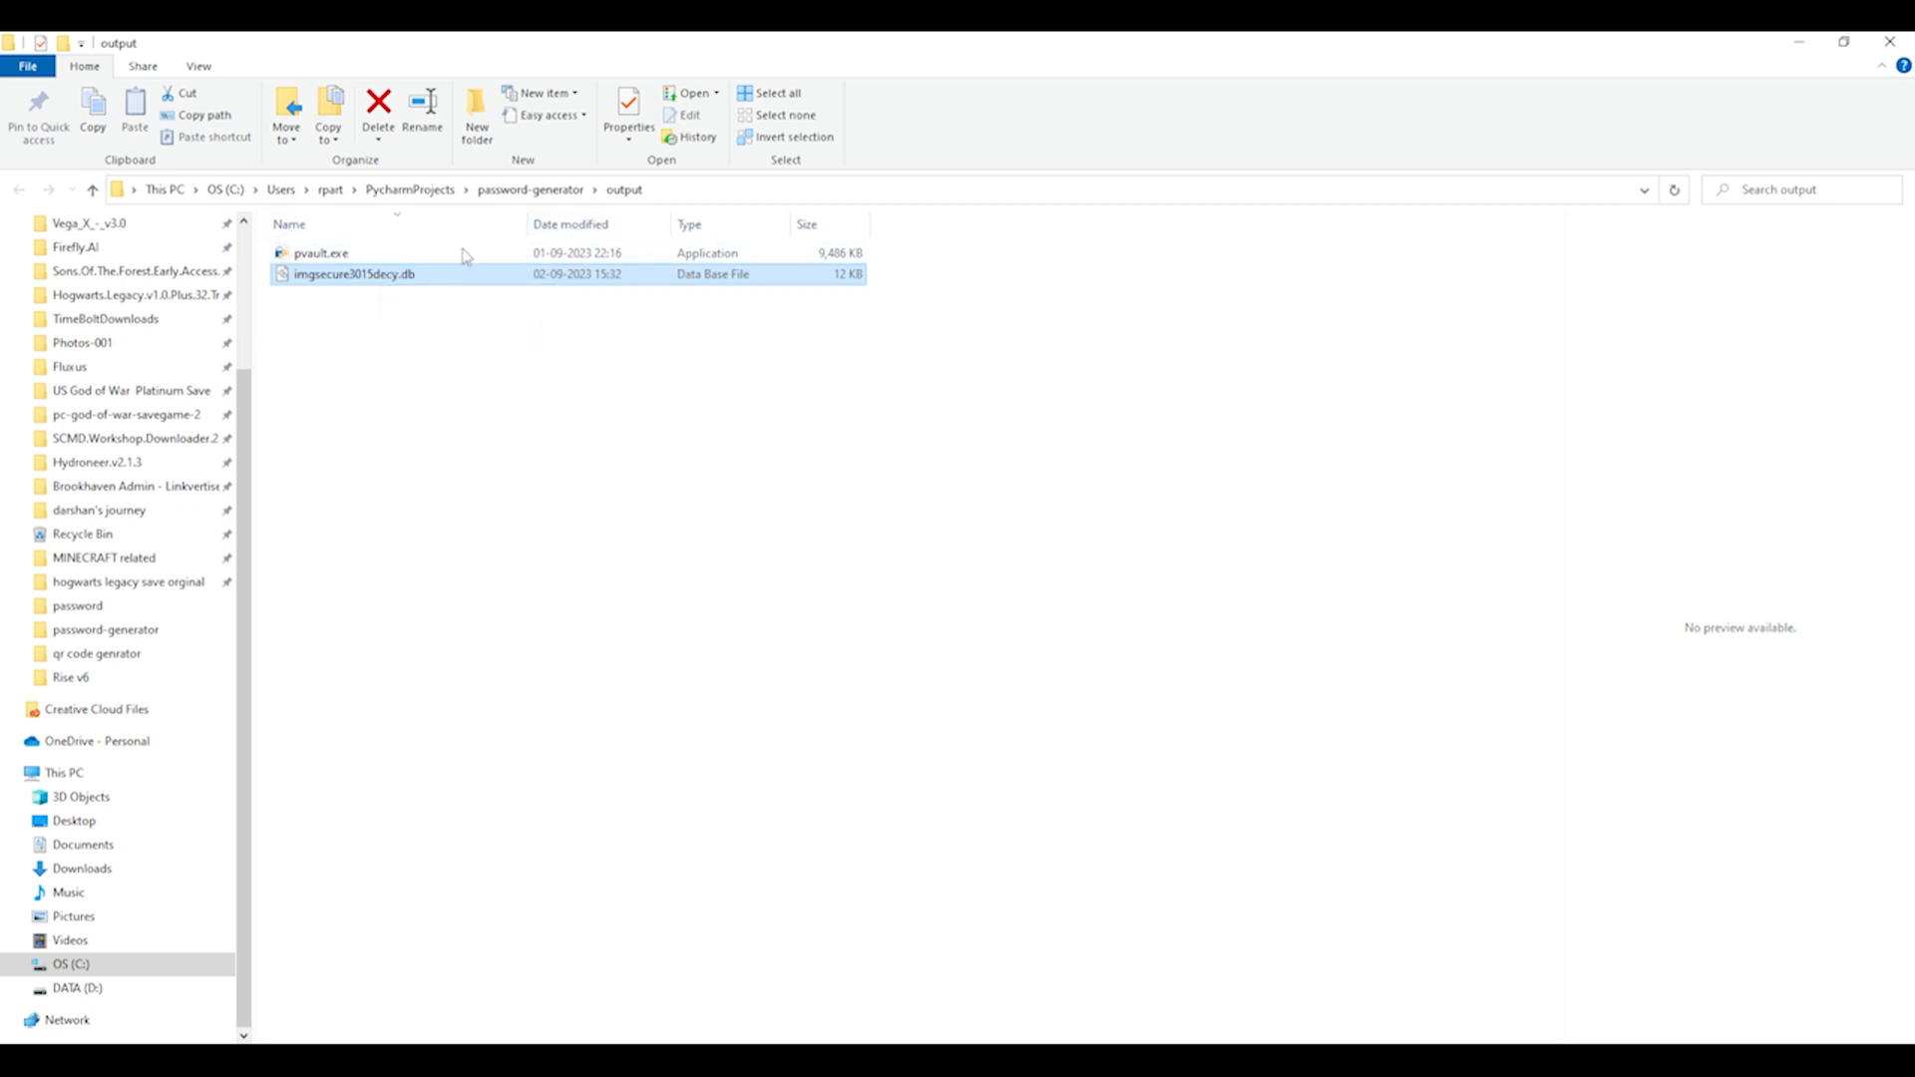
{"action": "mouse_move", "coordinate": [329, 189]}
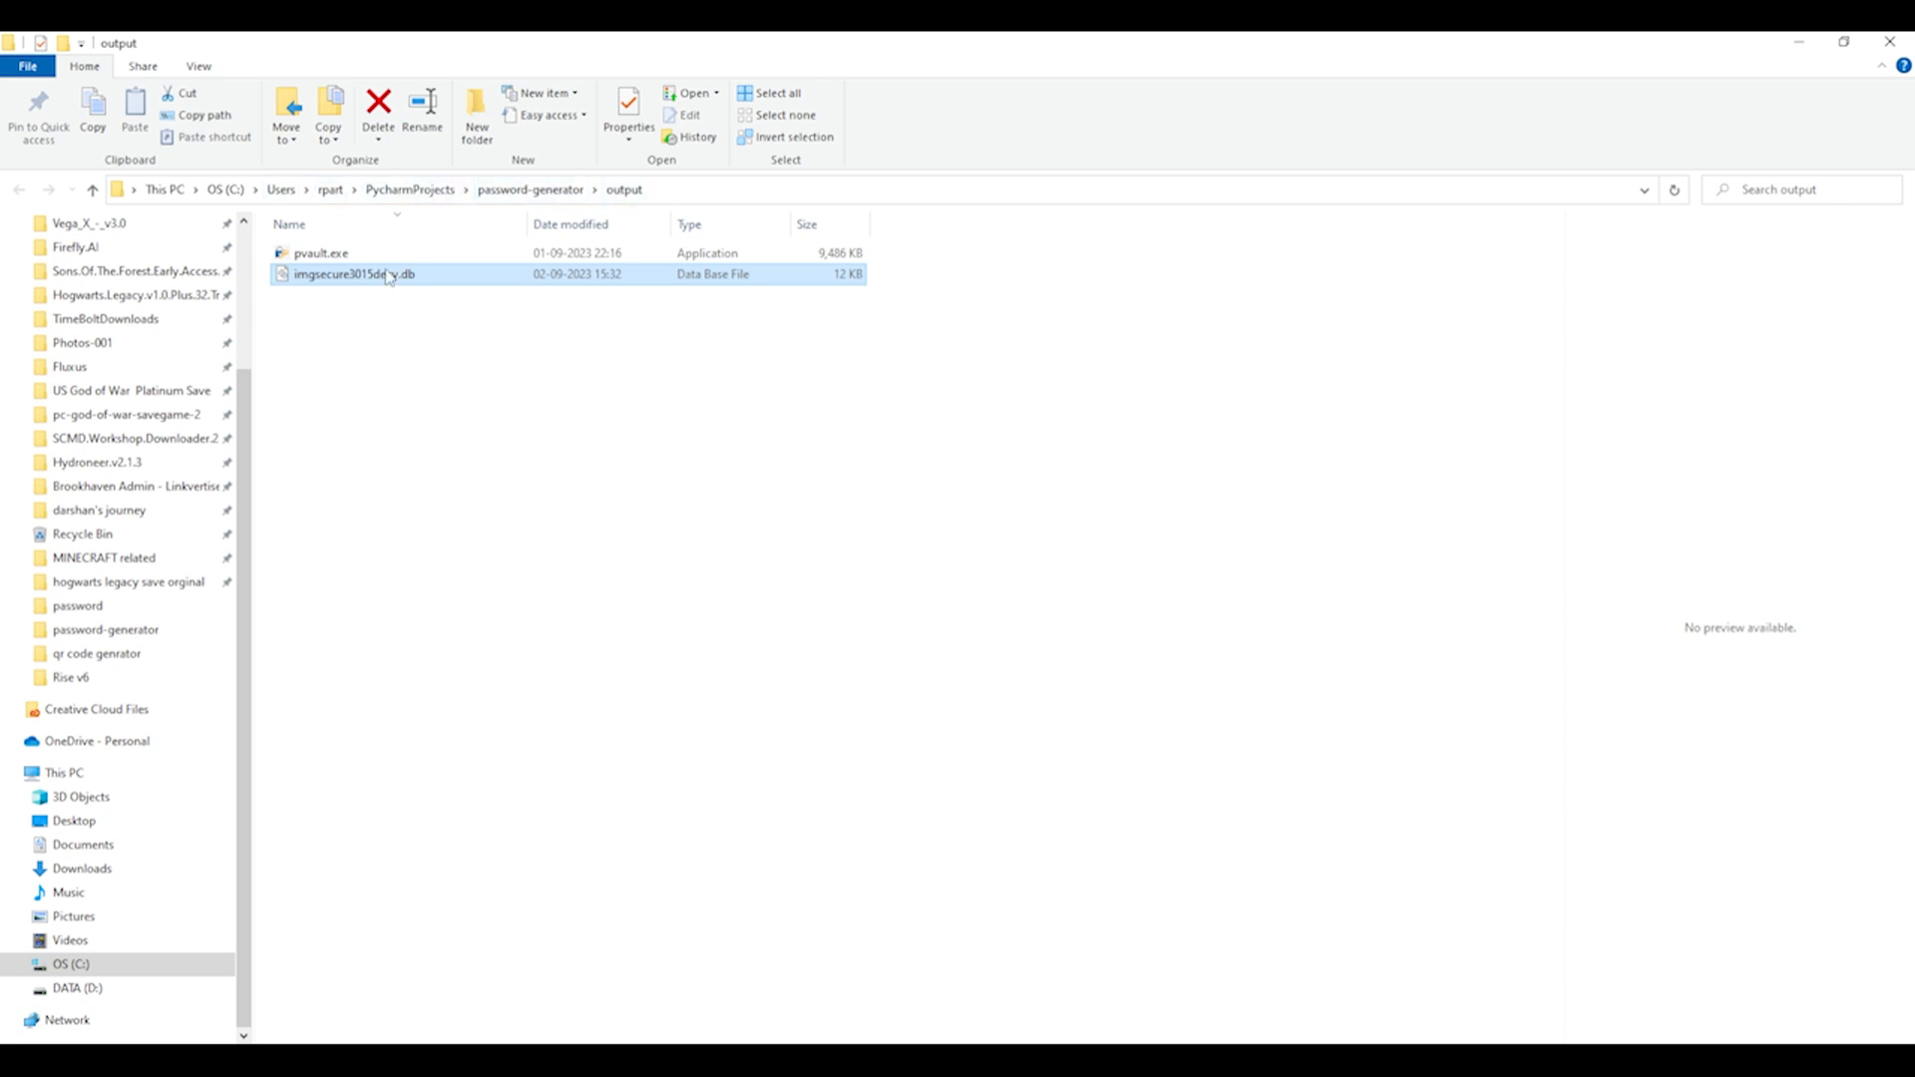
Open imgsecure3015decy.db with Notepad, past the system file warning, to show its raw SQLite header.
{"action": "right_click", "coordinate": [355, 273]}
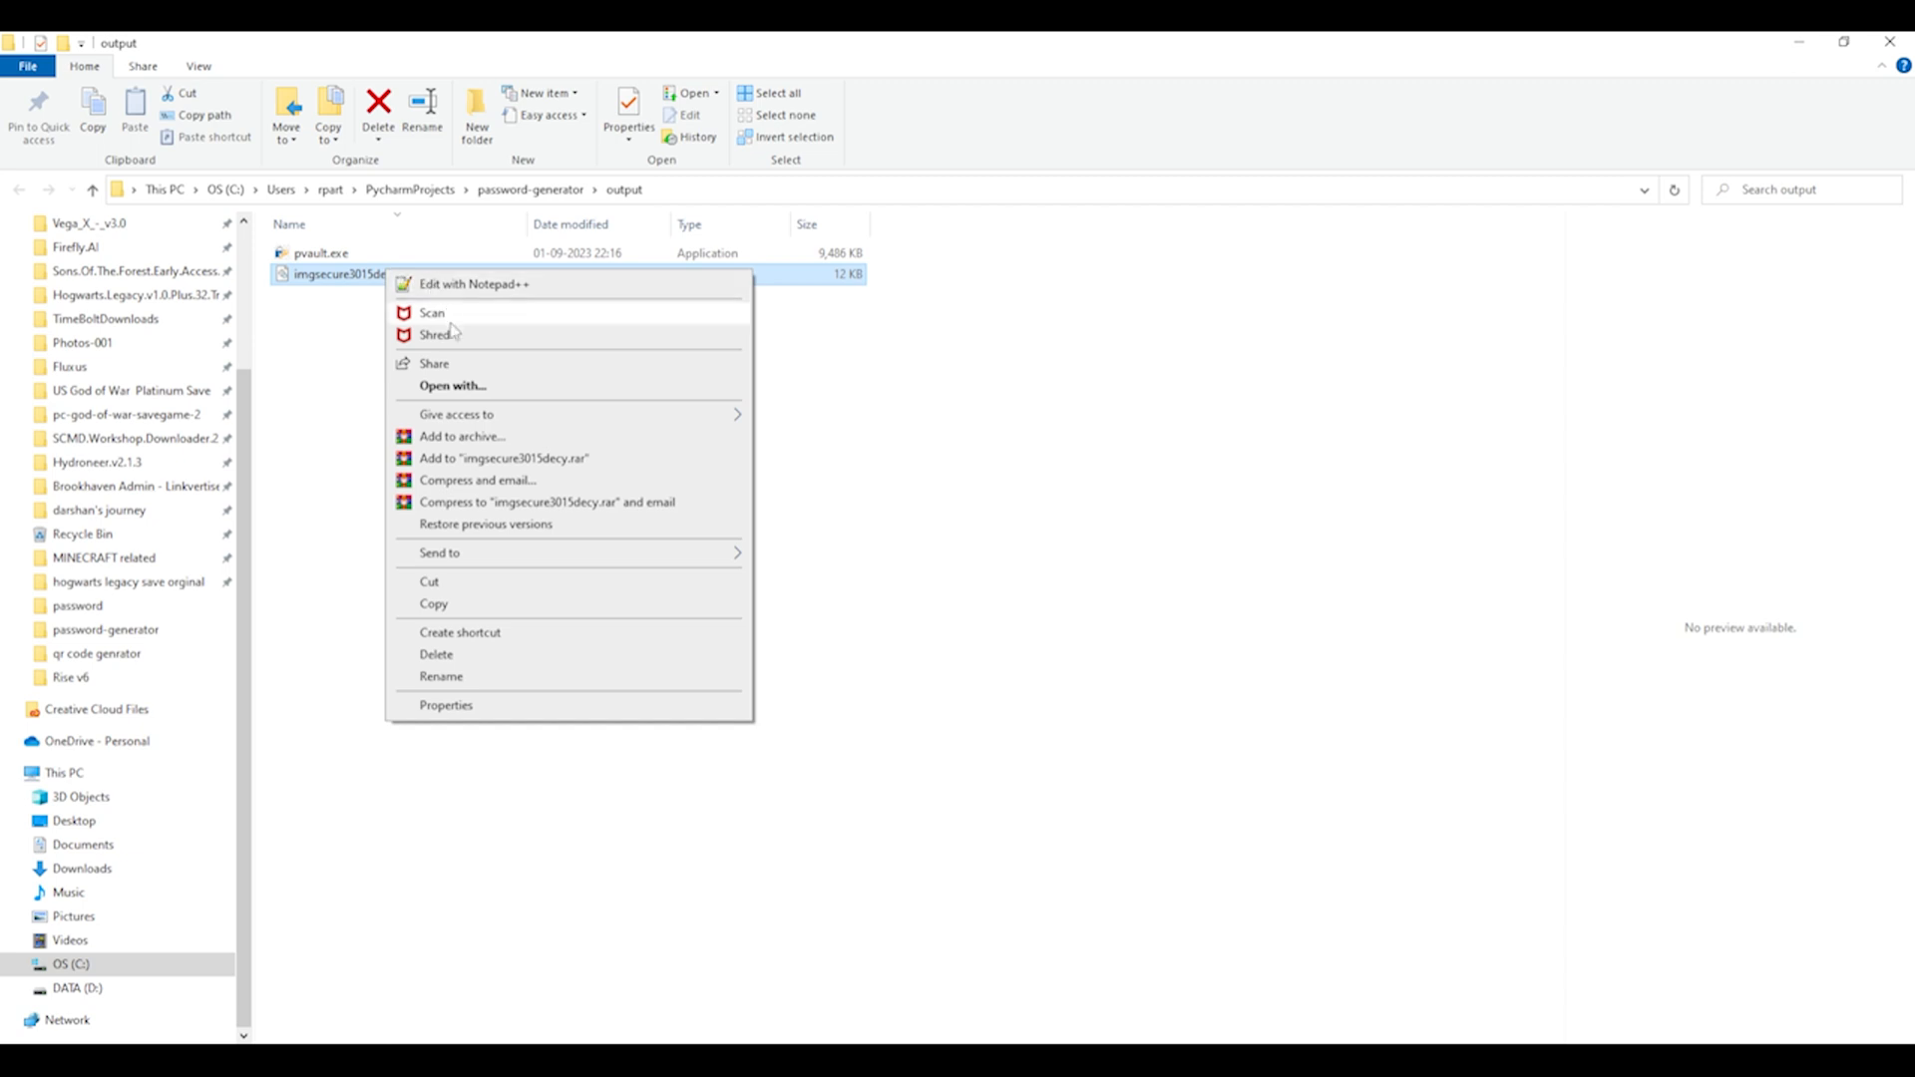
{"action": "mouse_move", "coordinate": [455, 415]}
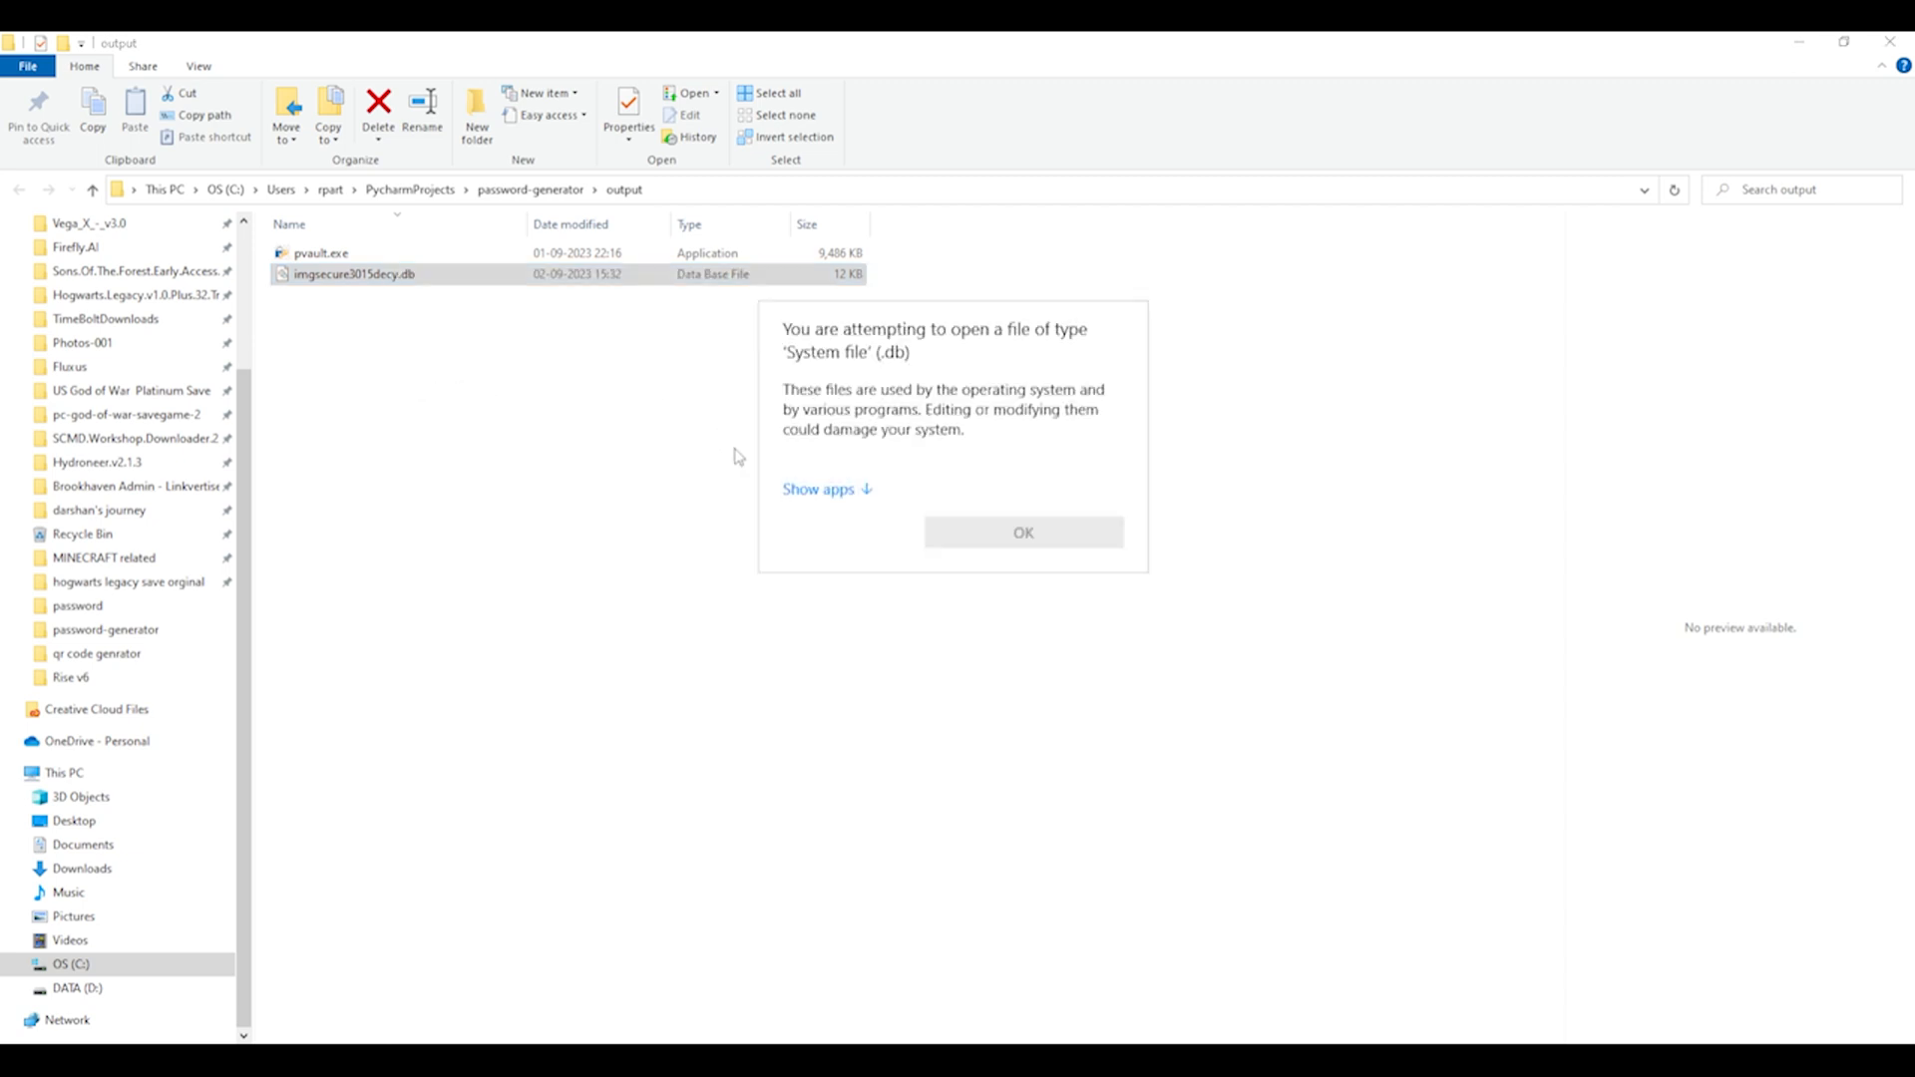
{"action": "left_click", "coordinate": [826, 488]}
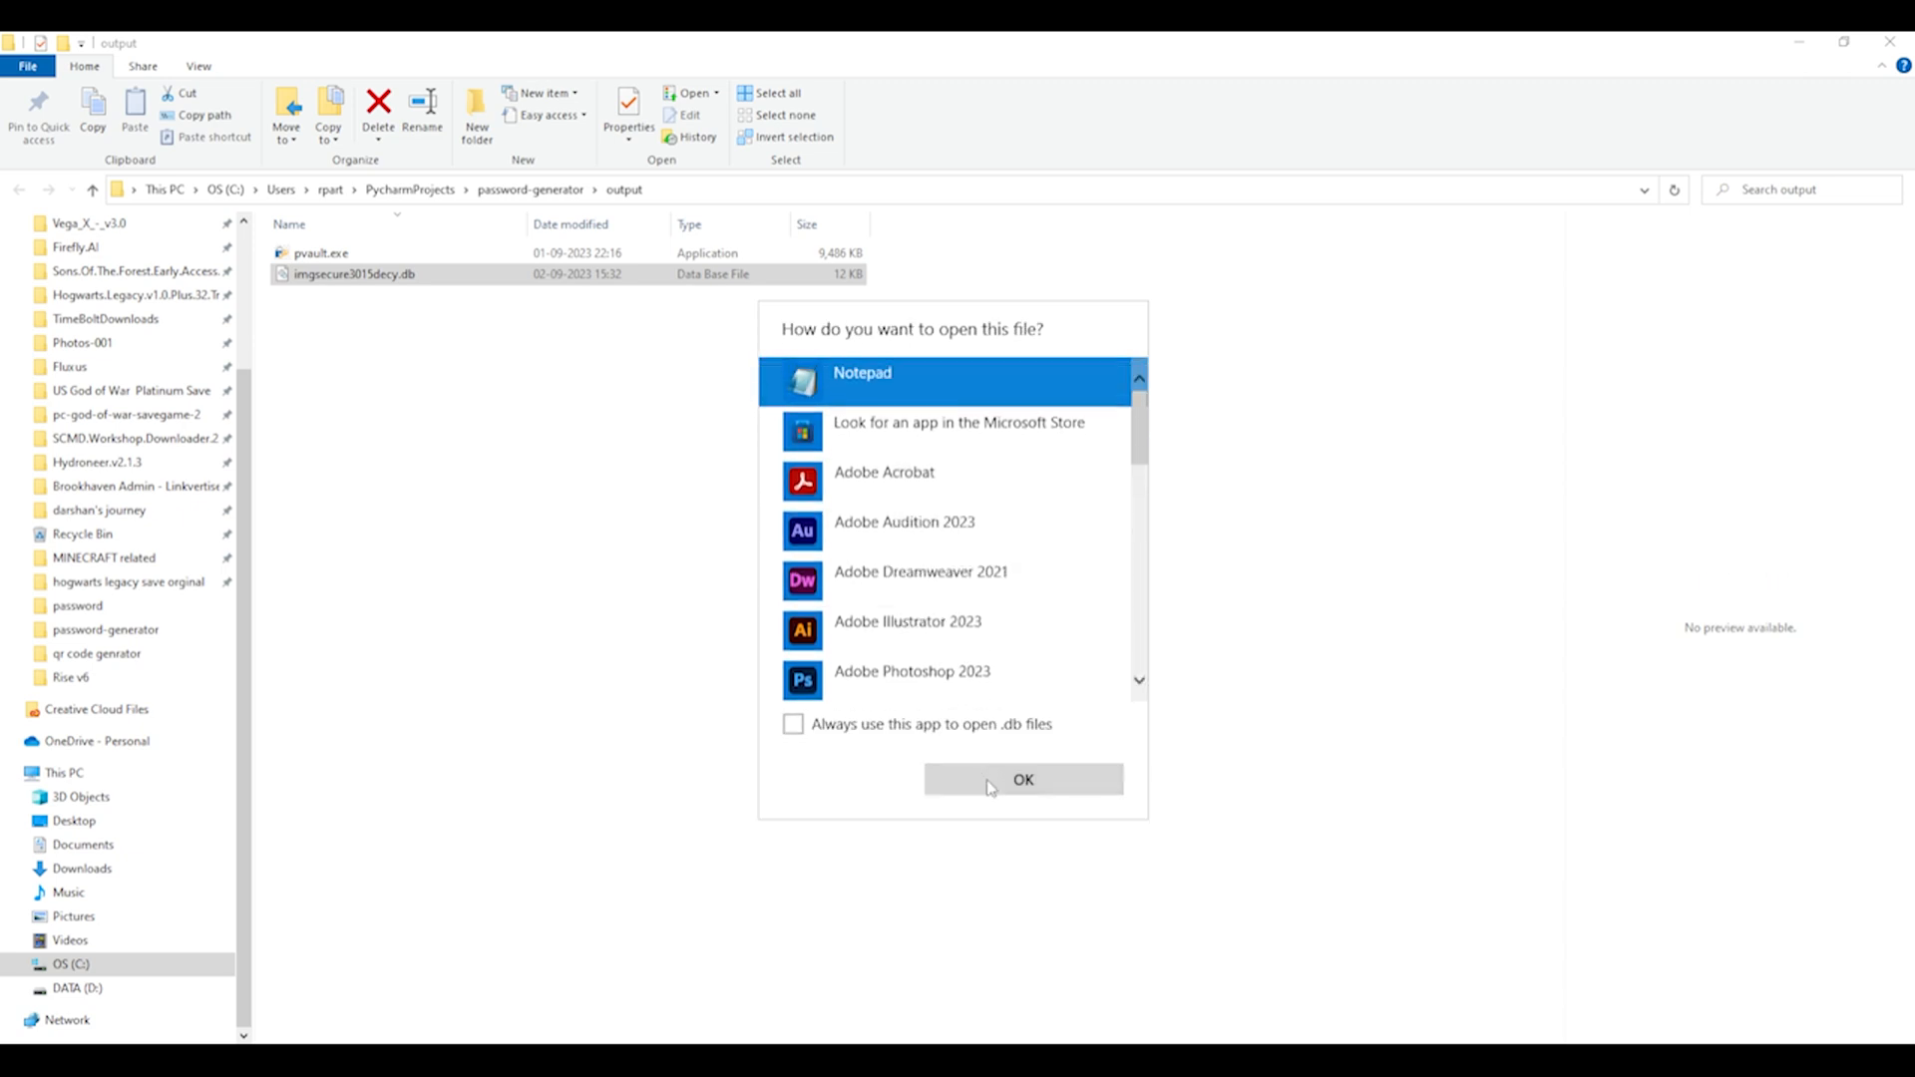
{"action": "left_click", "coordinate": [1023, 780]}
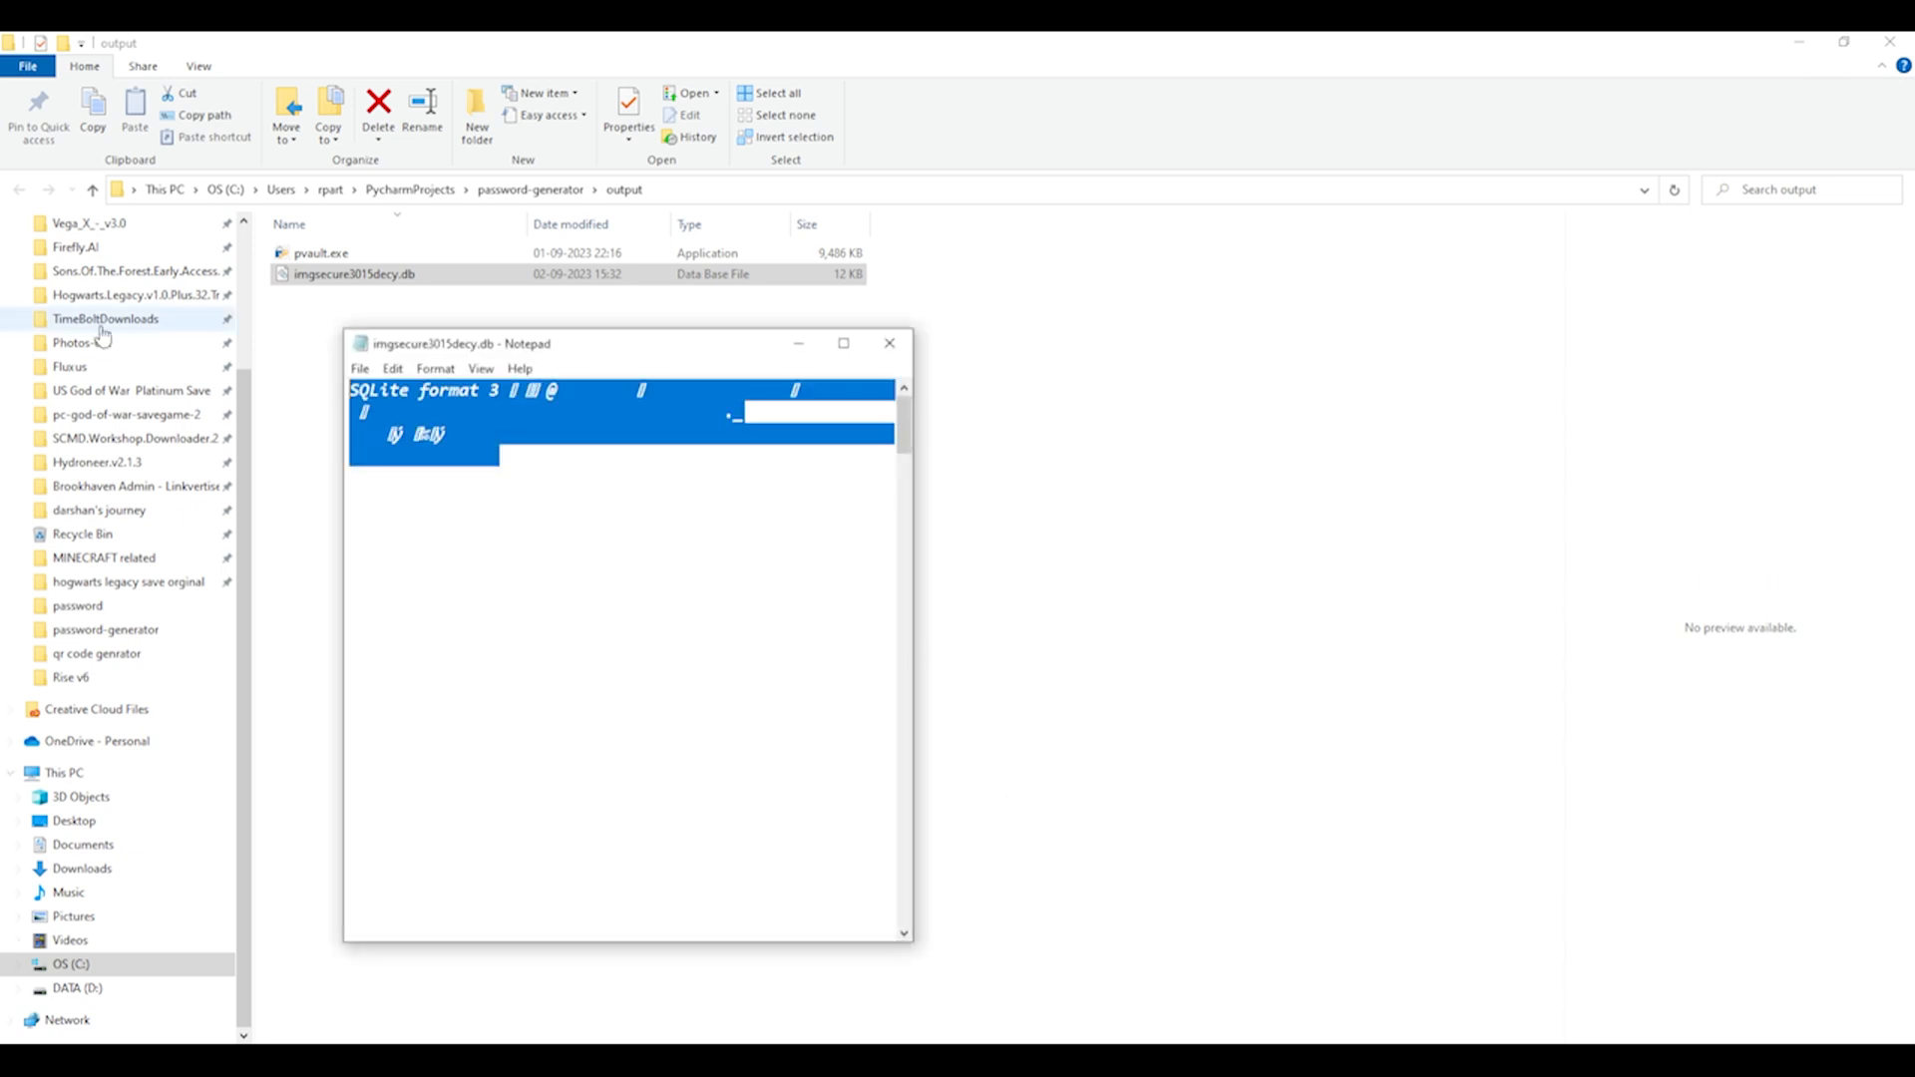